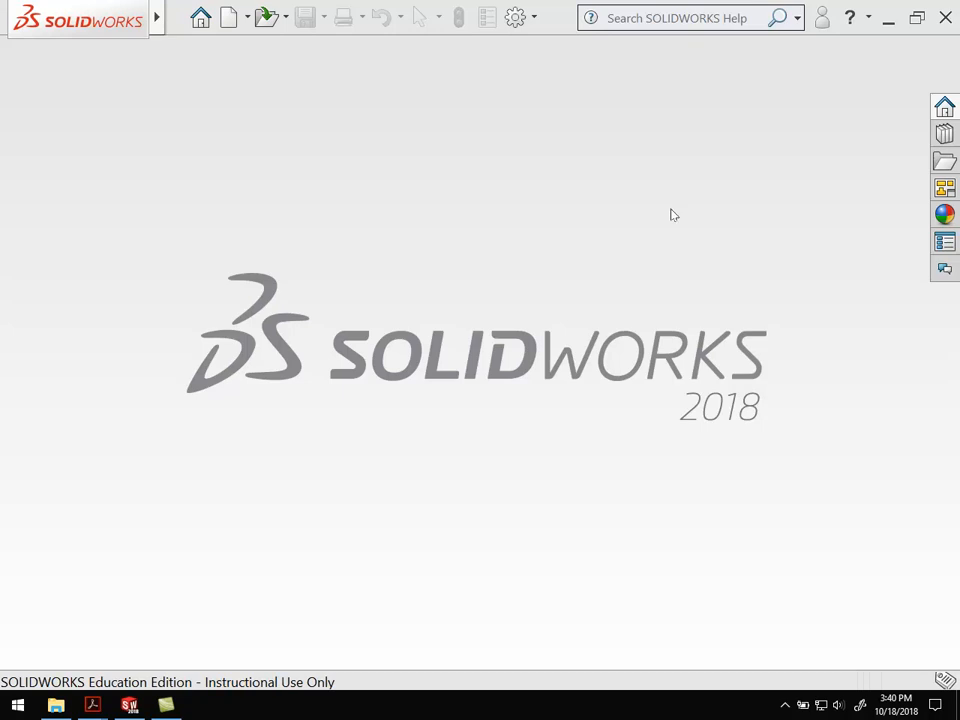
mouse_move(664, 205)
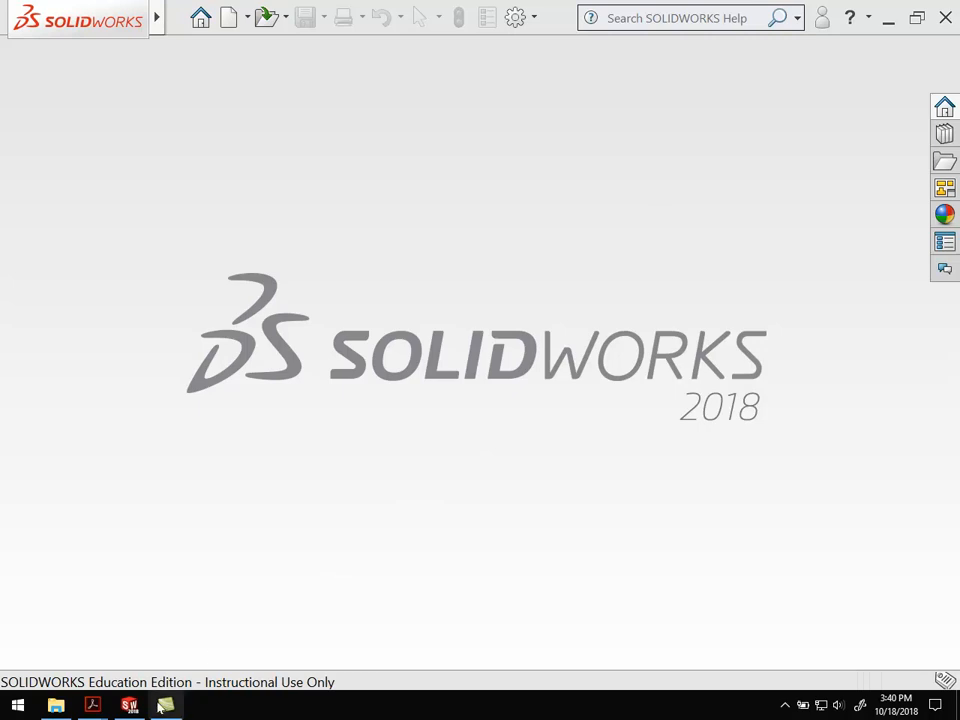
mouse_move(92, 705)
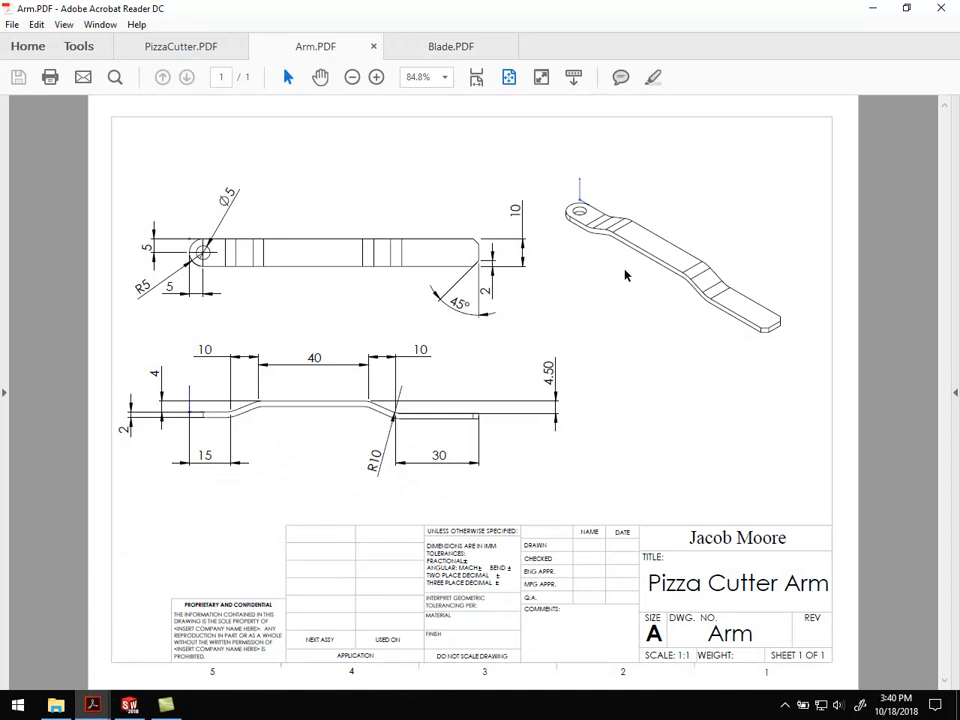
mouse_move(647, 324)
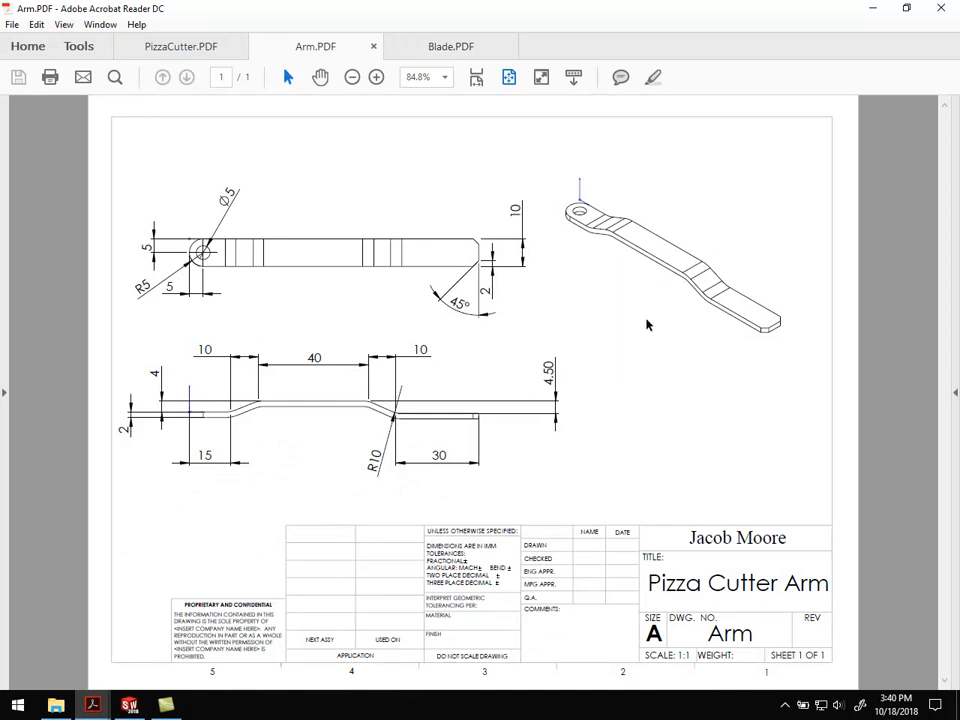
mouse_move(318, 423)
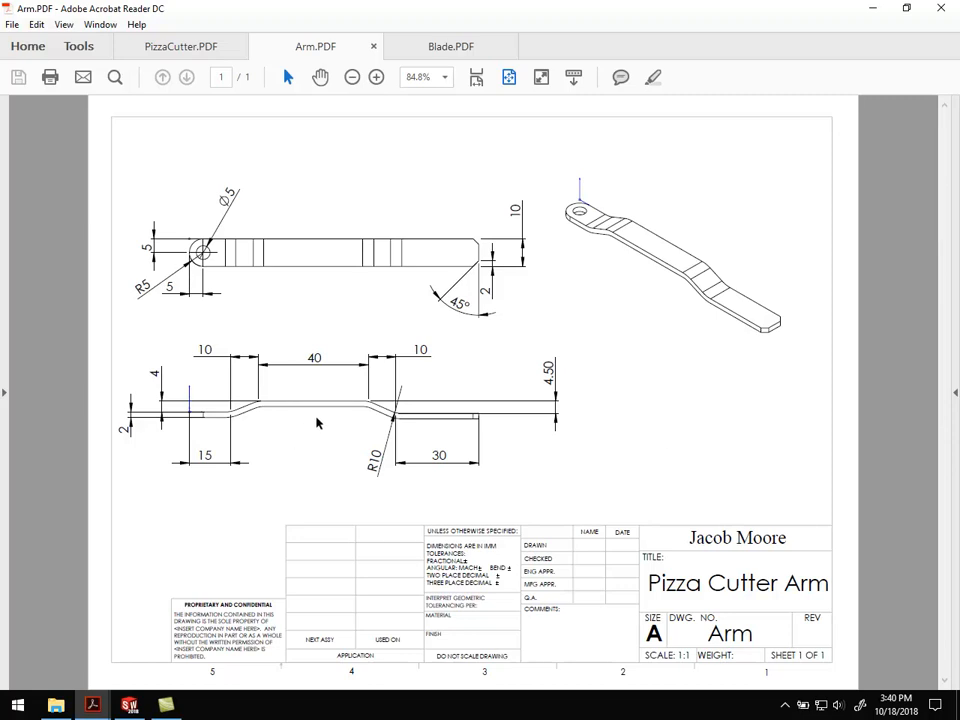
mouse_move(683, 229)
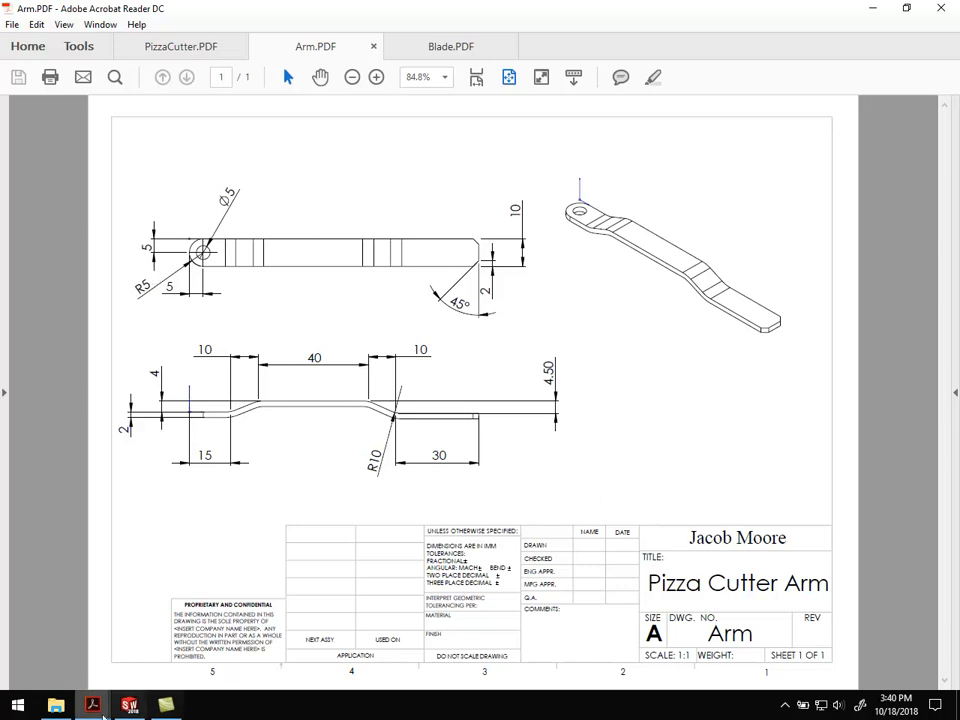
Switch Acrobat Reader to the Blade.PDF reference drawing
left_click(450, 46)
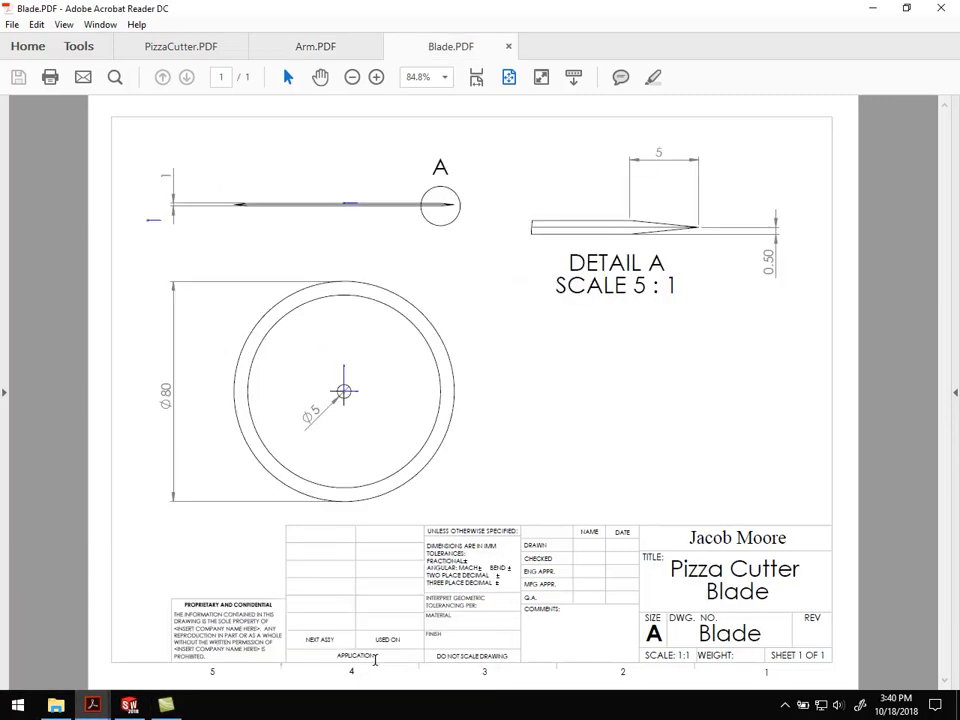
mouse_move(504, 417)
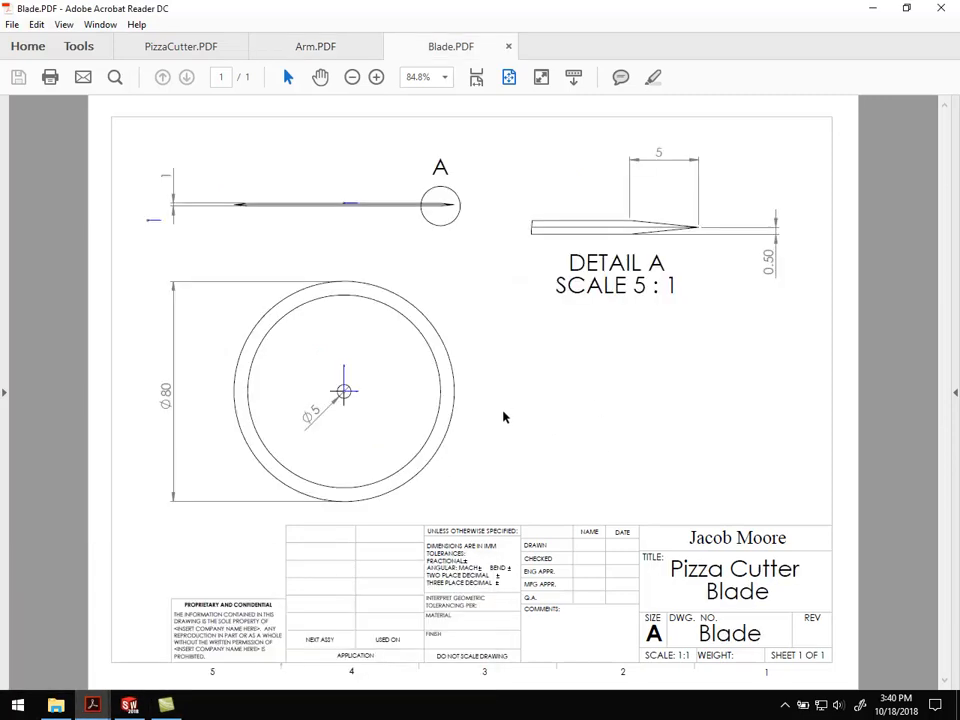
mouse_move(289, 197)
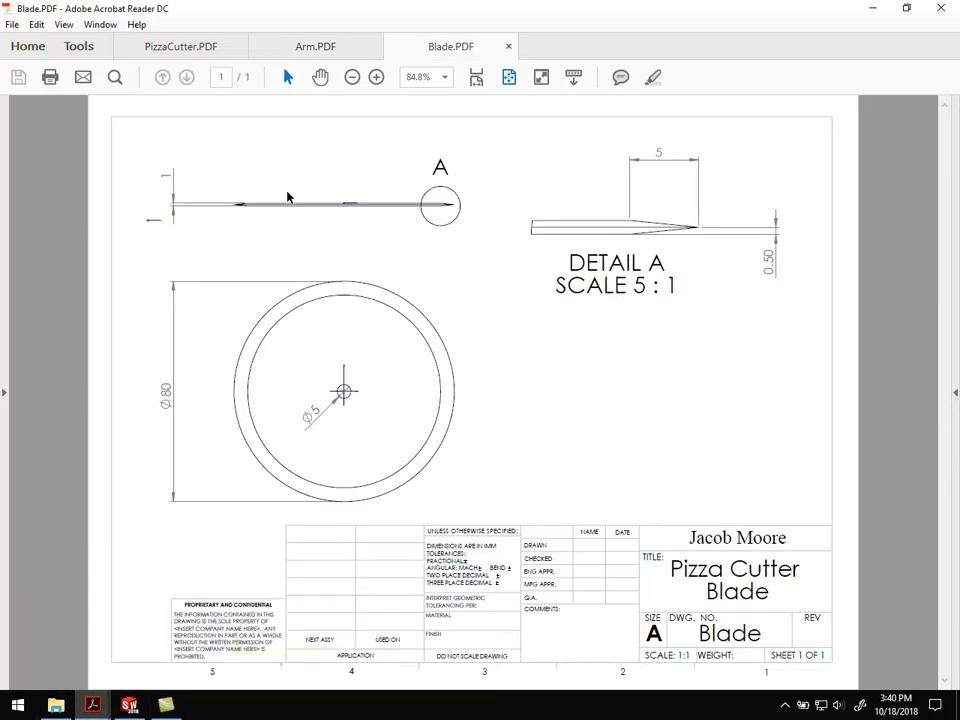
mouse_move(546, 171)
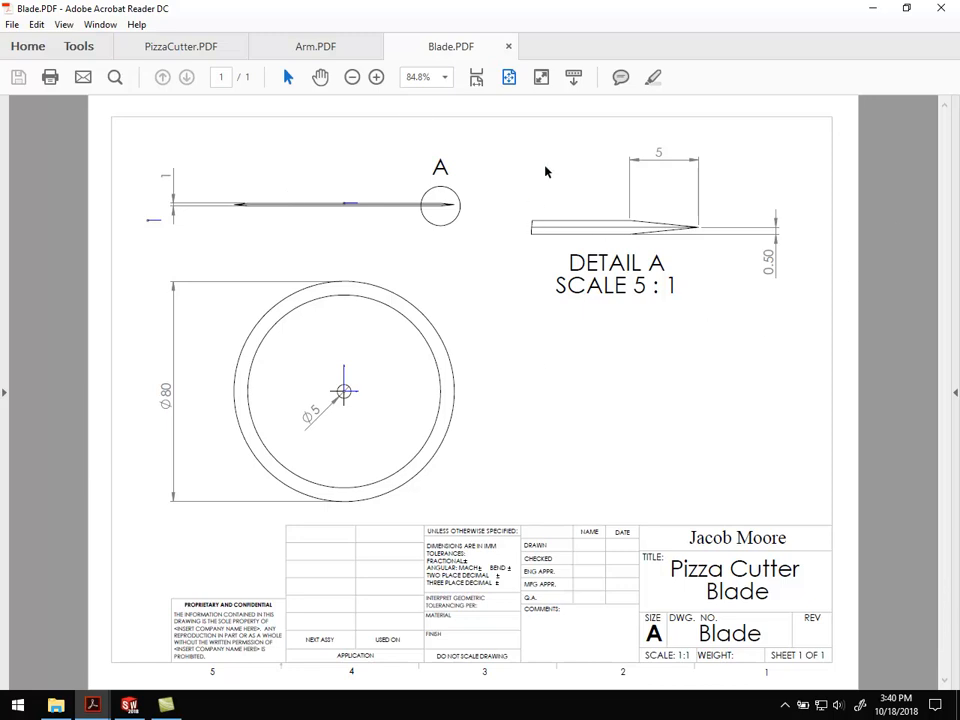
mouse_move(642, 186)
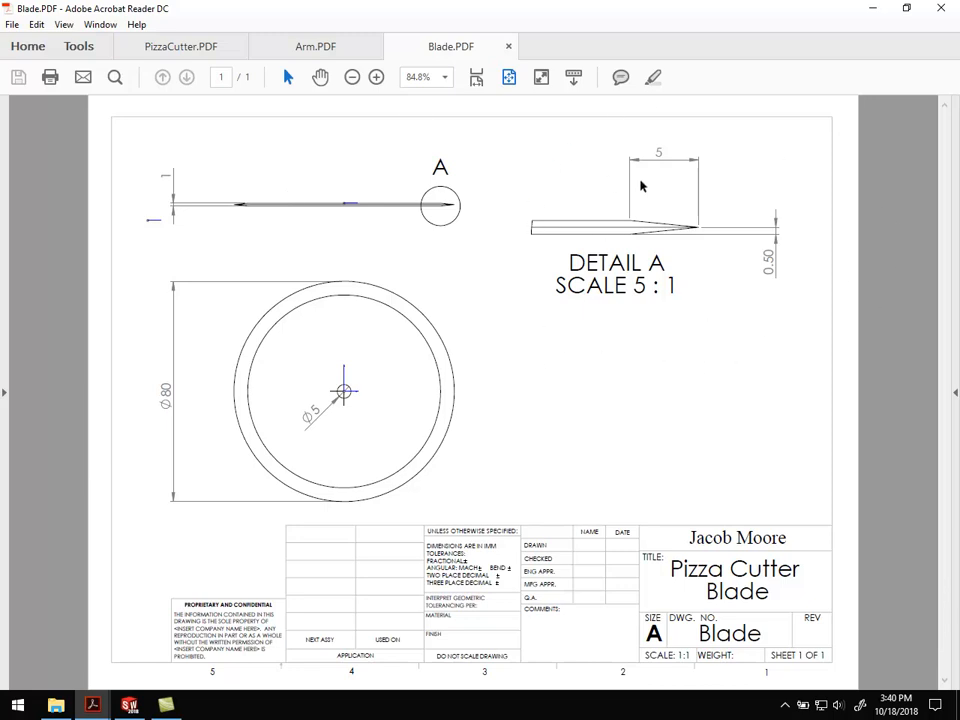
mouse_move(800, 324)
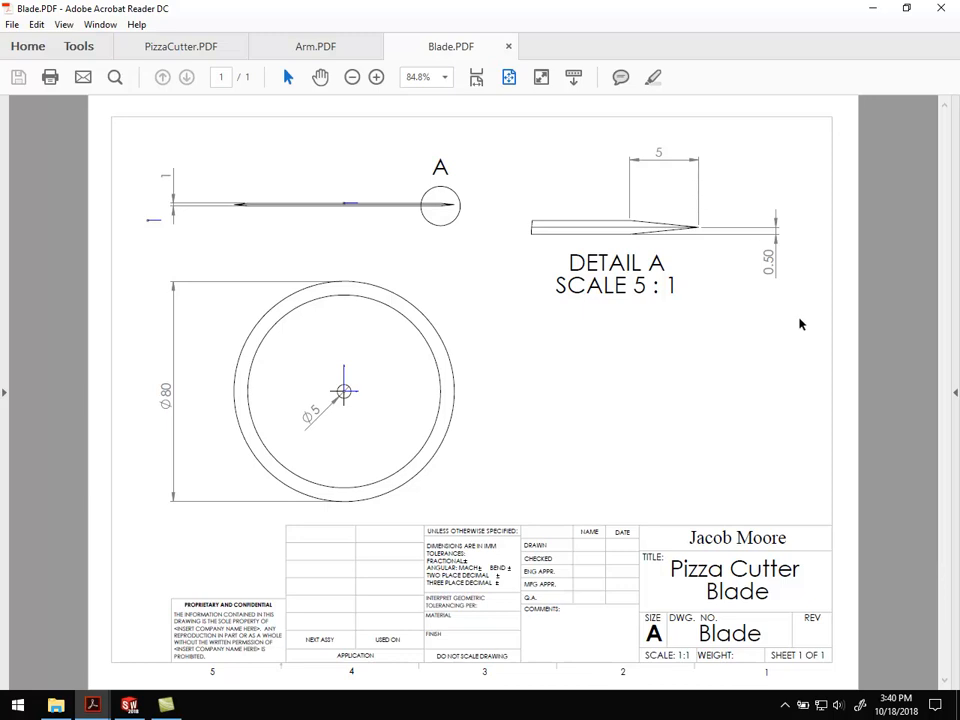
mouse_move(798, 324)
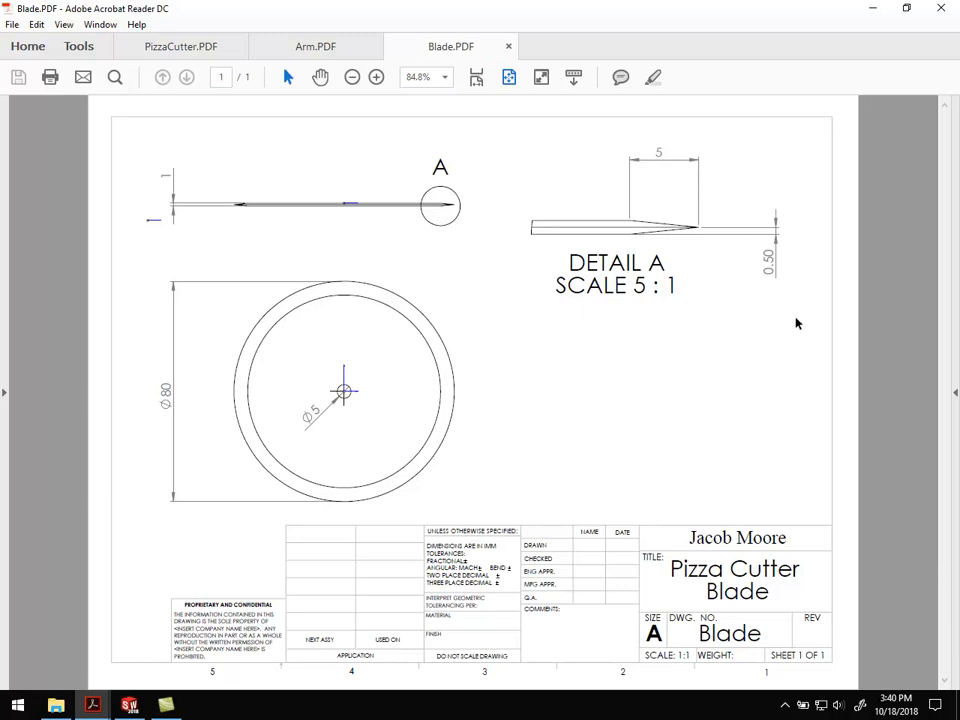
mouse_move(532, 416)
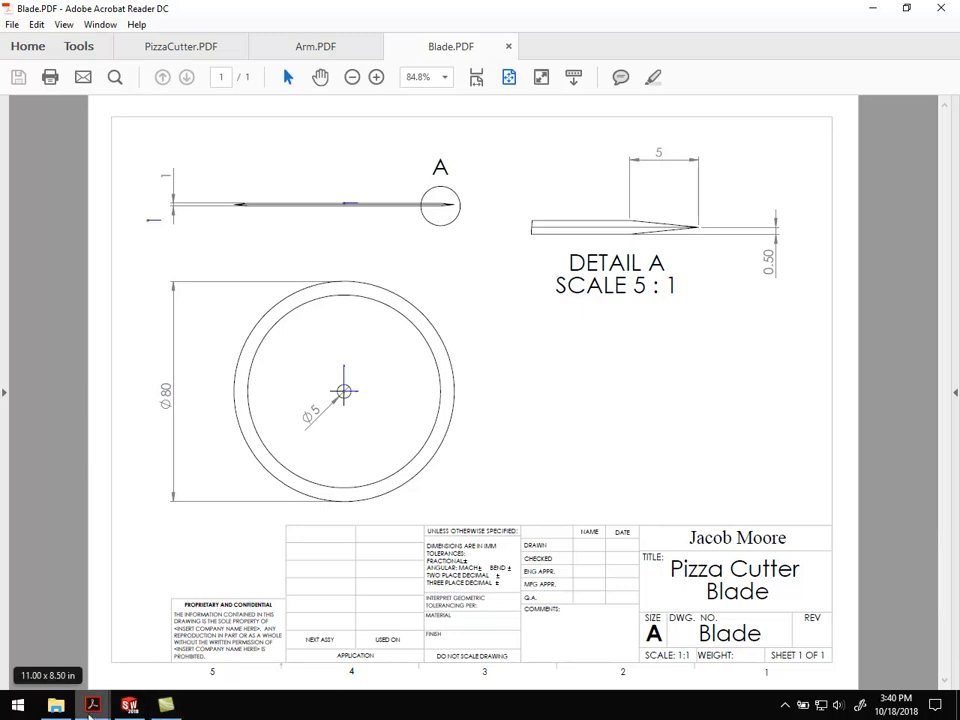
Bring SOLIDWORKS forward and open the Arm part from the Water Wheel folder
left_click(128, 705)
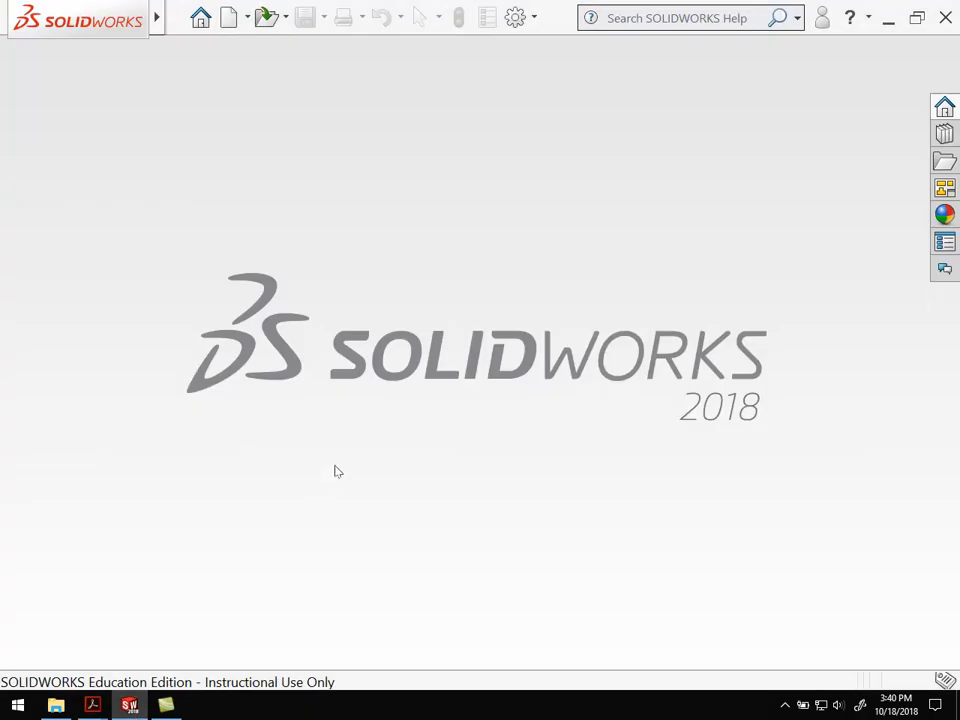
mouse_move(283, 122)
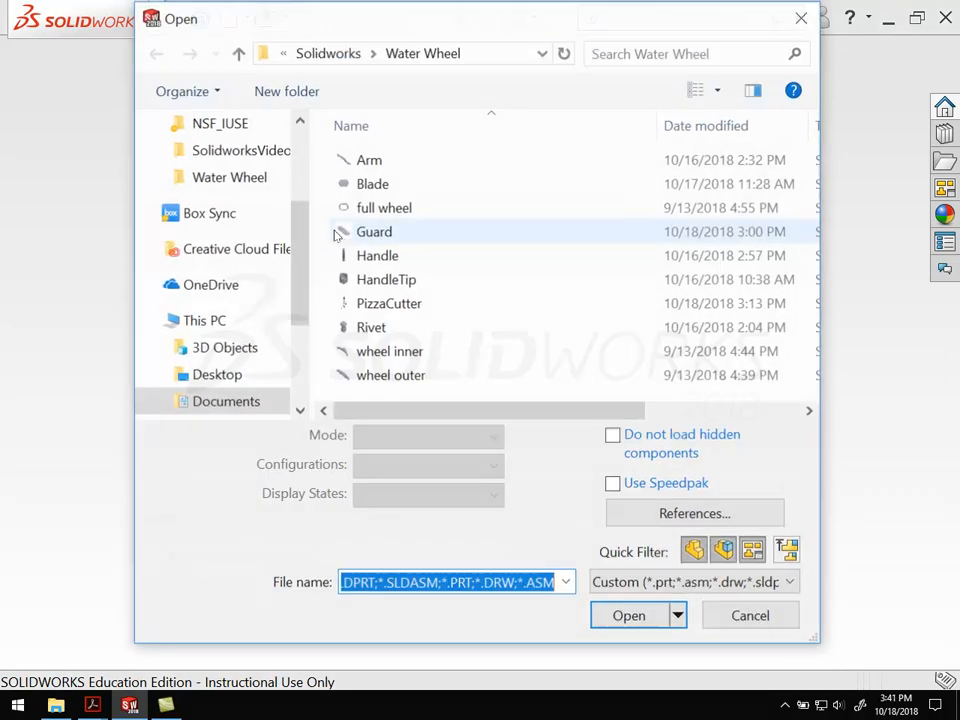
left_click(369, 159)
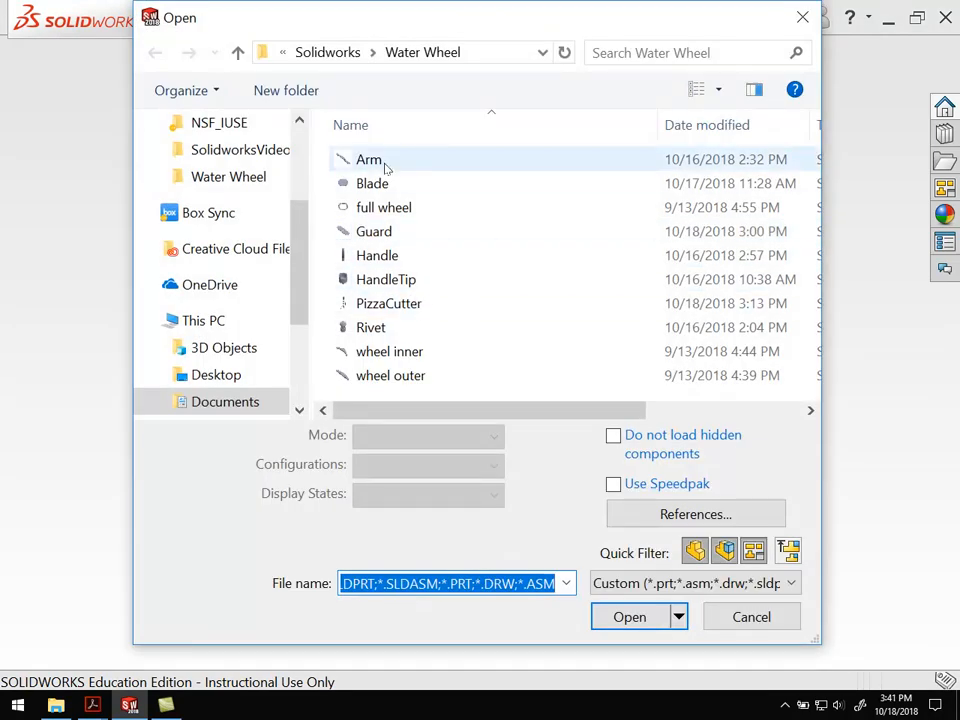
left_click(369, 159)
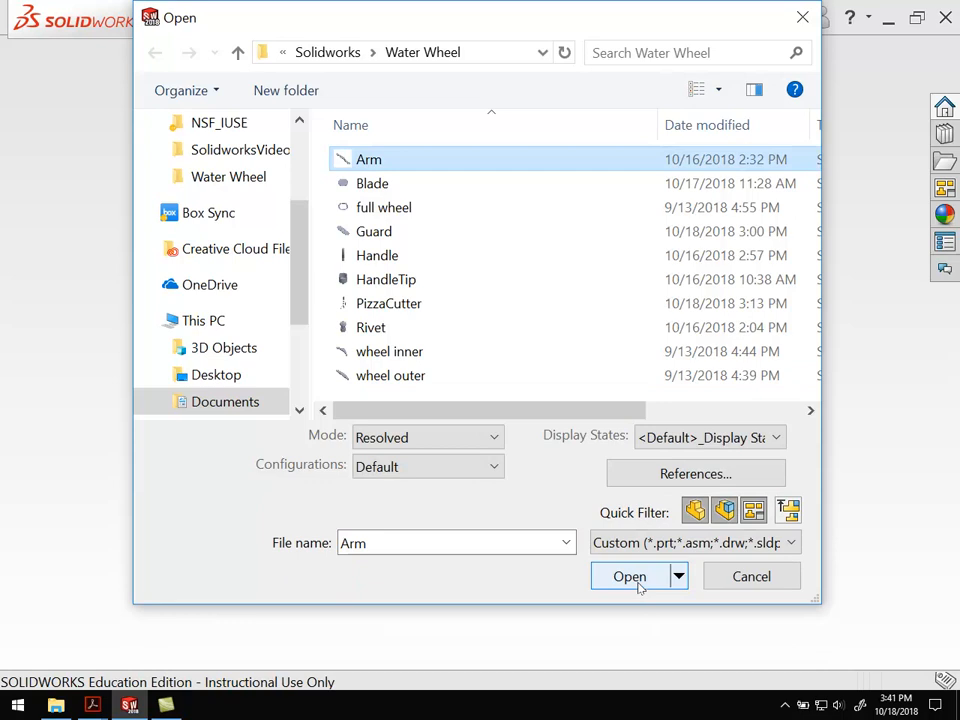
left_click(629, 576)
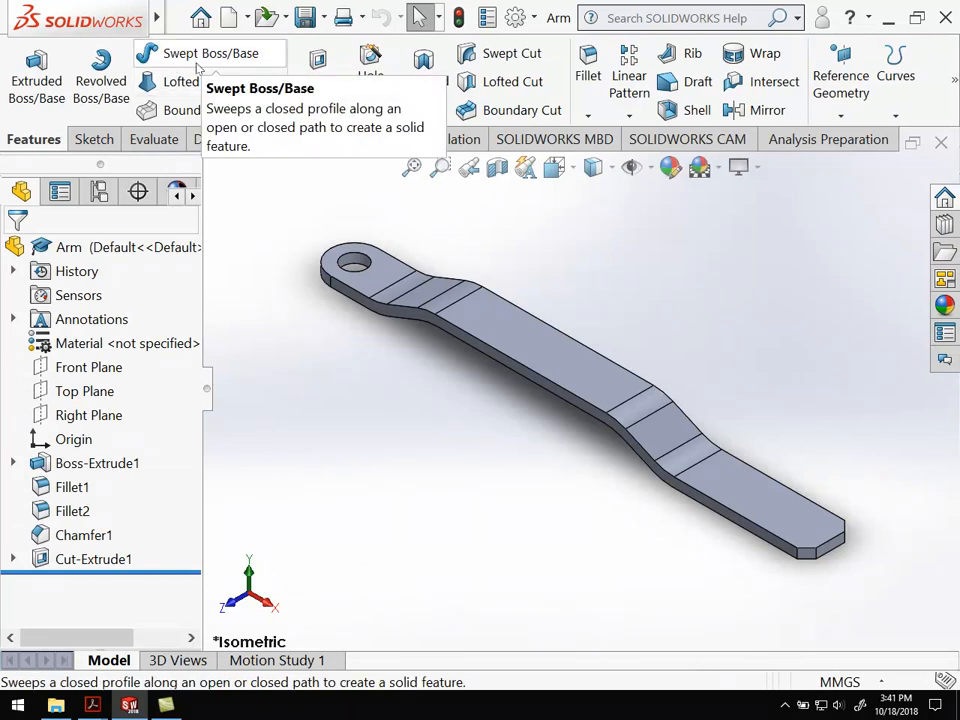
Make a drawing from the Arm part on an A (ANSI) Landscape sheet
left_click(179, 18)
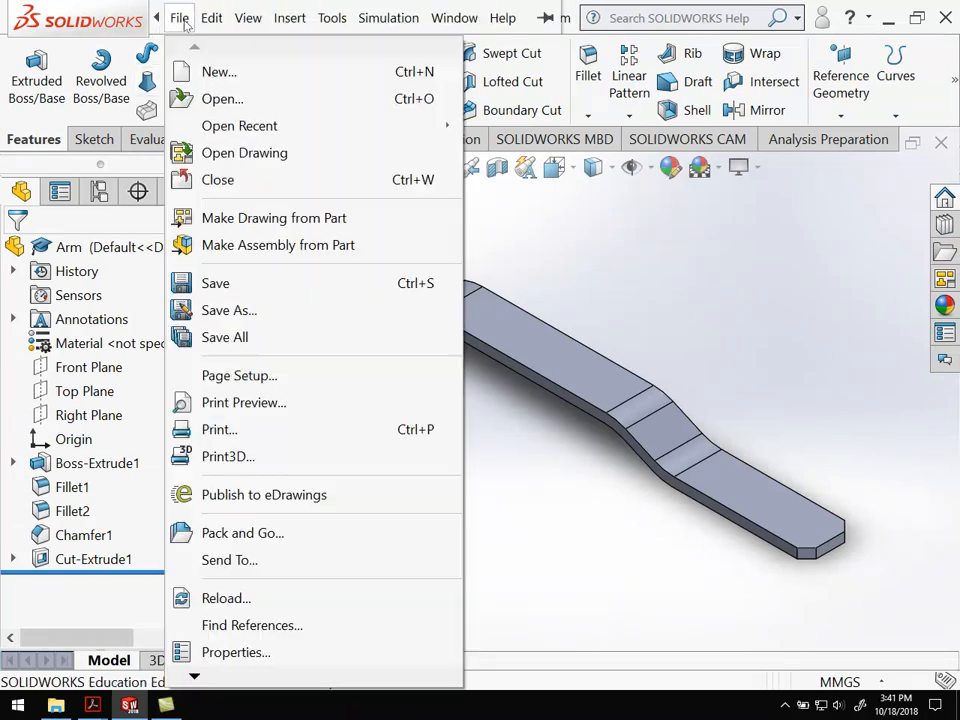
mouse_move(274, 218)
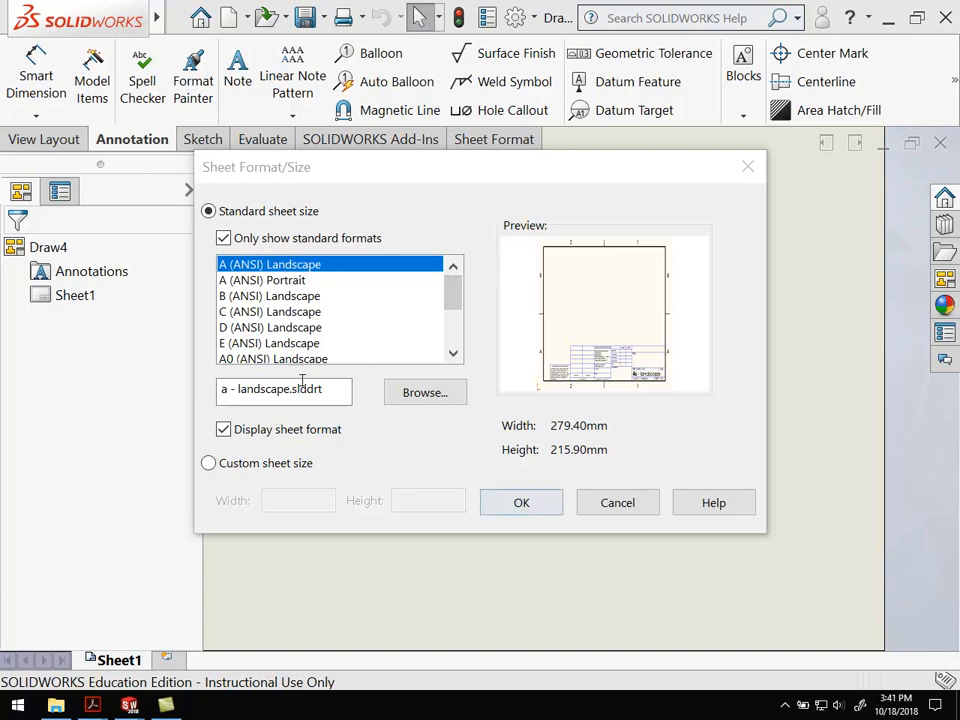
left_click(521, 502)
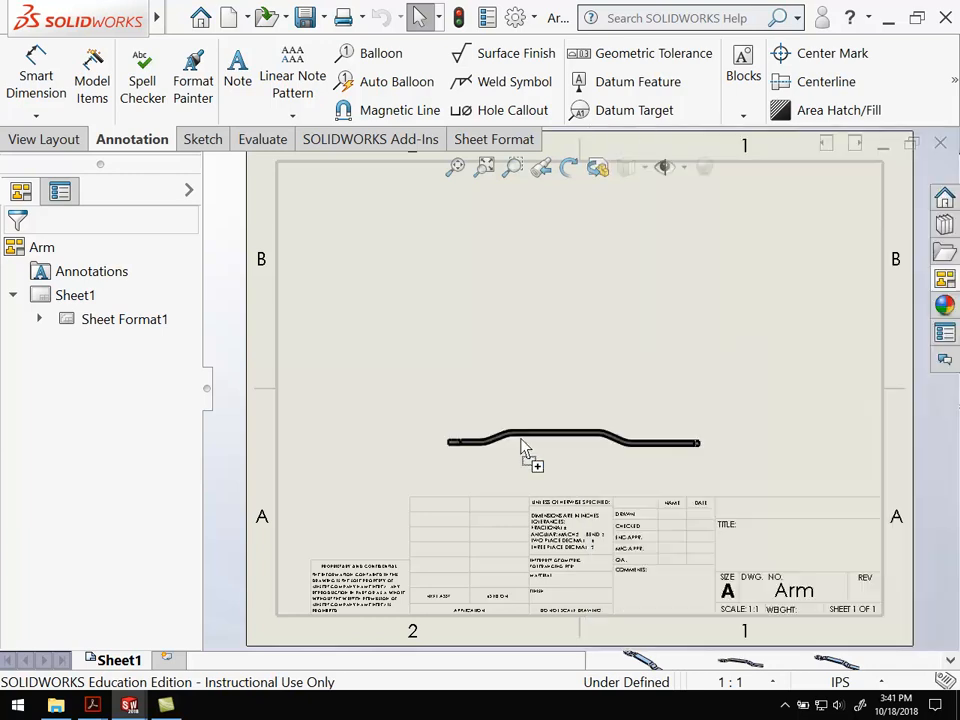
Place the Arm's front view on the sheet, keeping its original orientation
left_click_drag(525, 445, 490, 422)
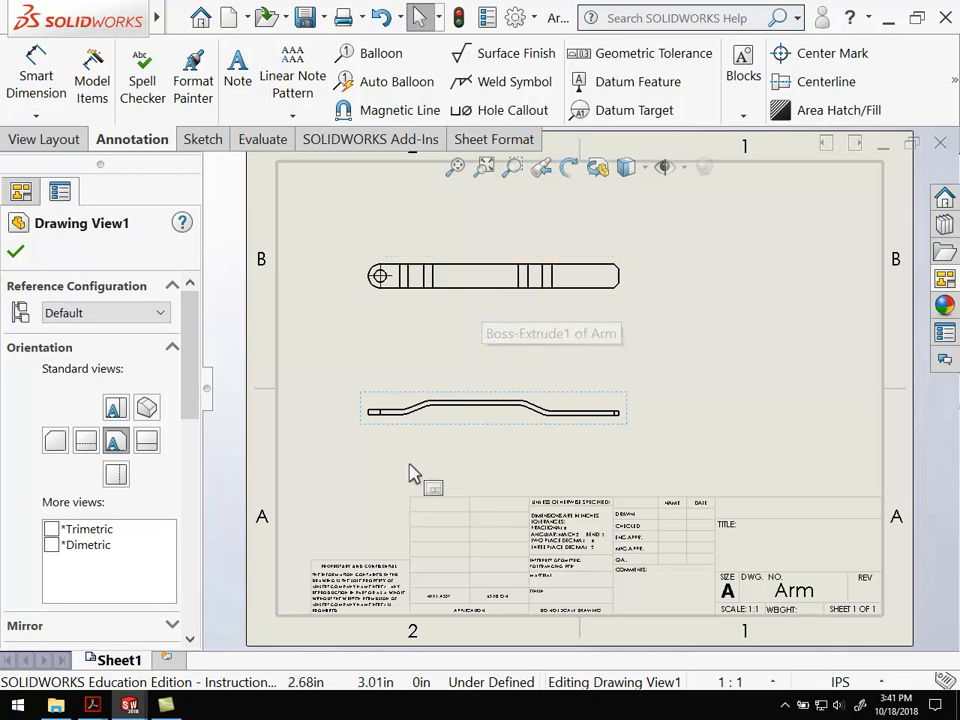
mouse_move(415, 475)
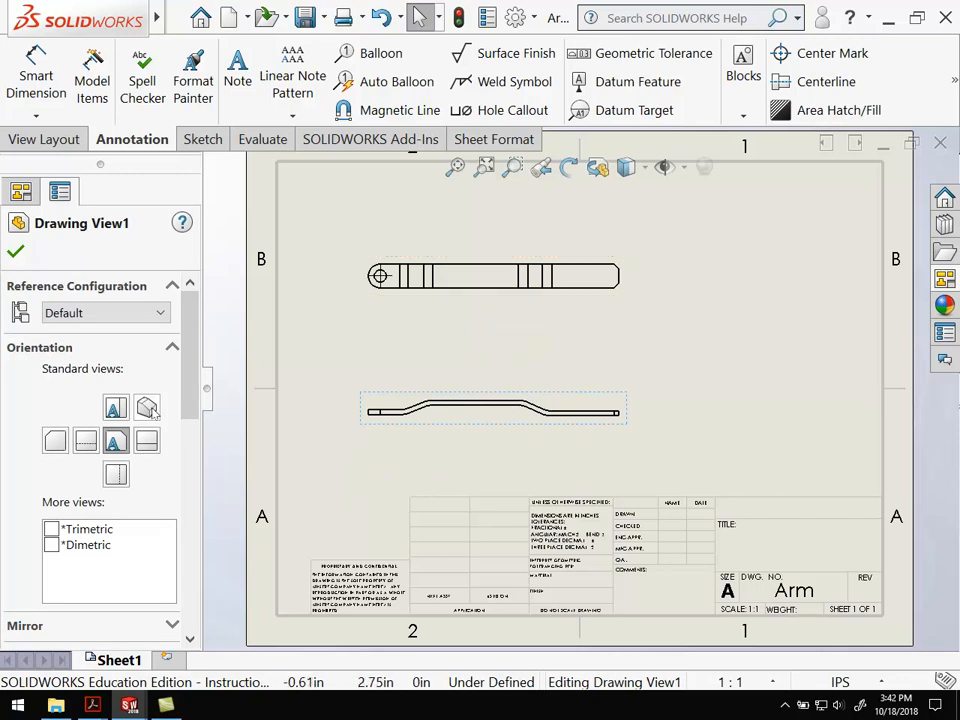
left_click(146, 408)
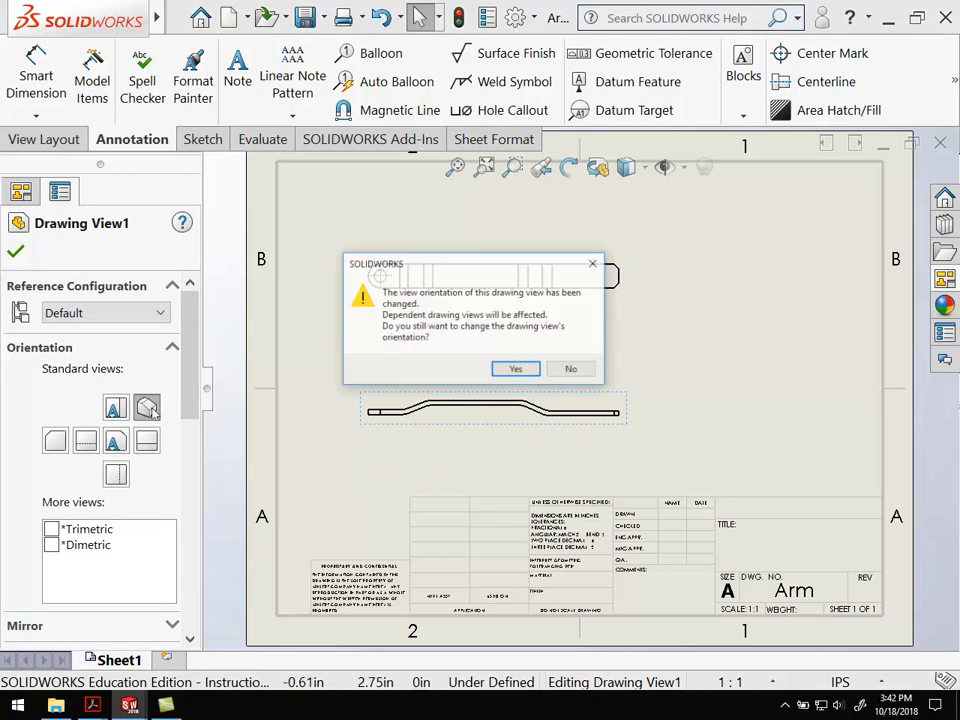
left_click(515, 368)
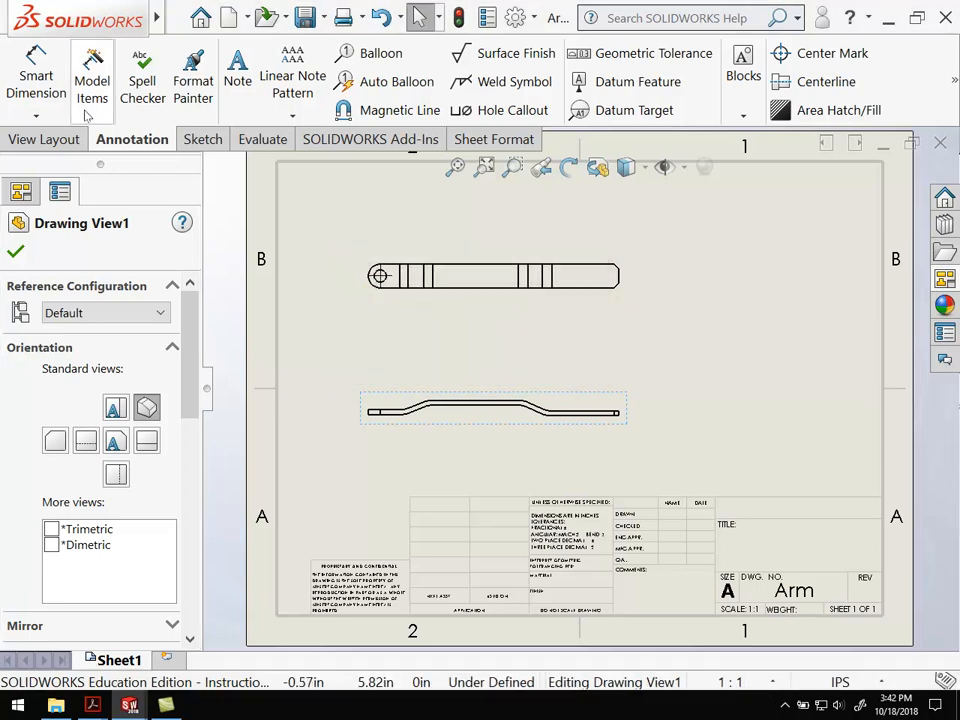
Add a projected view and reposition the top and front views on the sheet
left_click(46, 139)
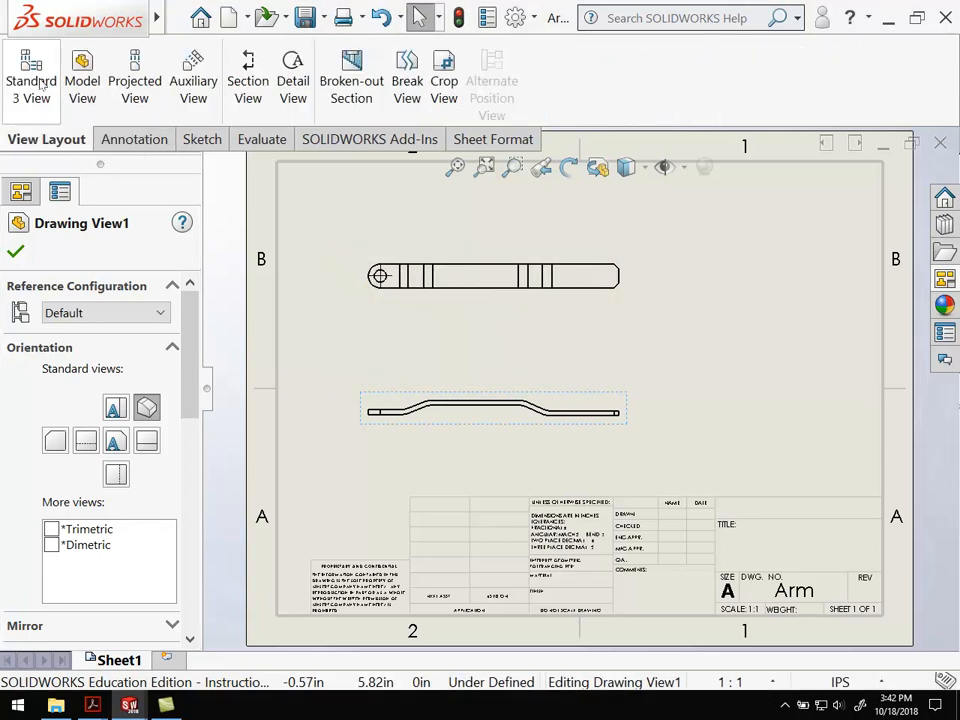
left_click(82, 75)
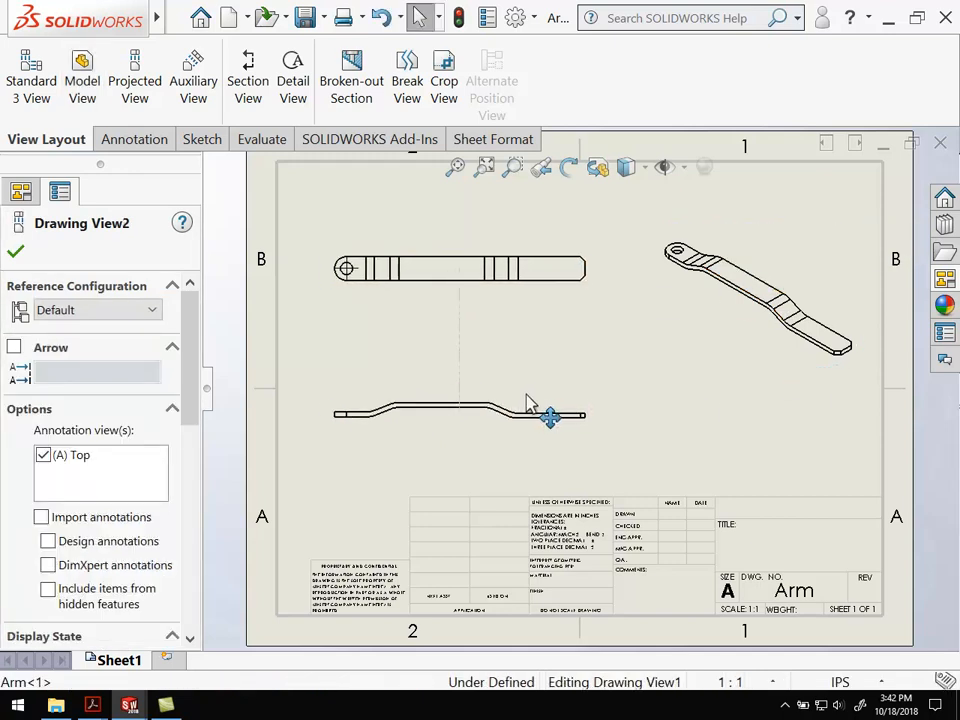
left_click(755, 295)
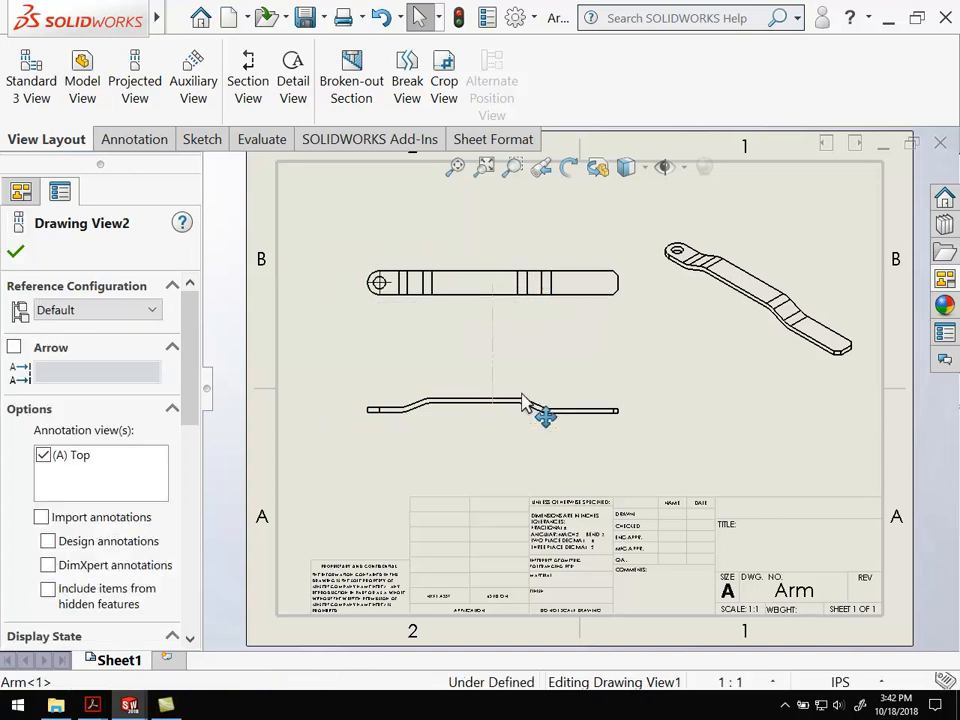
left_click(755, 295)
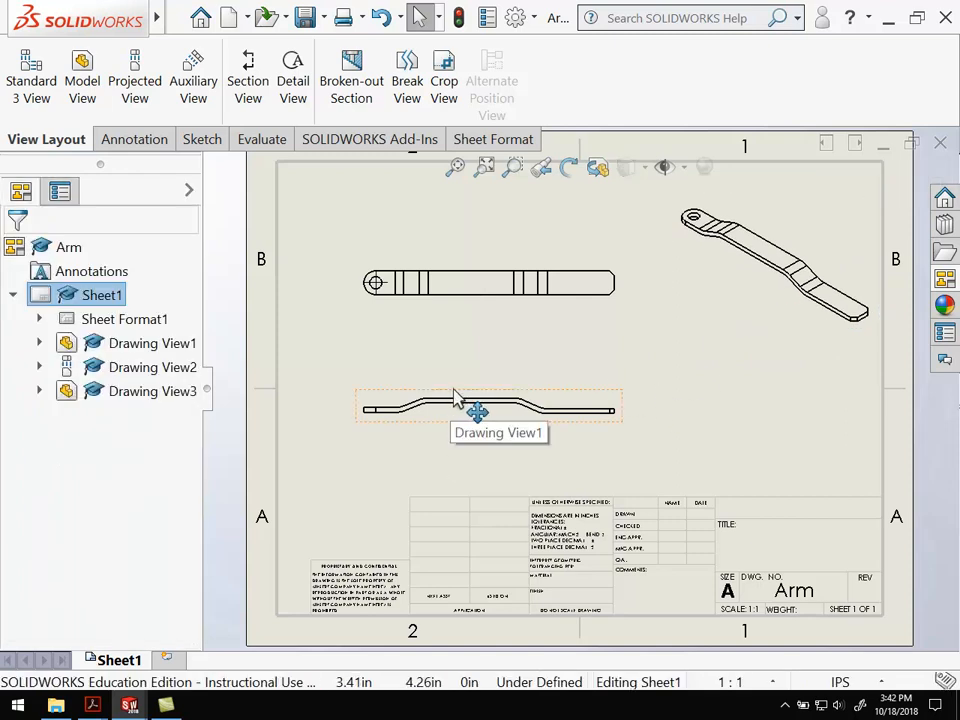
Give Drawing View1 its own custom scale of 1:1
left_click(488, 407)
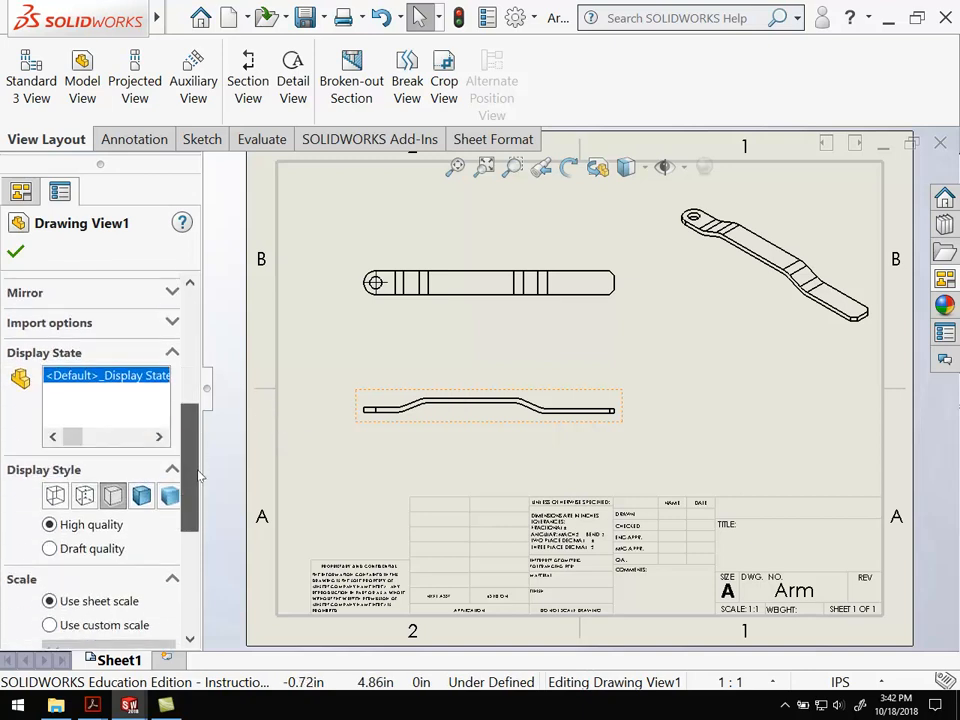
scroll("down", 3)
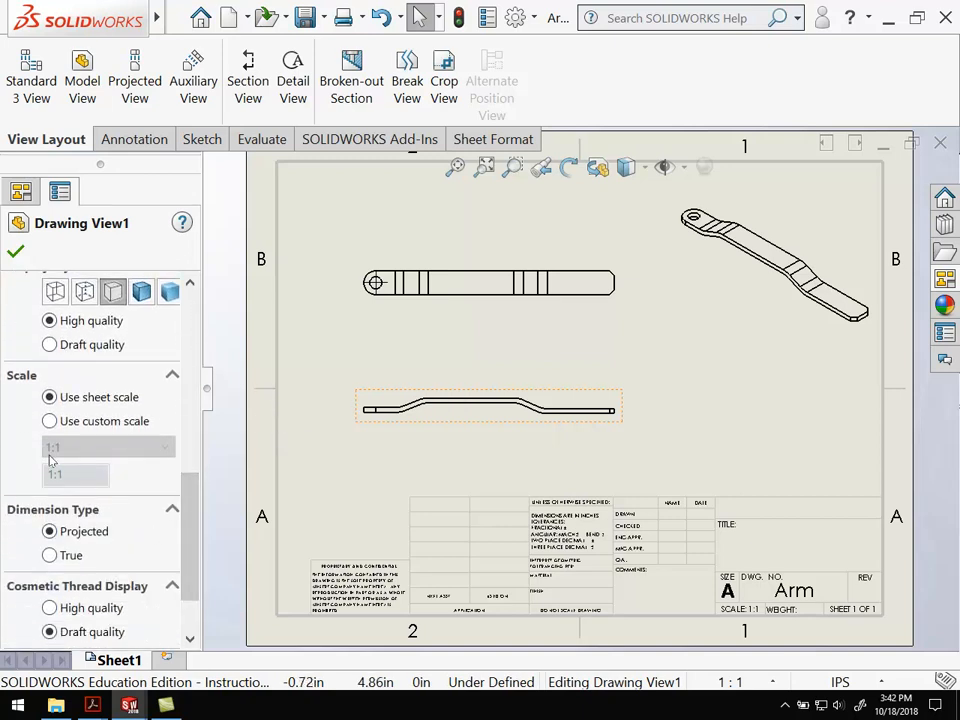
left_click(49, 420)
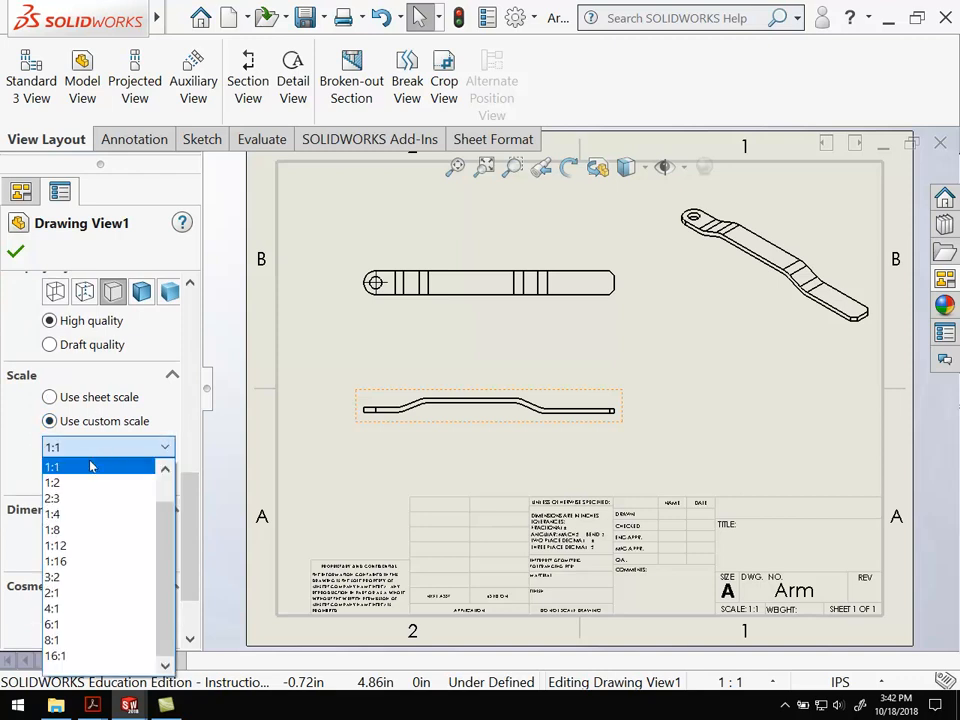
left_click(52, 482)
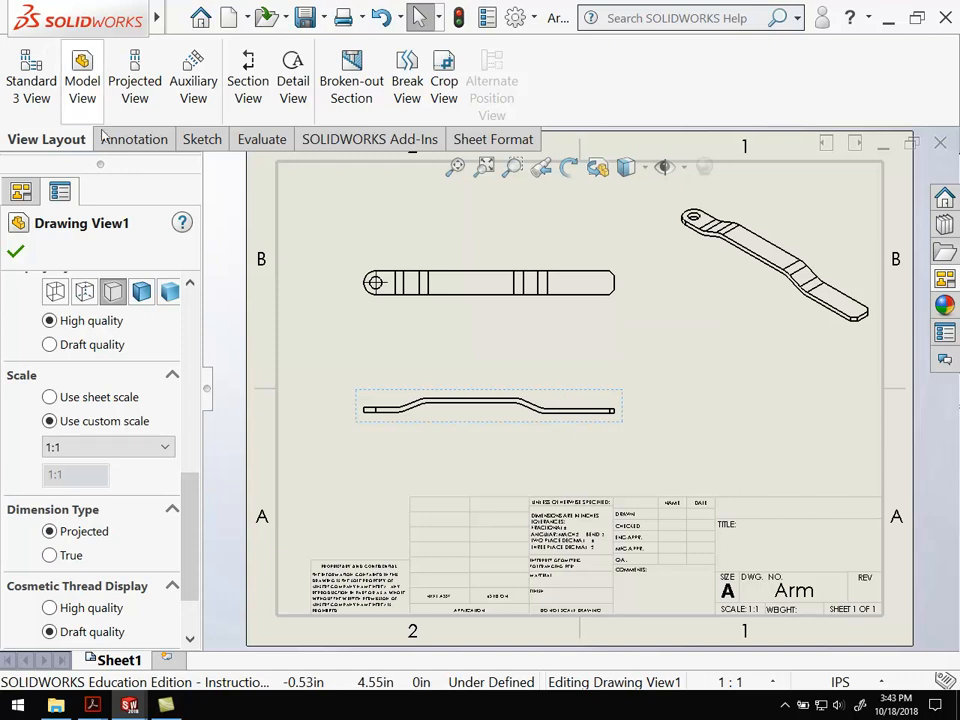
Import the entire model's dimensions into the views with Model Items
left_click(132, 139)
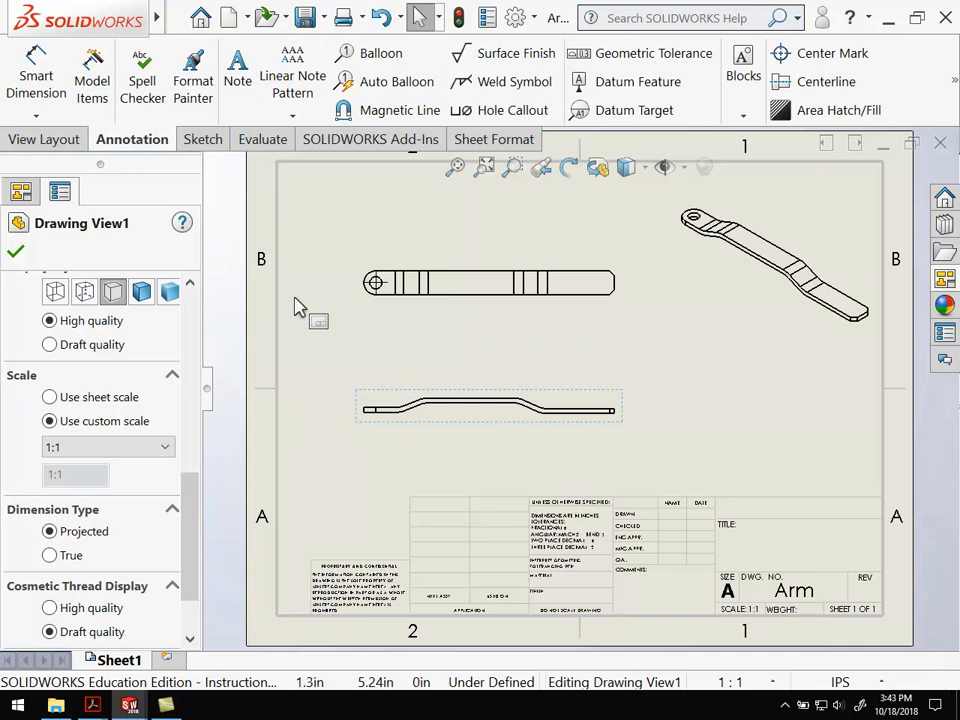
mouse_move(36, 75)
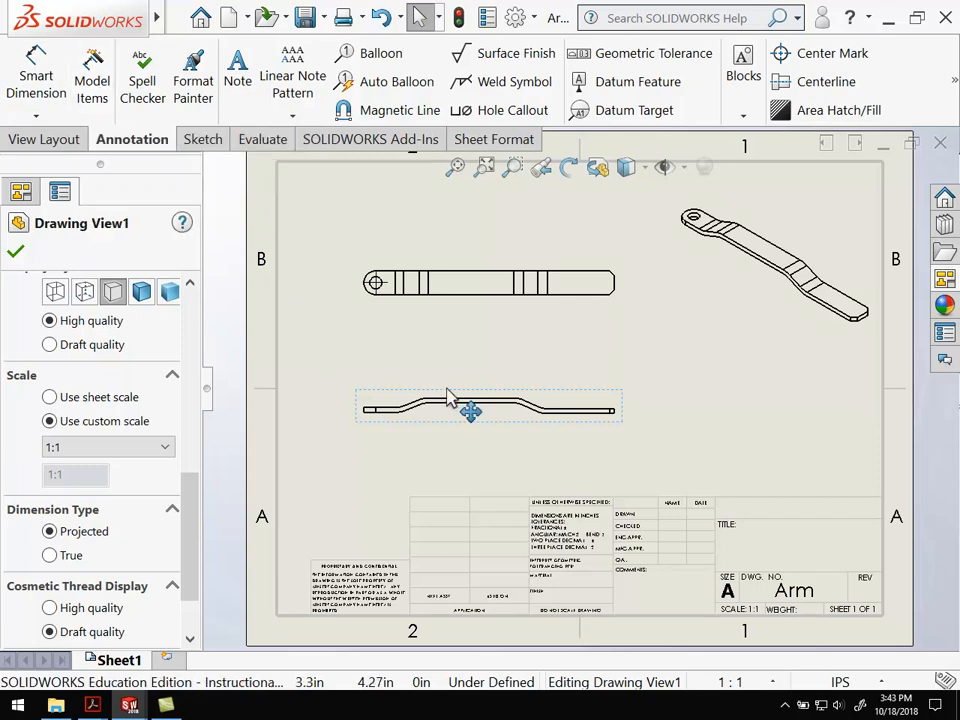
left_click(92, 75)
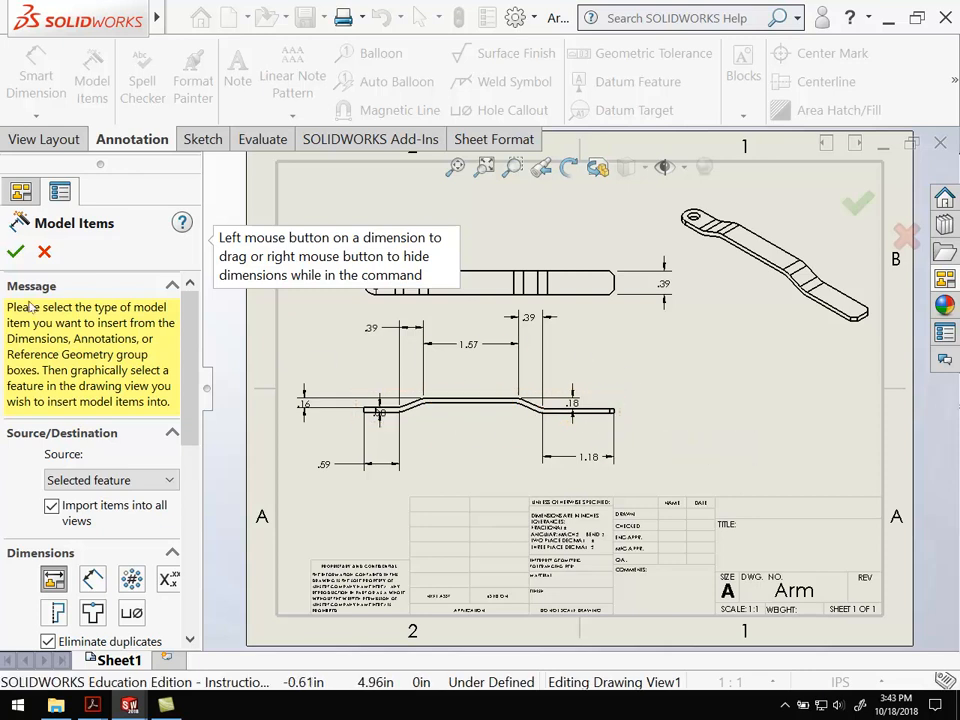
Accept the dimensions, switch units to MMGS, and place the 2.00, 40.00 and 4.50 dimensions
left_click(14, 251)
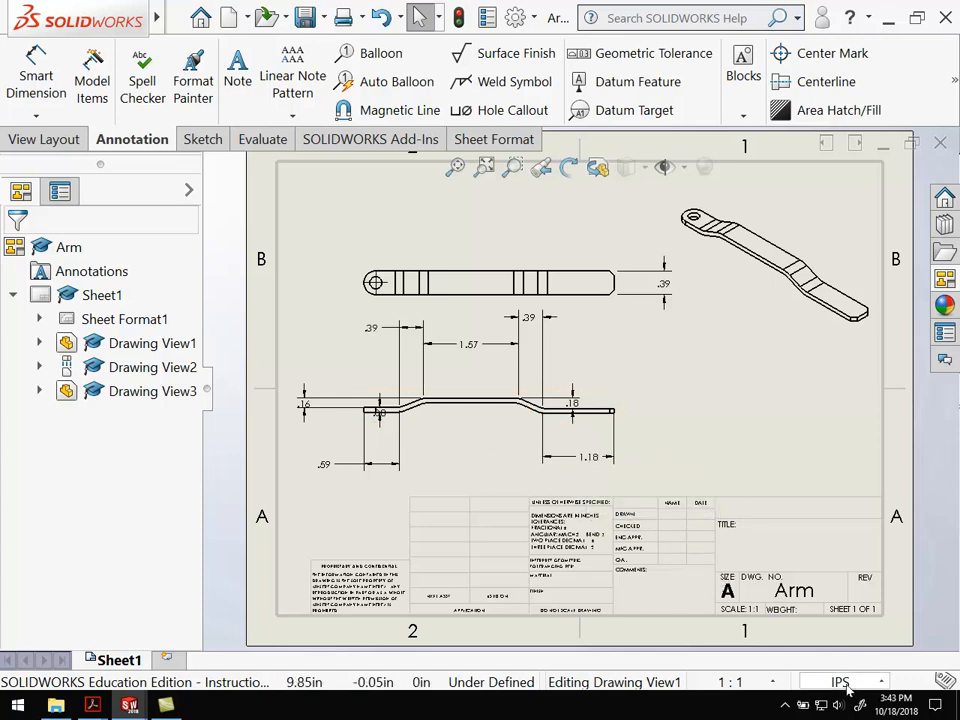
mouse_move(840, 681)
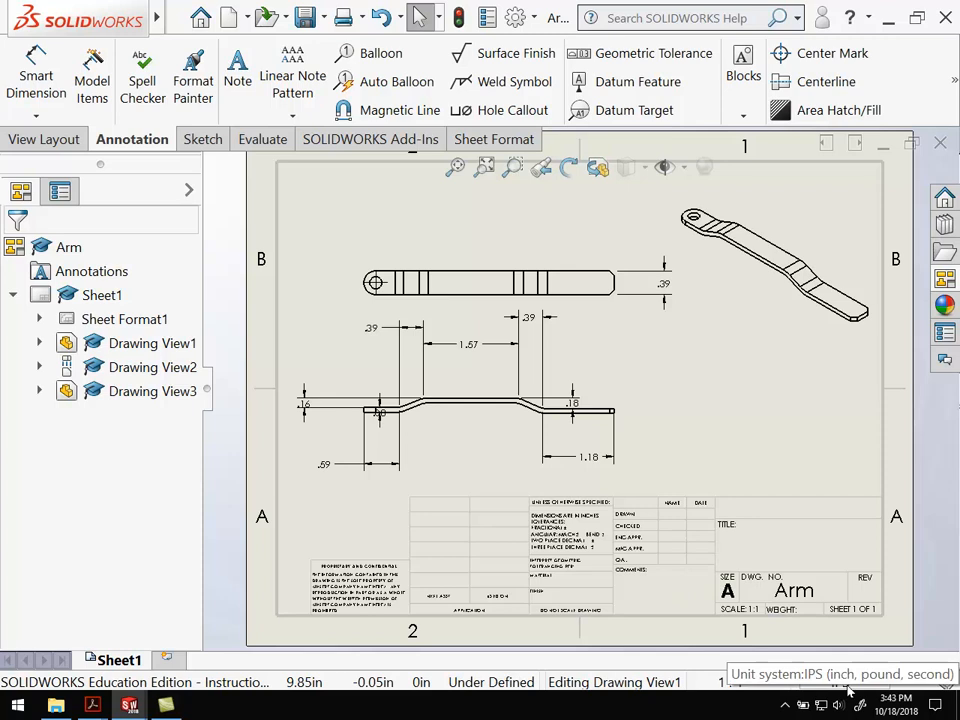
left_click(842, 681)
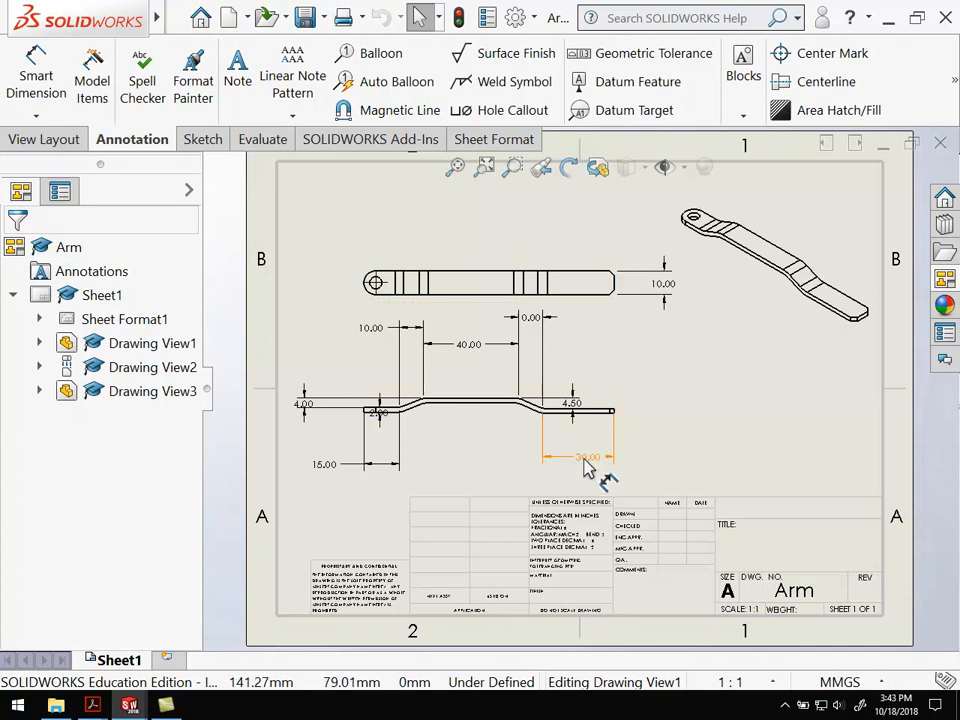
mouse_move(590, 470)
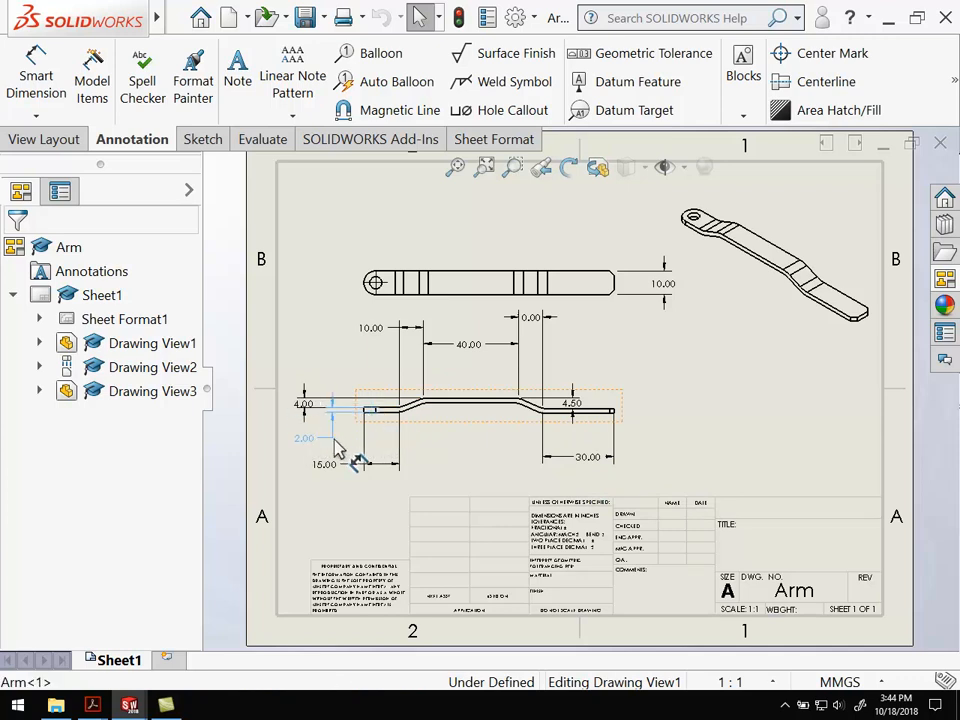
left_click(303, 403)
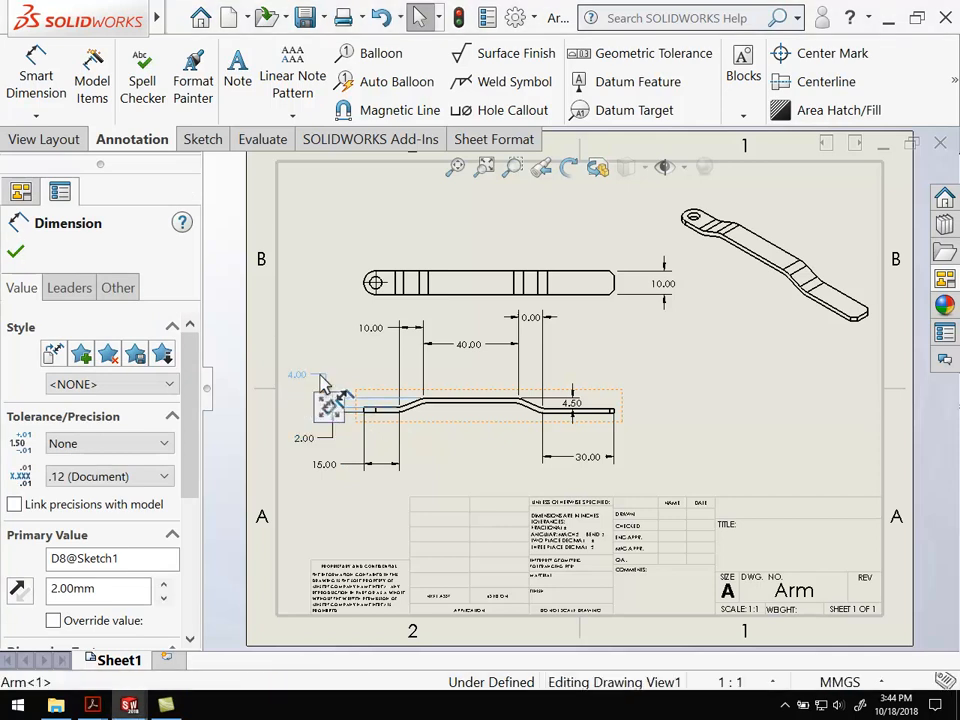
mouse_move(355, 375)
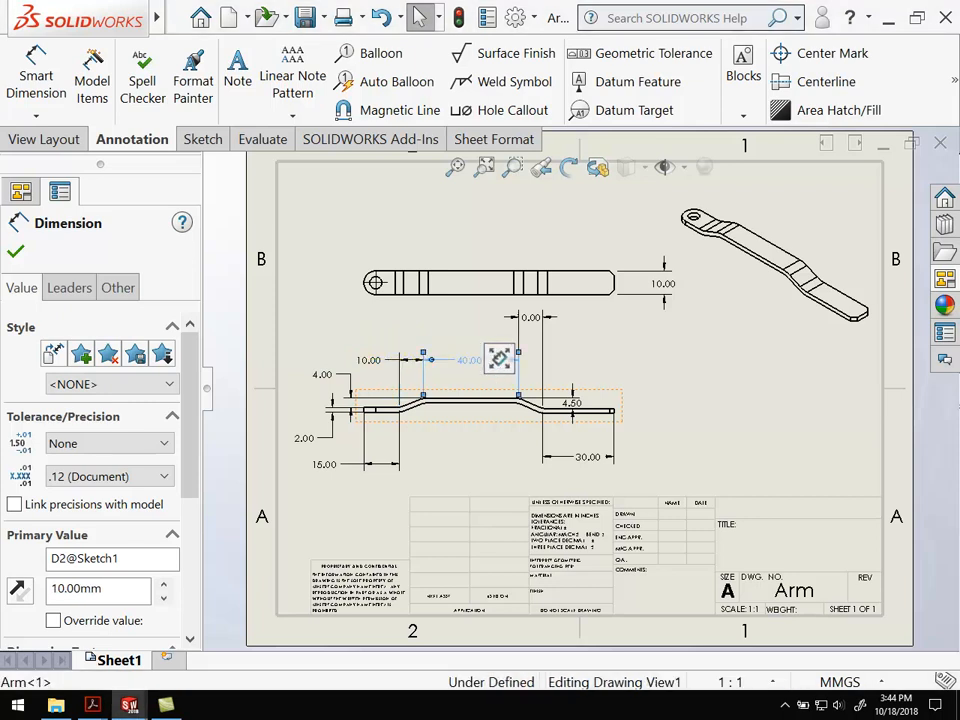
left_click(520, 358)
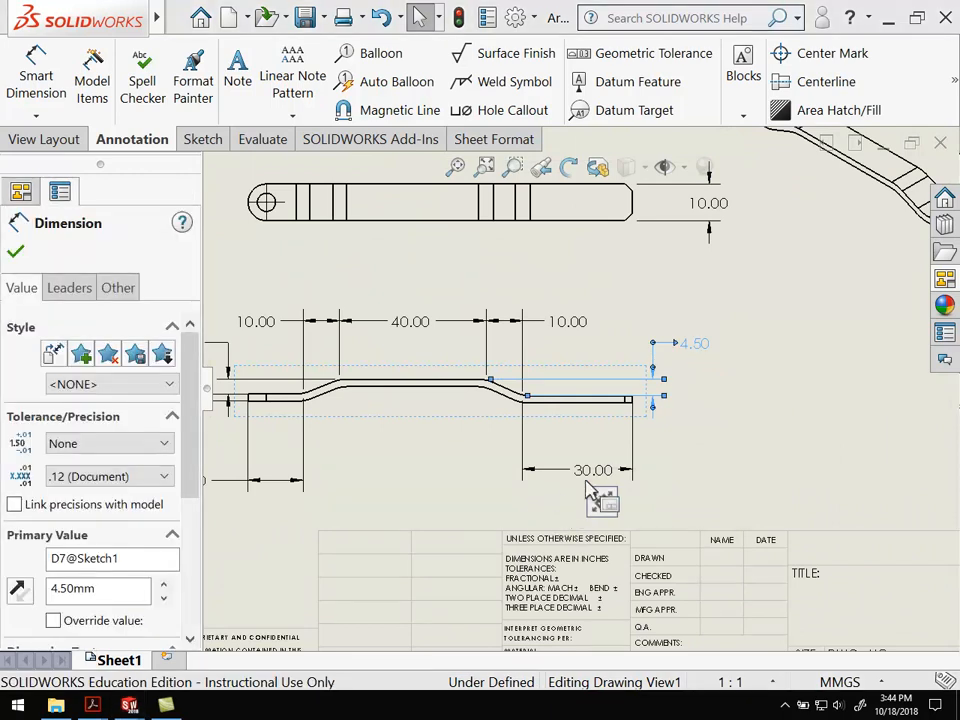
left_click(592, 470)
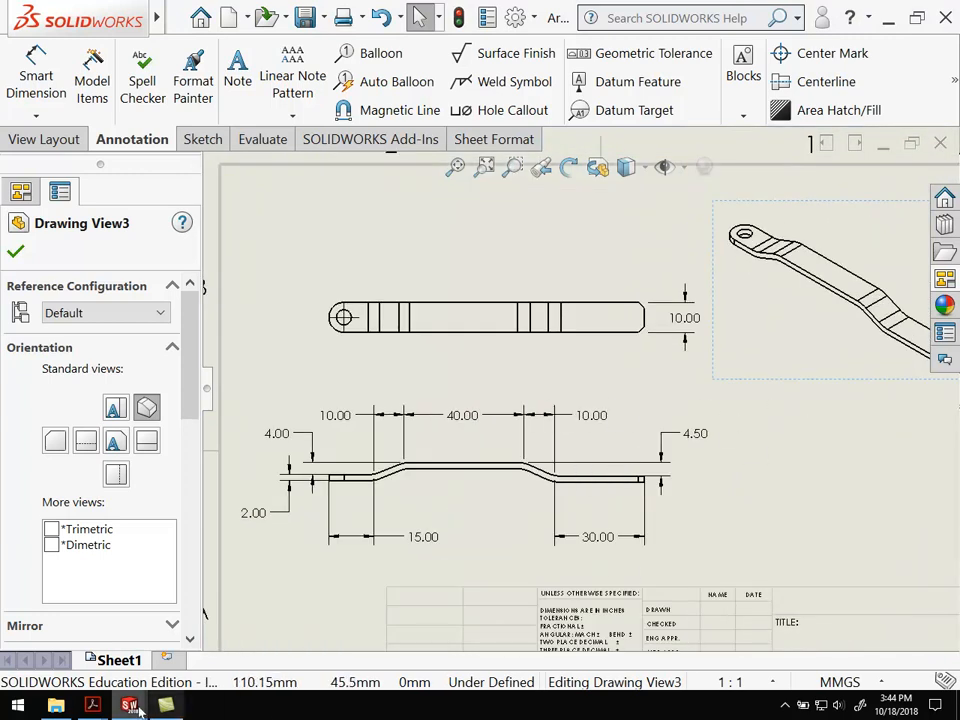
mouse_move(129, 705)
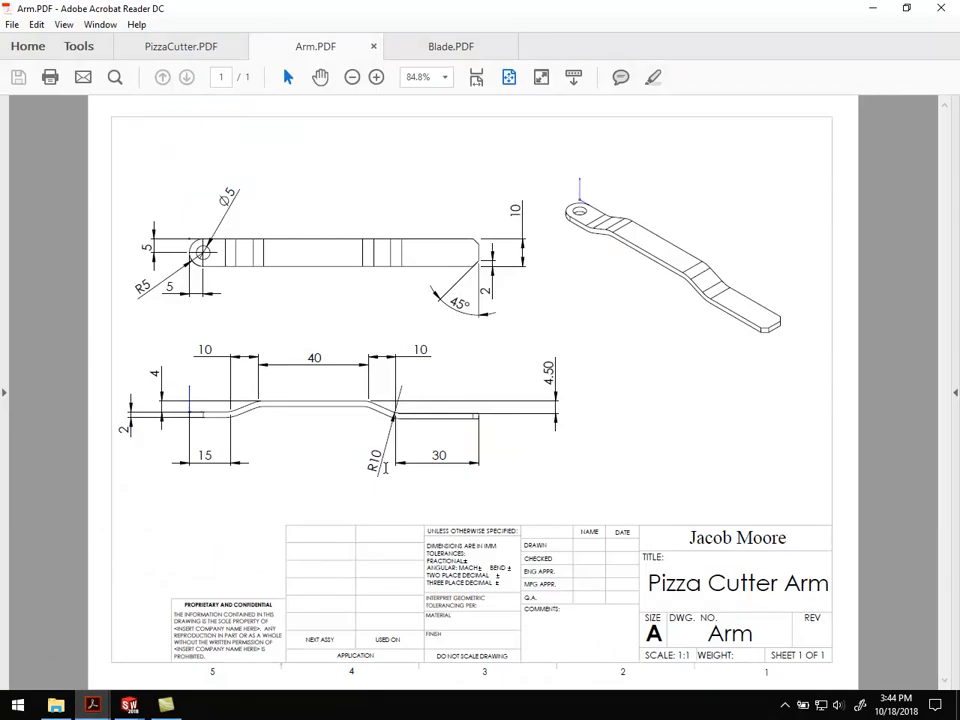
mouse_move(425, 290)
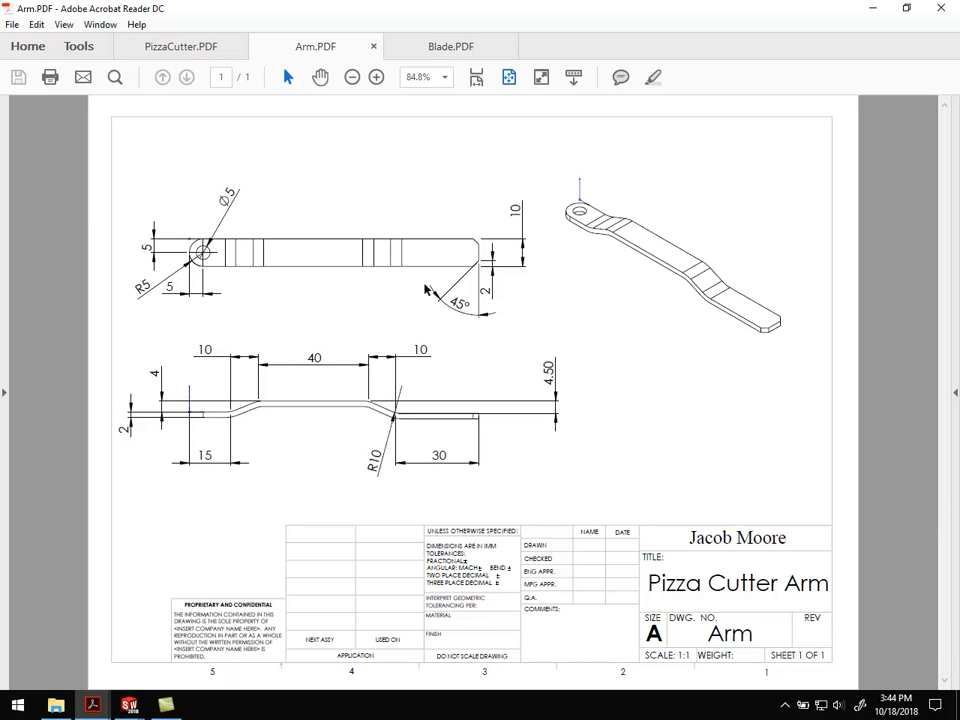
mouse_move(395, 425)
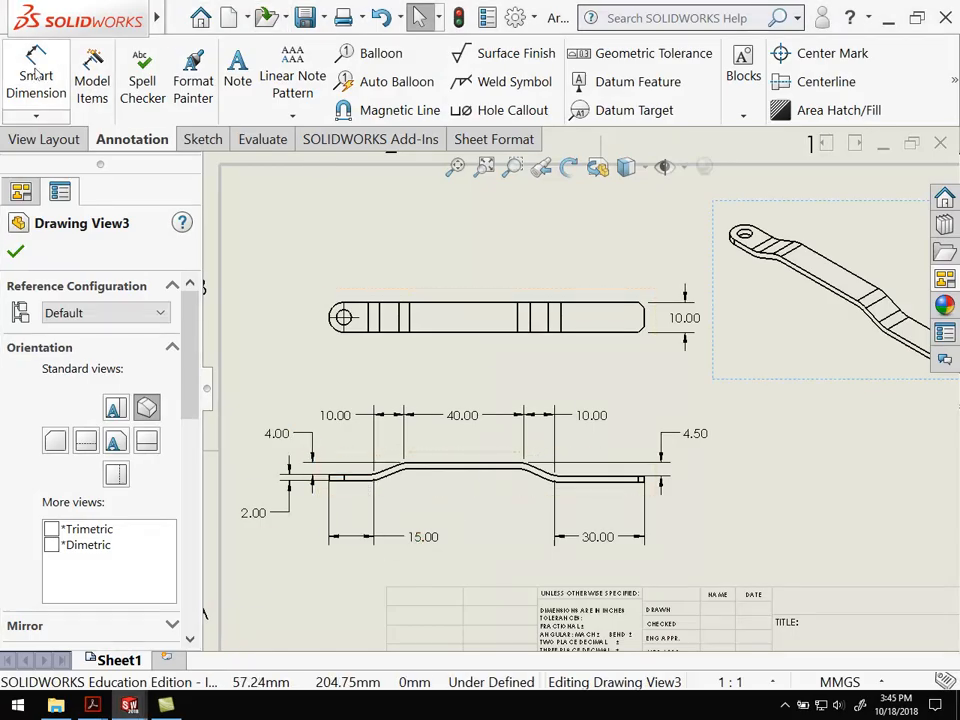
Dimension the R10.00 bend radius, then pick the top view's rounded end to dimension
left_click(36, 75)
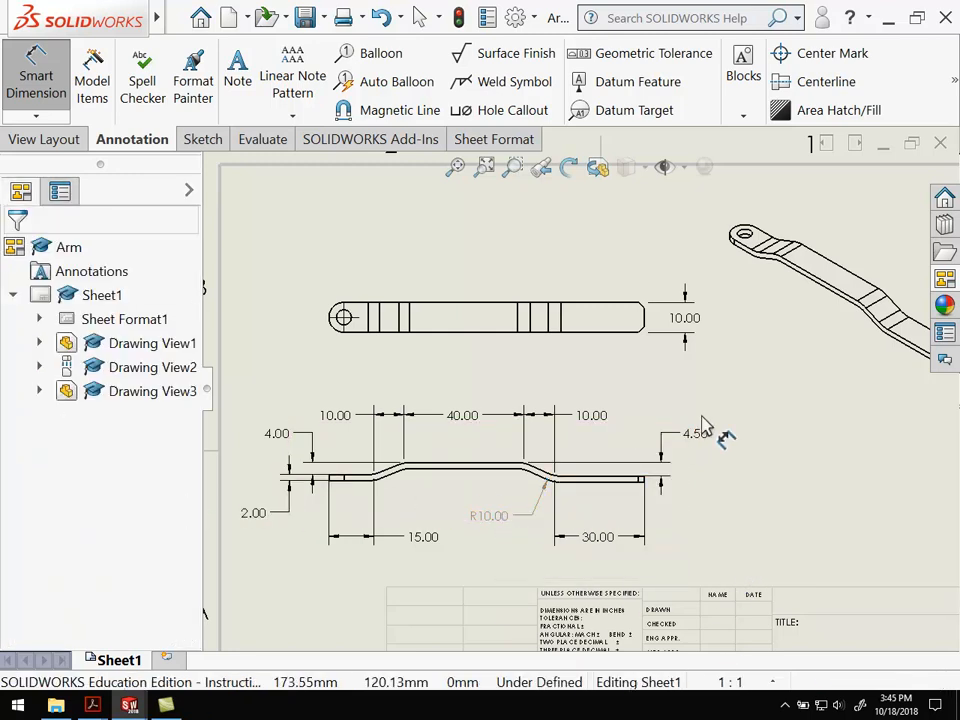
left_click(487, 317)
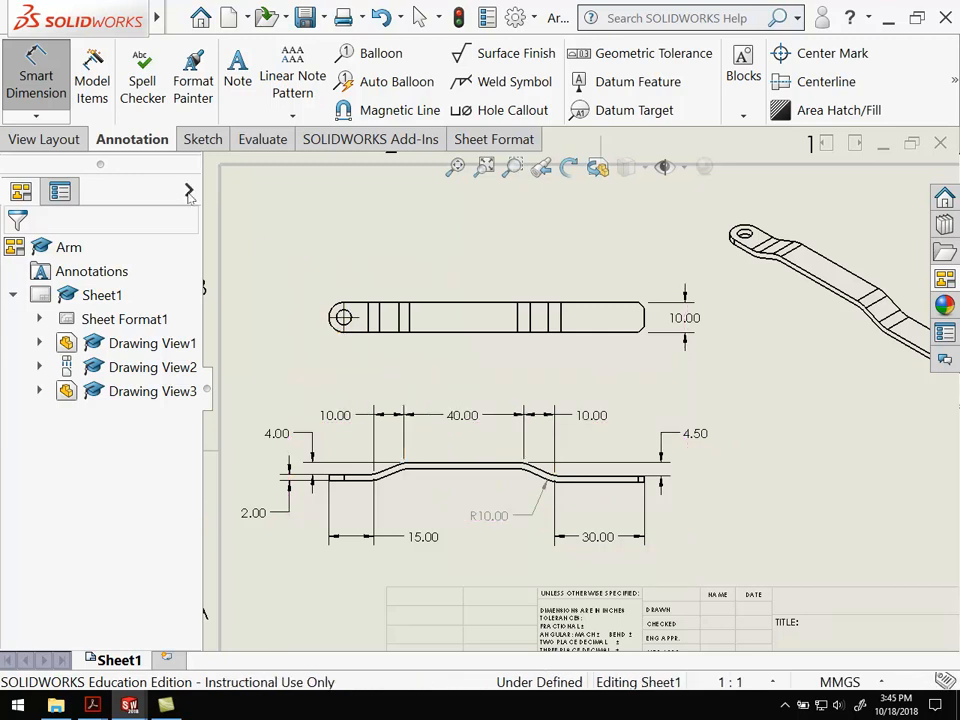
mouse_move(92, 75)
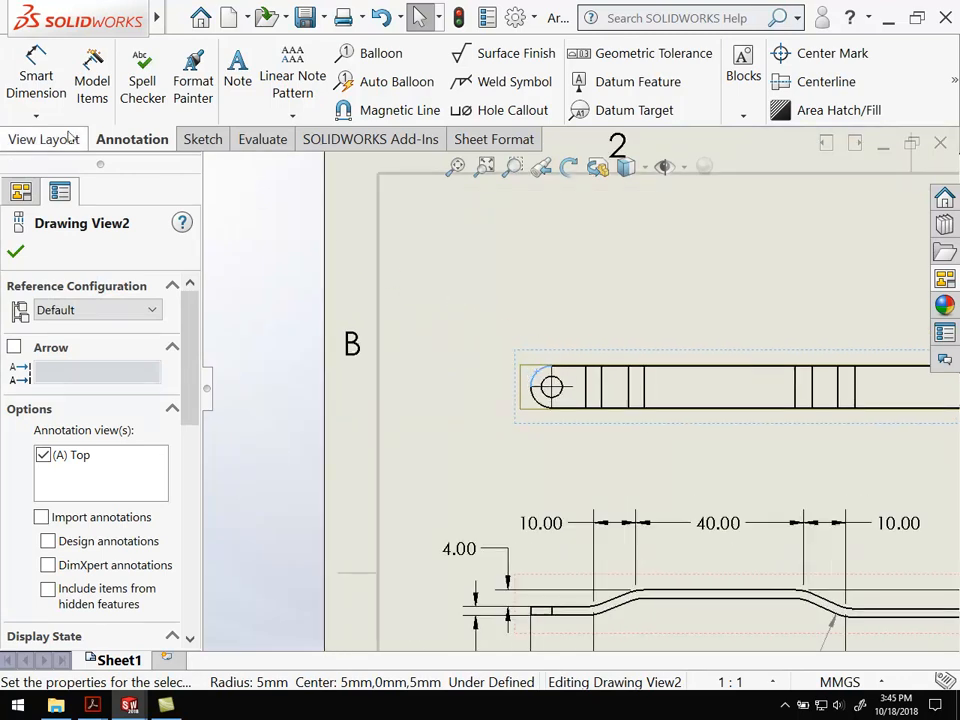
left_click(36, 75)
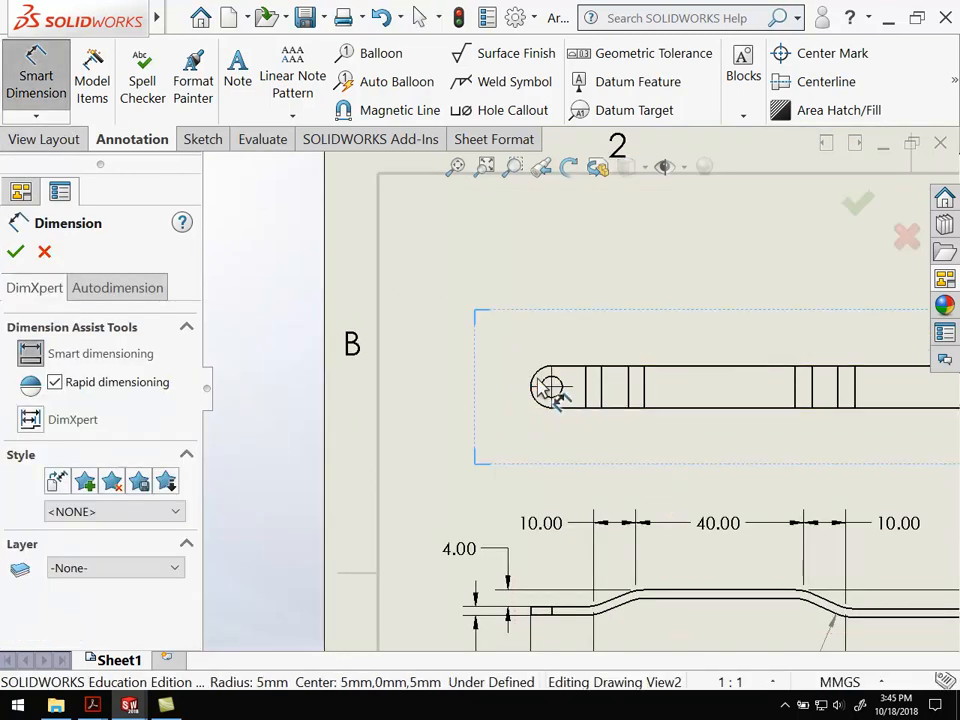
left_click(550, 388)
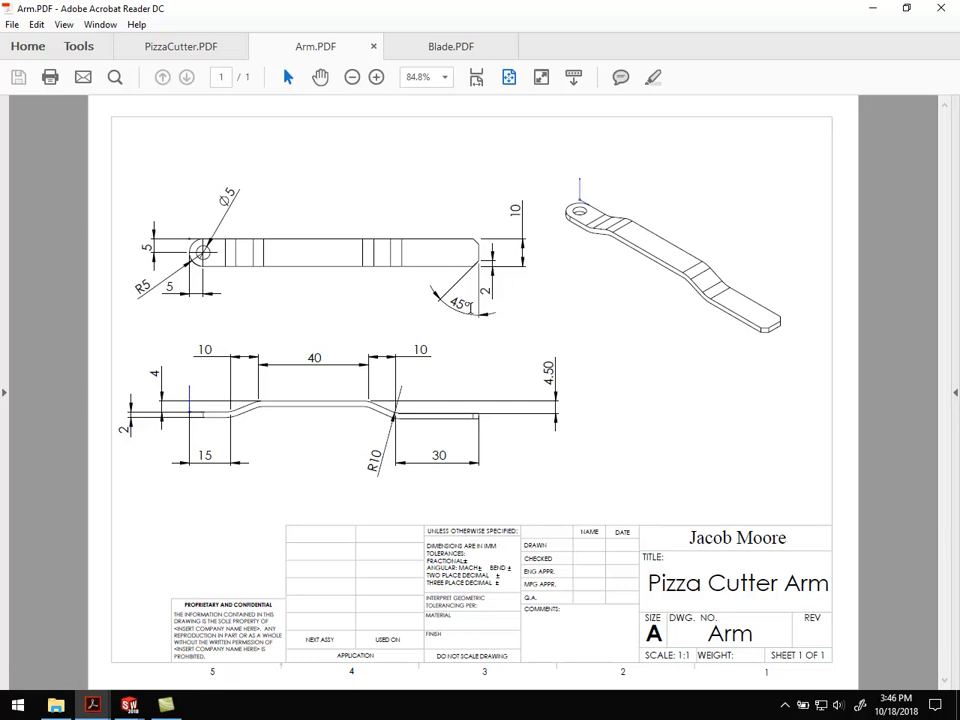
mouse_move(470, 308)
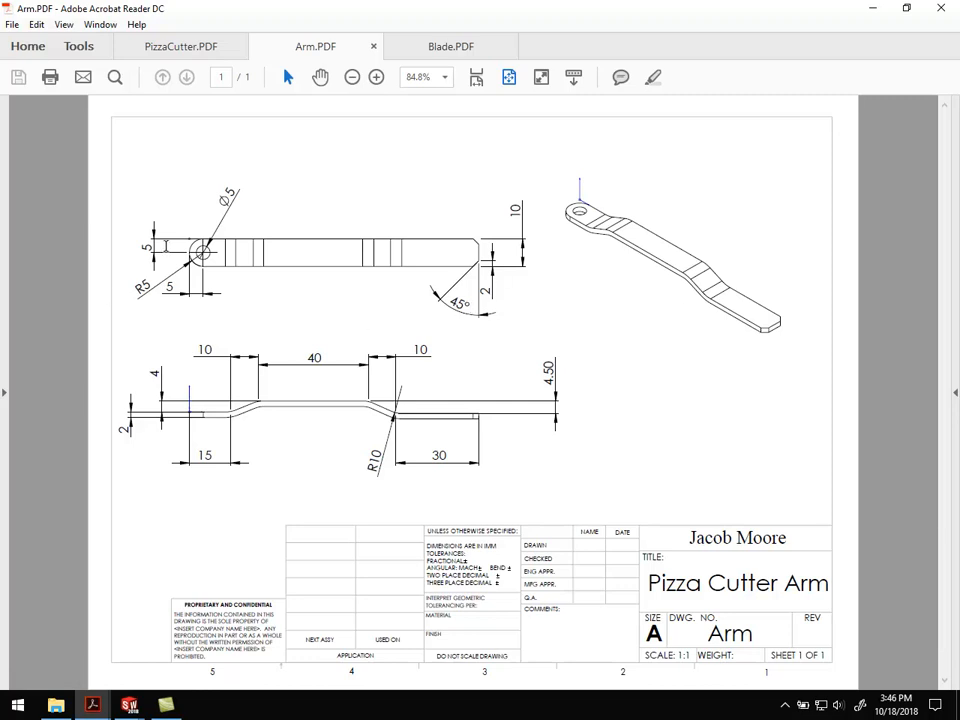
mouse_move(157, 445)
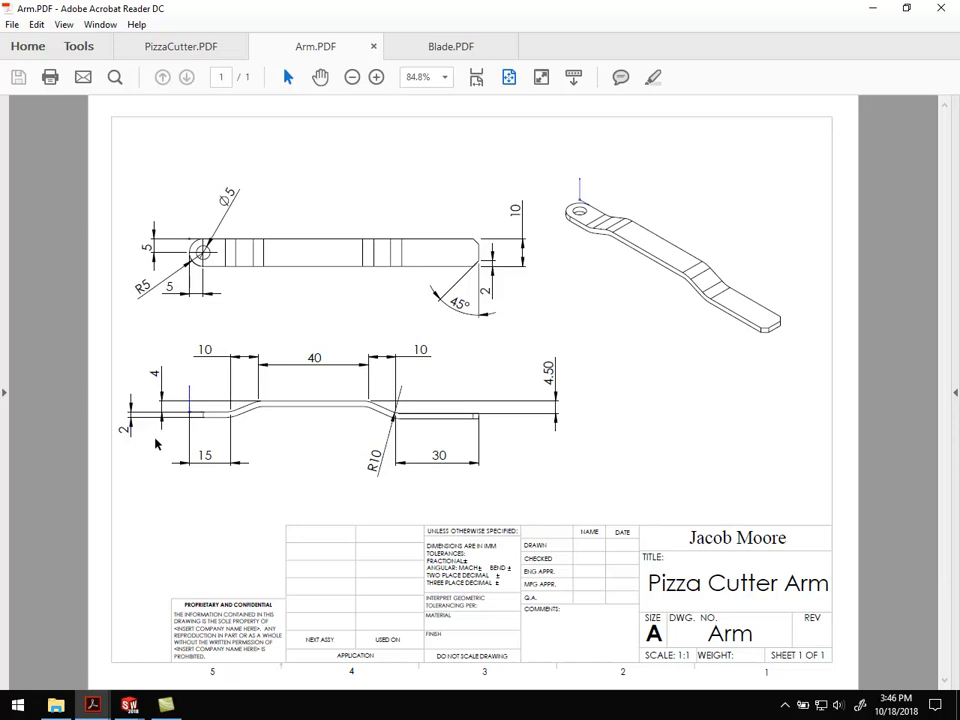
mouse_move(128, 705)
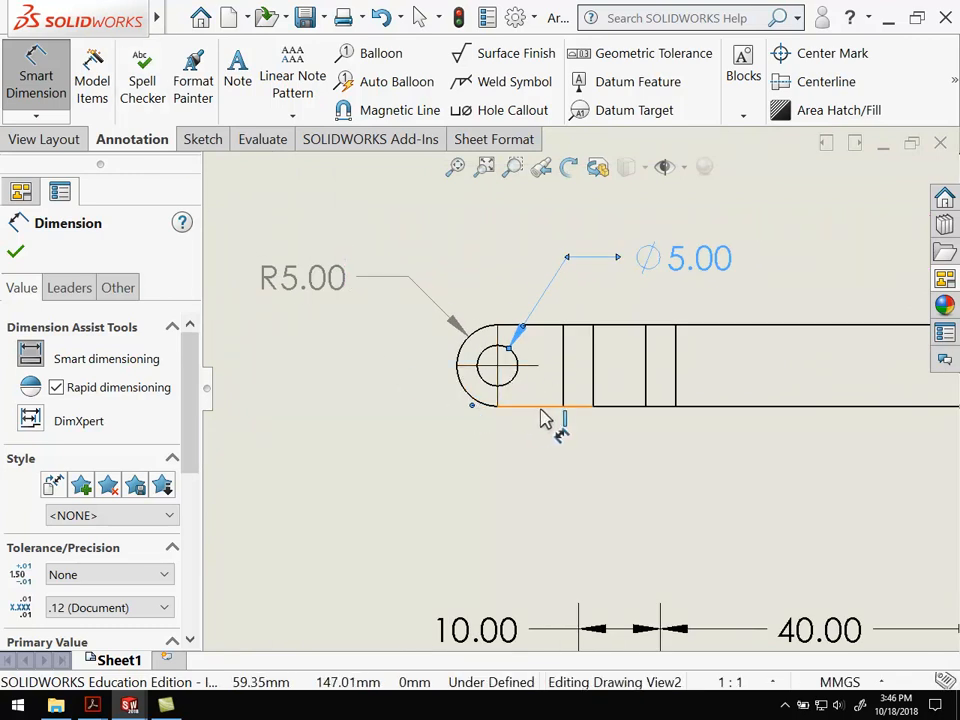
Place the Ø5.00 hole, 5.00 hole offset and 2.00 chamfer length dimensions
left_click(497, 365)
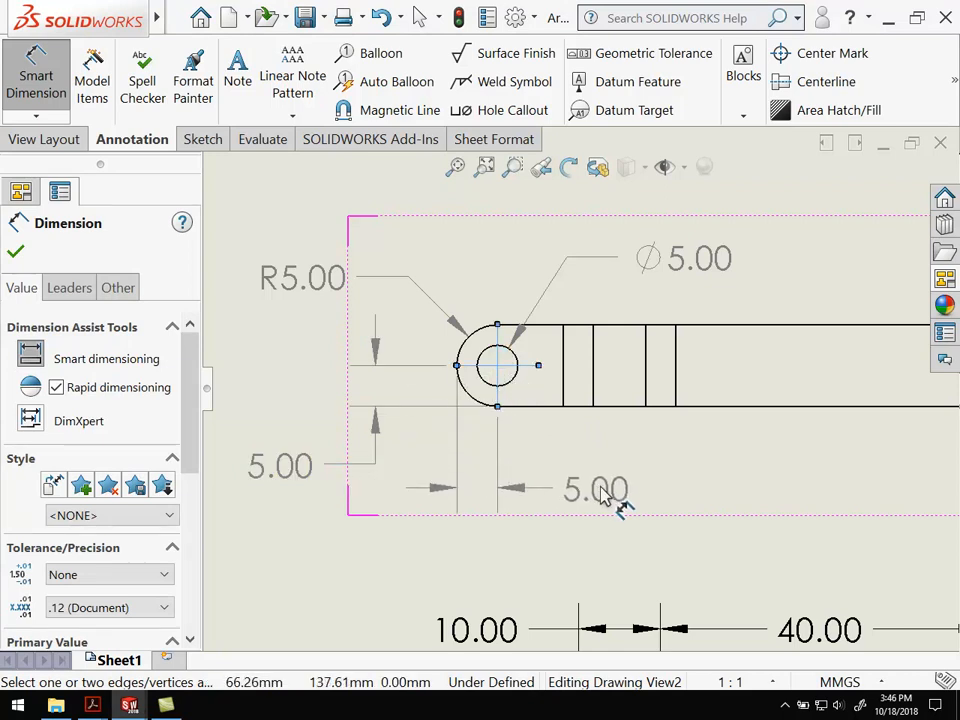
left_click(595, 489)
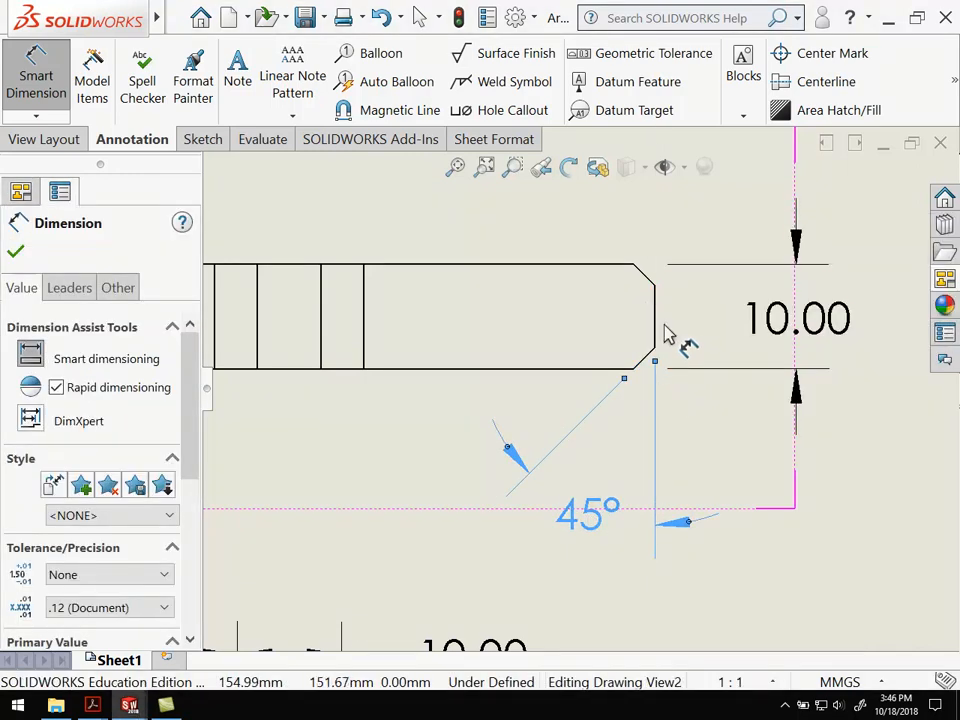
mouse_move(655, 352)
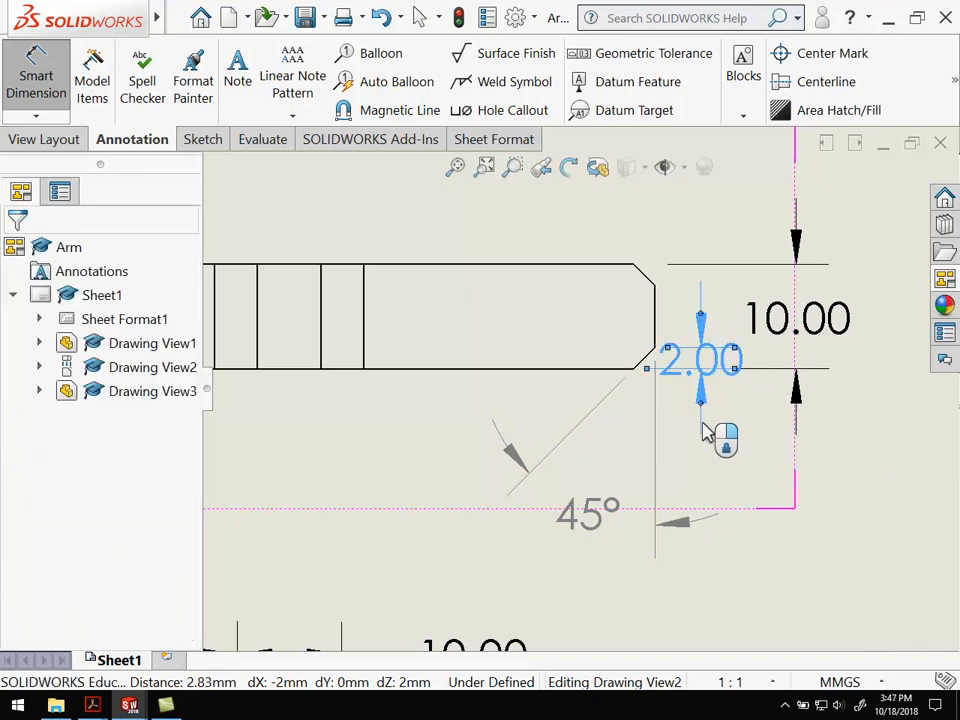
left_click(700, 358)
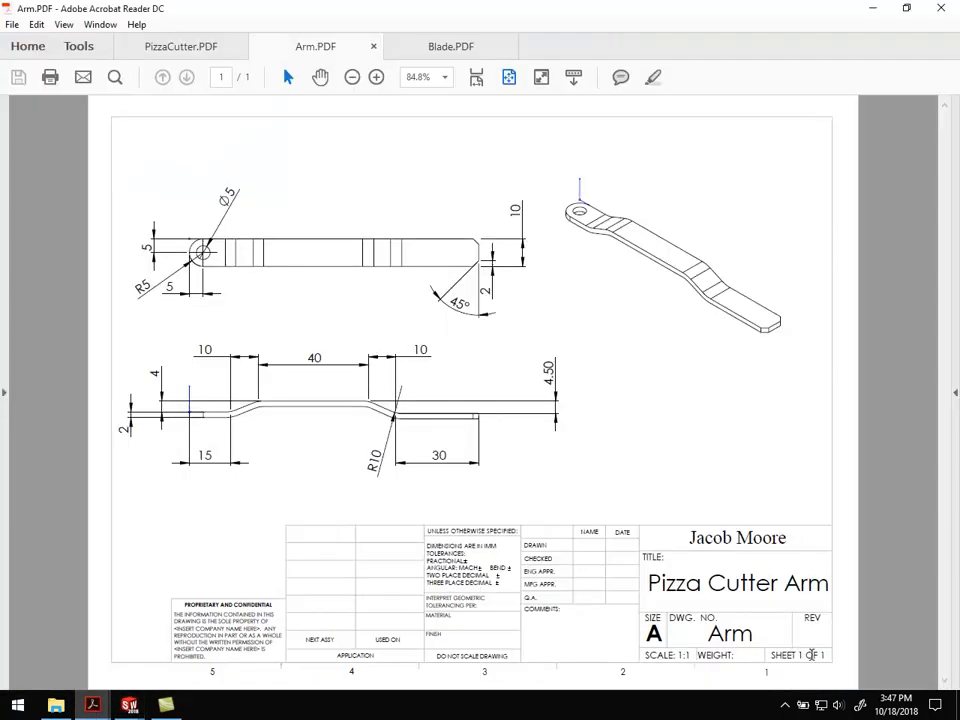
mouse_move(597, 625)
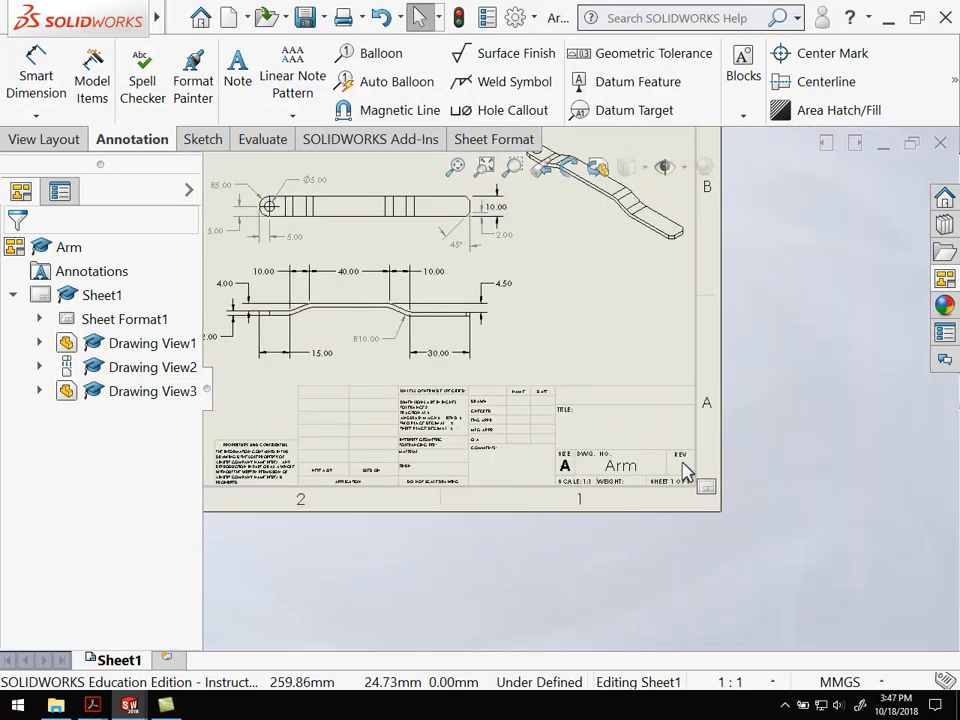
Bring up the drawing sheet's context menu to edit the sheet format
right_click(685, 465)
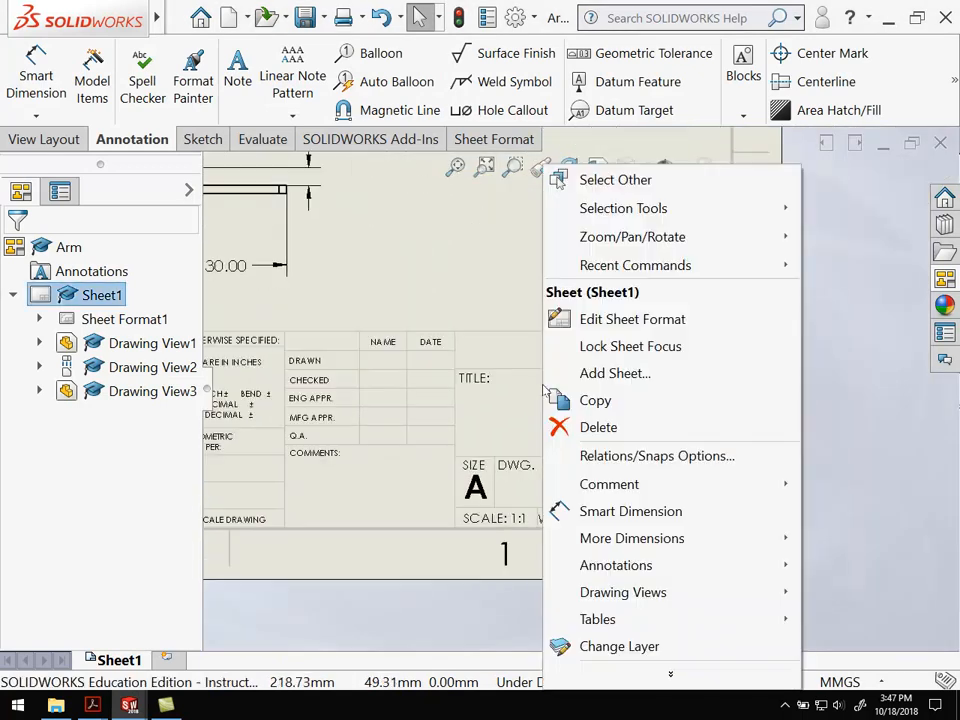
mouse_move(630, 346)
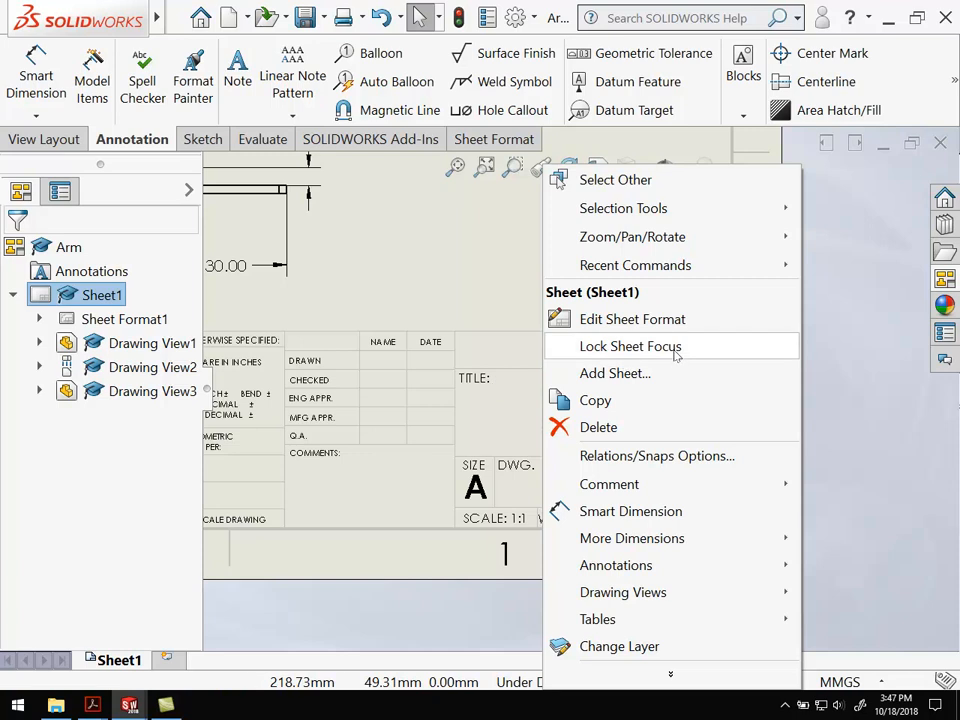
mouse_move(632, 319)
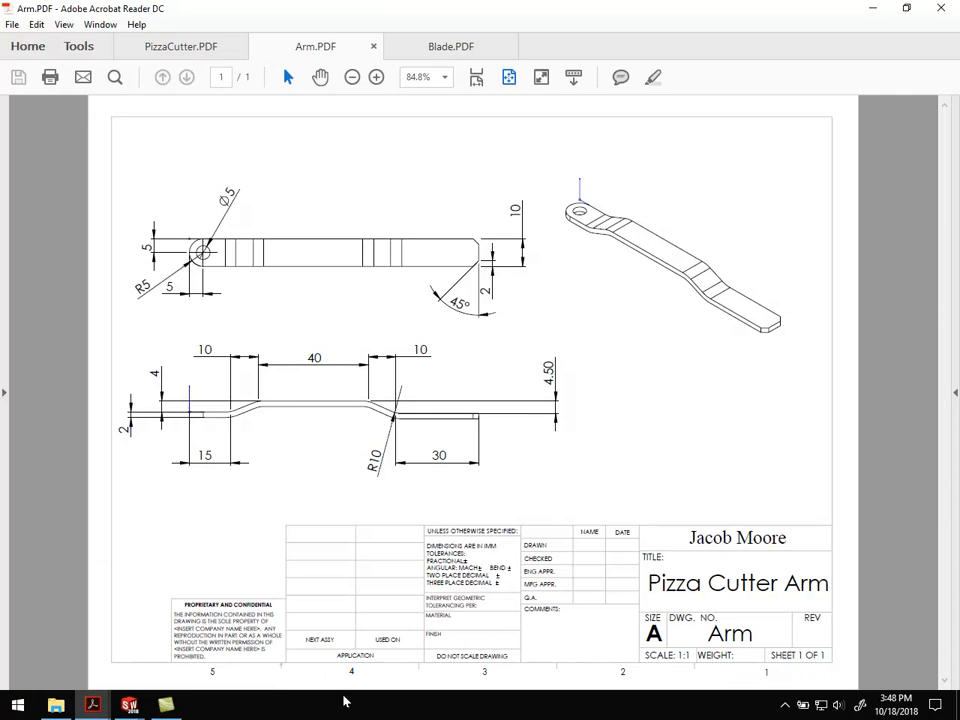
left_click(128, 705)
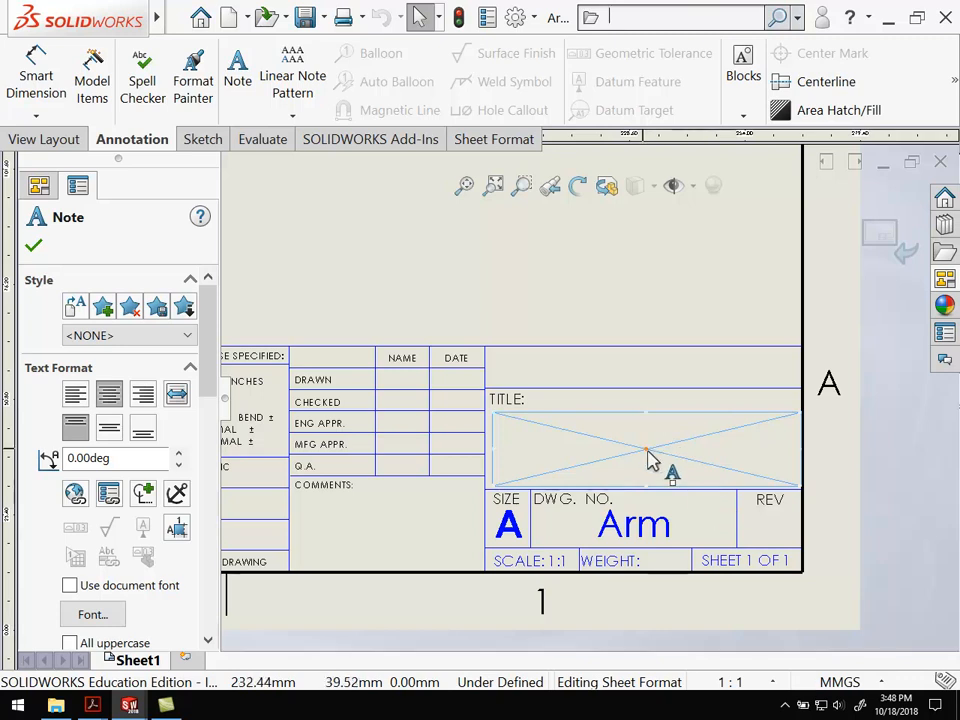
Add title block notes reading 'Pizza Cutter Arm' and 'Jacob Moore'
left_click(645, 430)
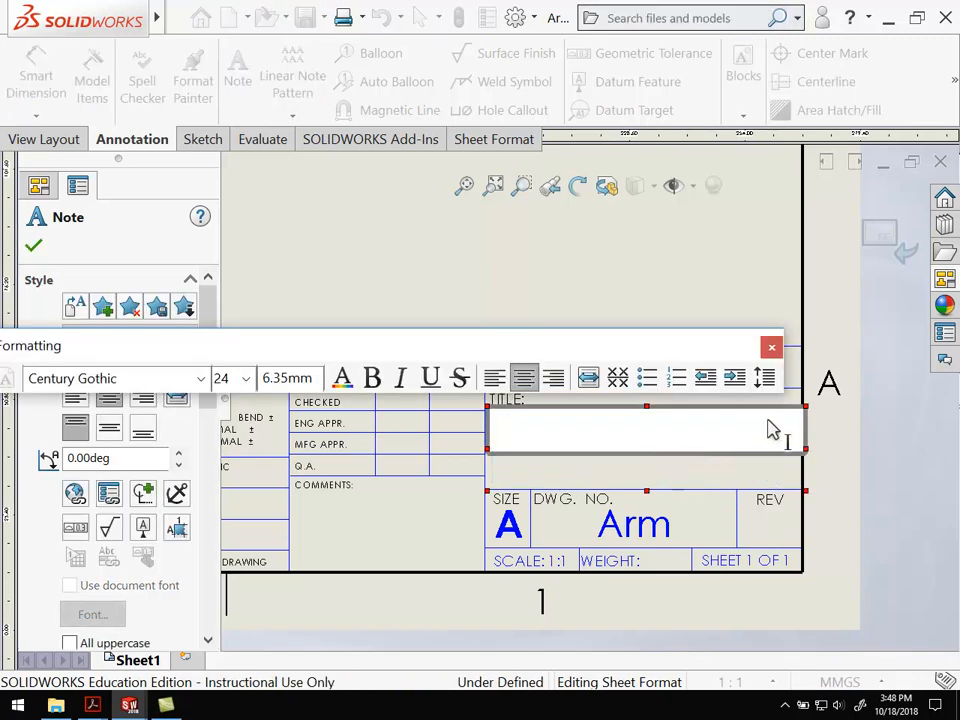
type("P")
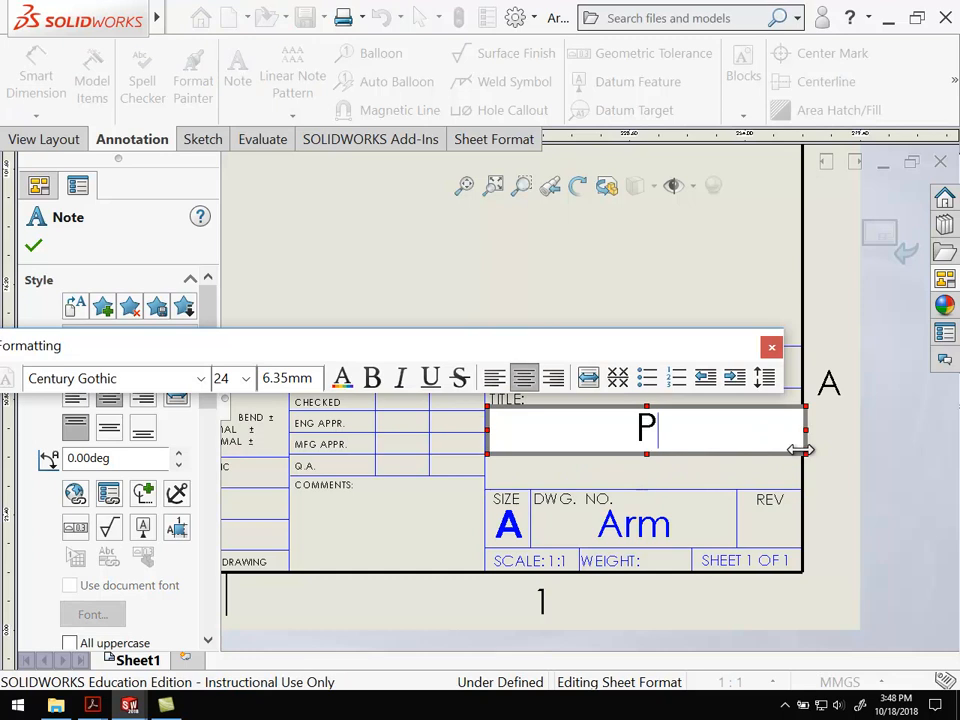
type("izza Cutter")
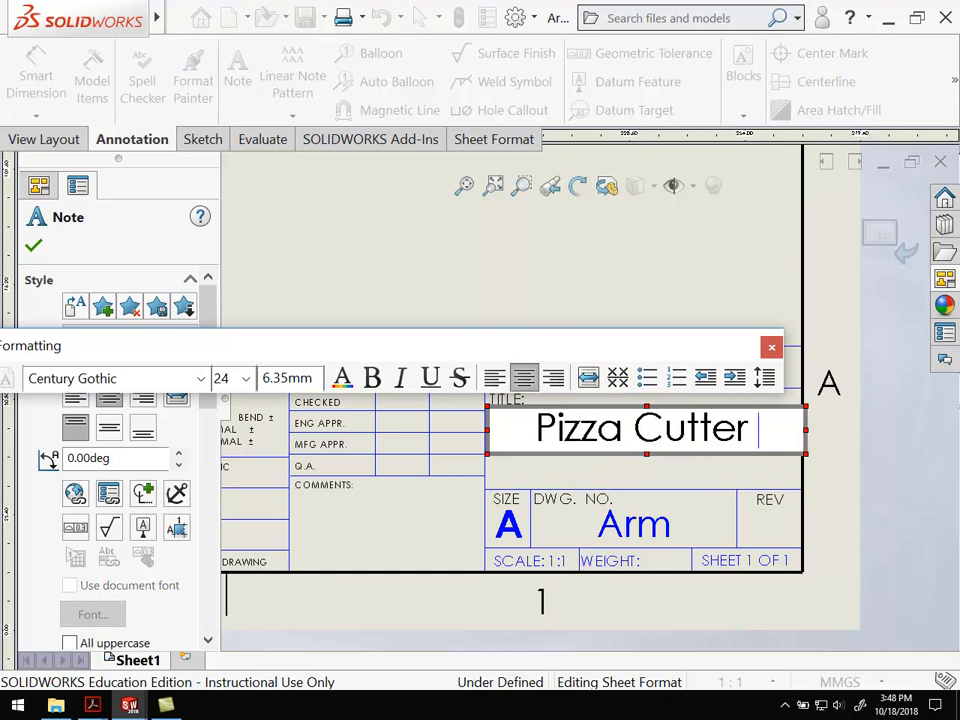
type("Arm")
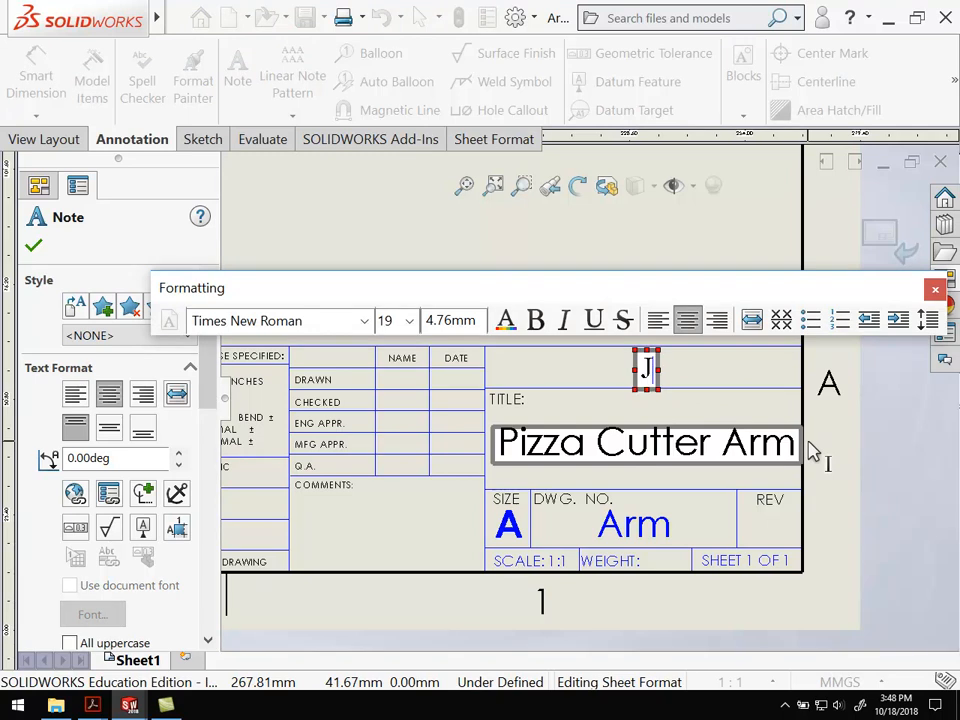
type("Jacob Moore")
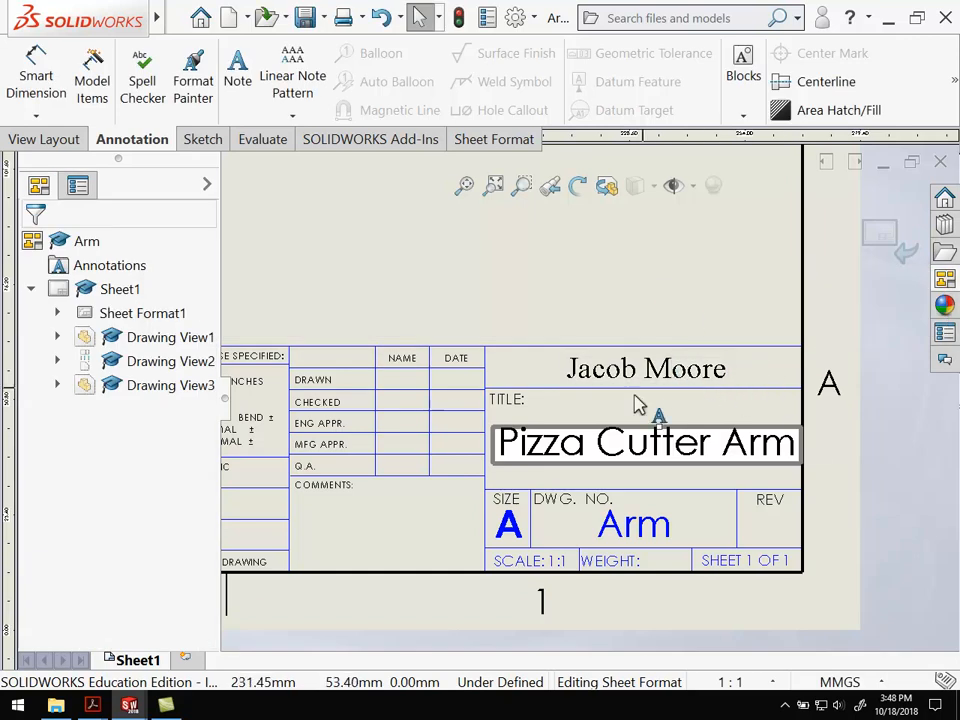
Finish the notes and return from the sheet format to the sheet
left_click(142, 313)
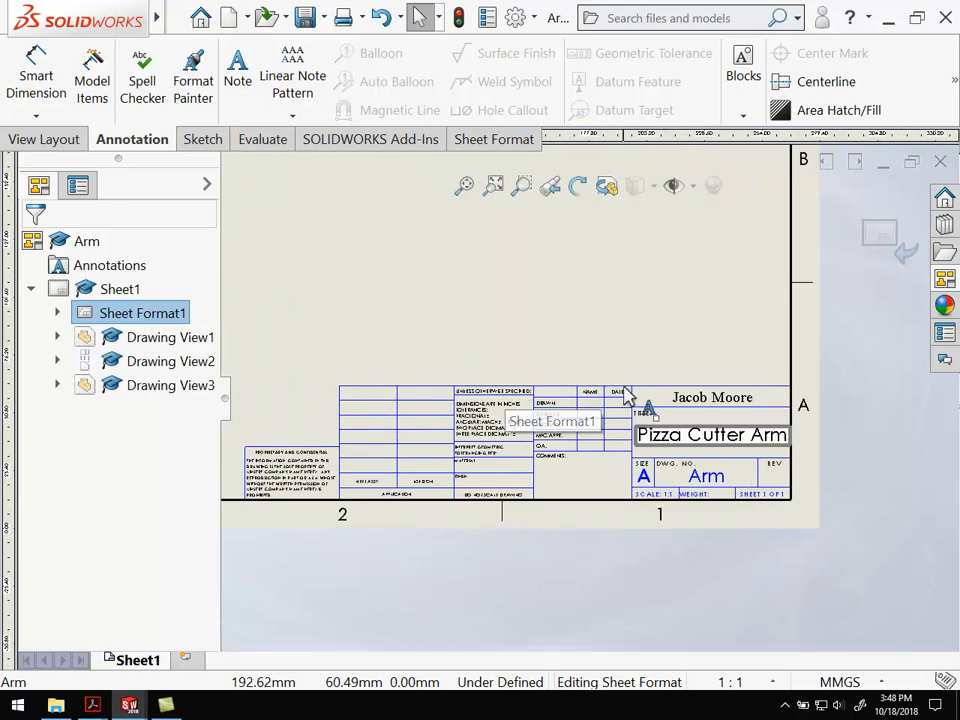
right_click(630, 400)
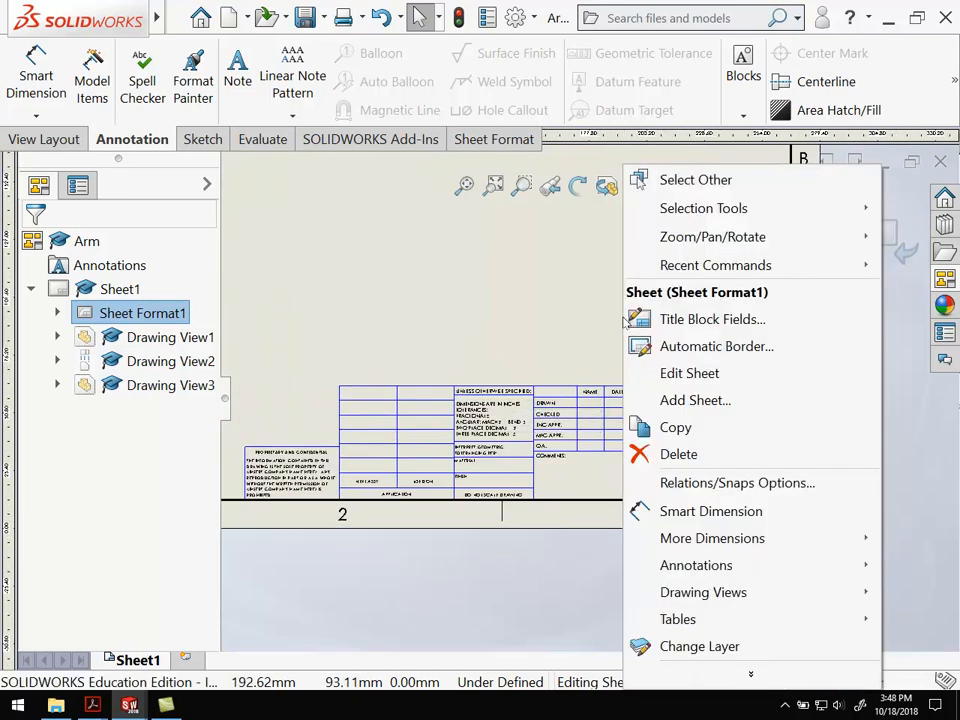
mouse_move(550, 267)
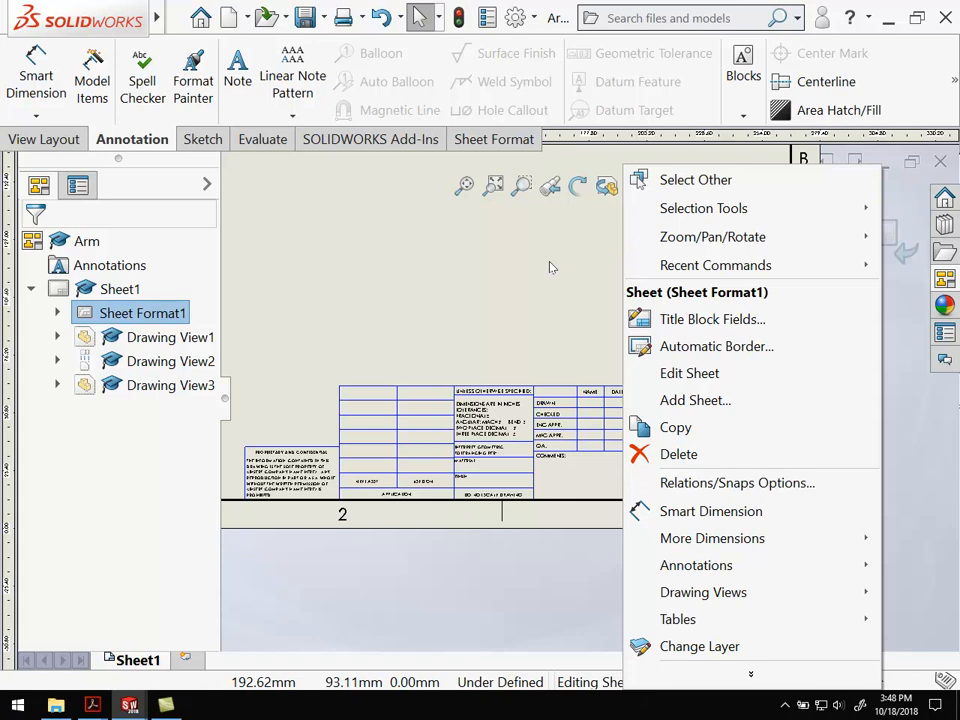
mouse_move(689, 373)
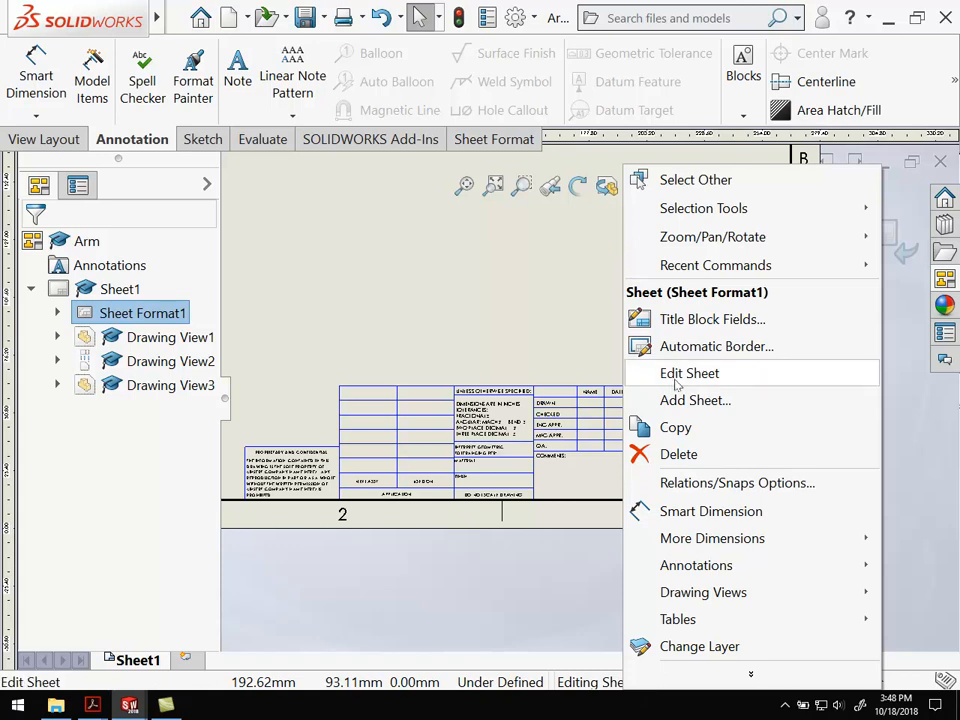
left_click(689, 372)
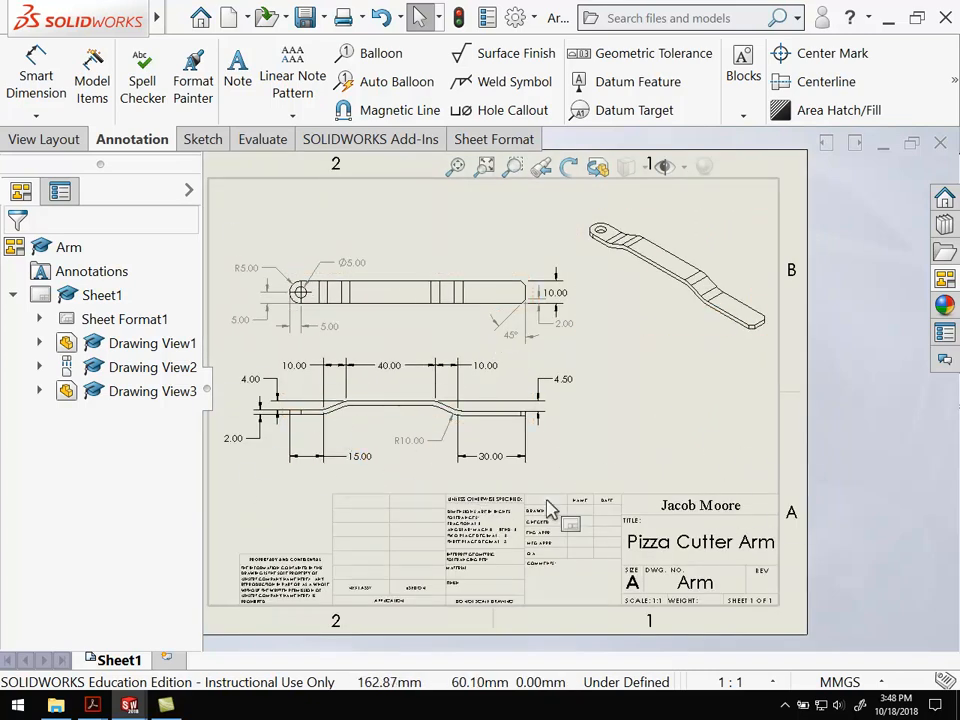
Save the drawing as Arm in the Water Wheel folder
left_click(307, 17)
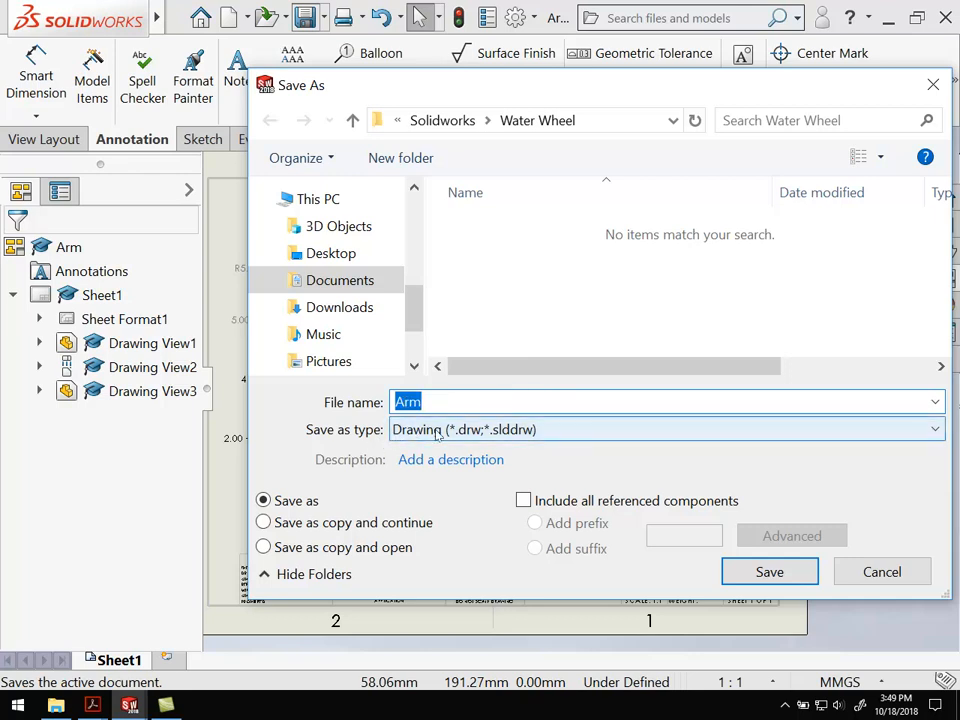
left_click(769, 571)
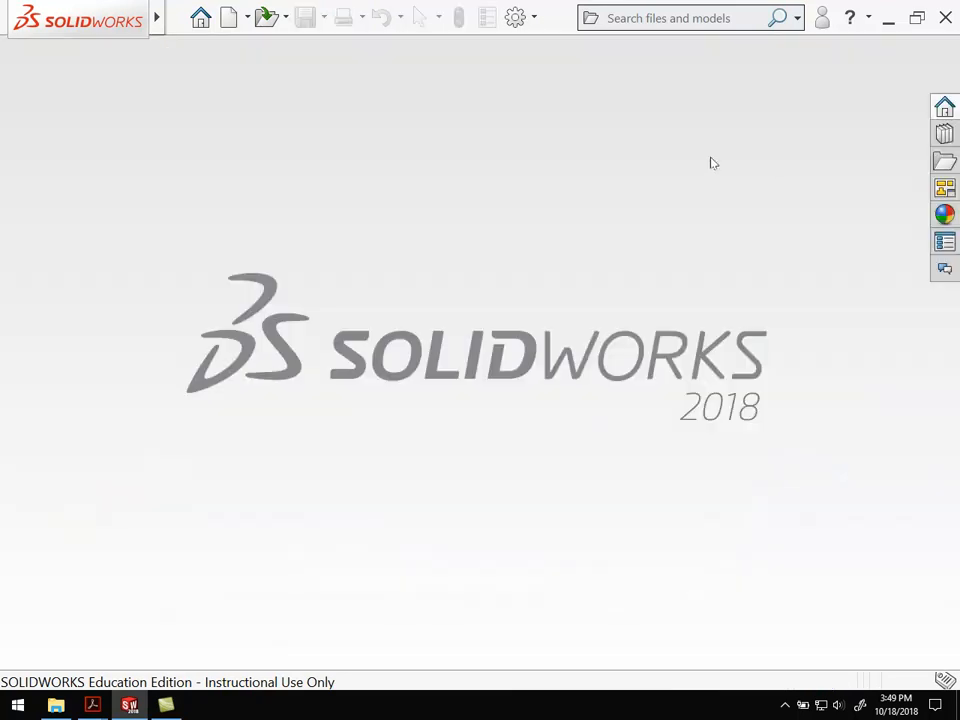
Open the Blade part from Water Wheel and start a drawing from it
left_click(178, 18)
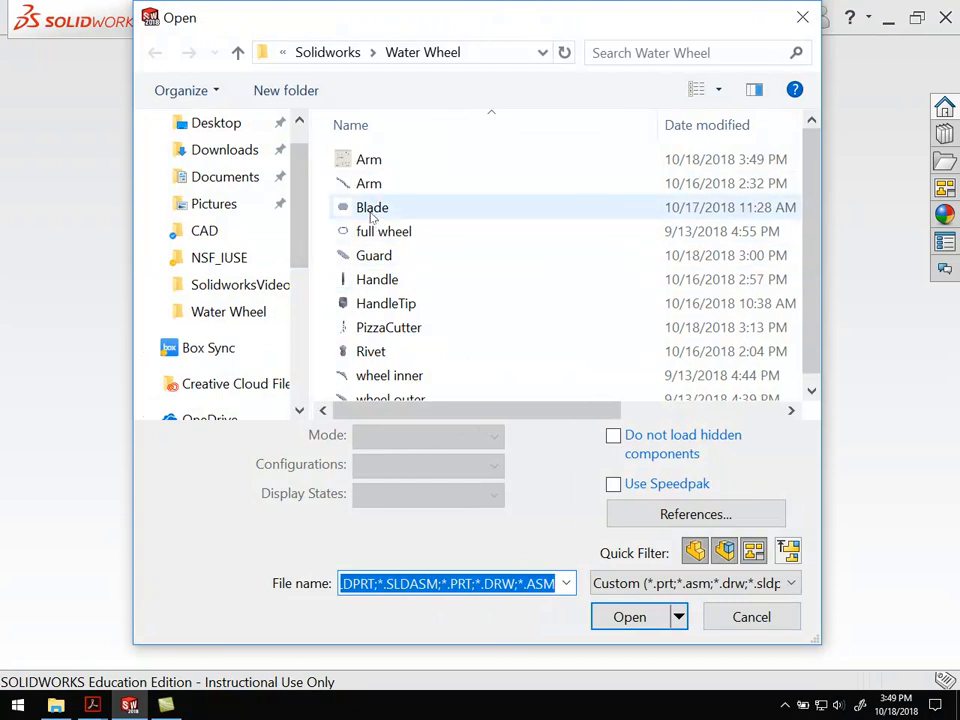
left_click(629, 616)
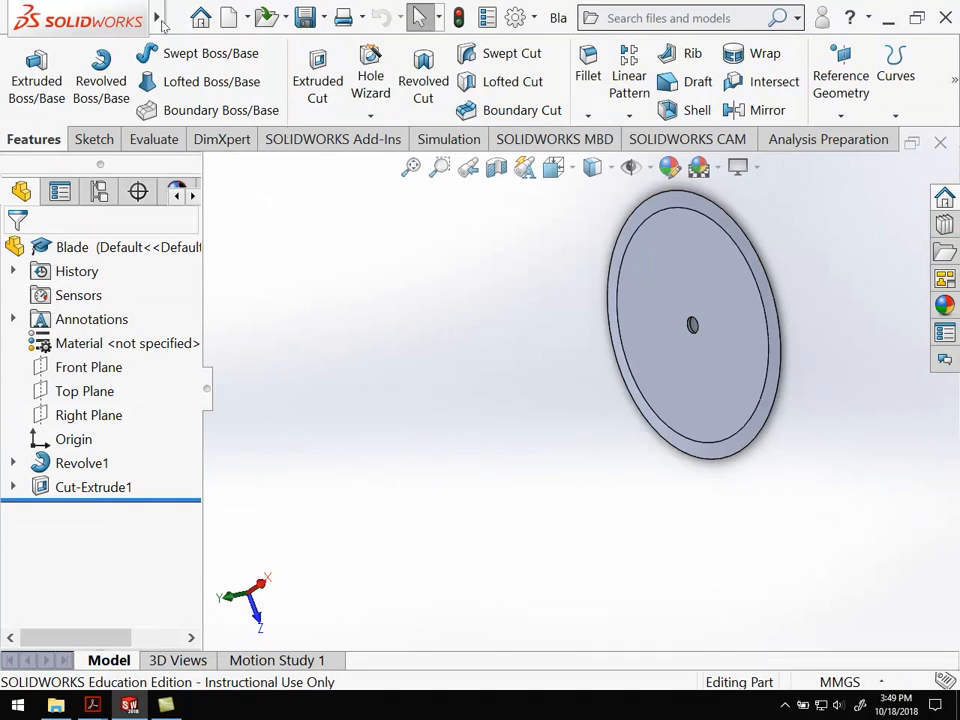
left_click(179, 18)
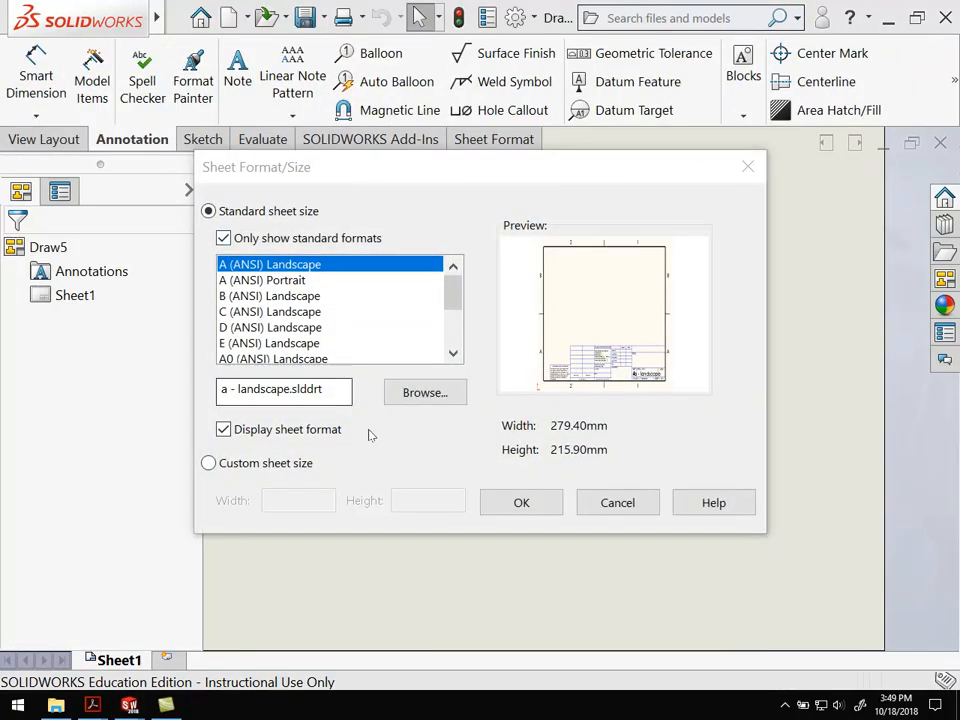
Choose A (ANSI) Landscape and place the Blade top view with its projected edge view
left_click(521, 502)
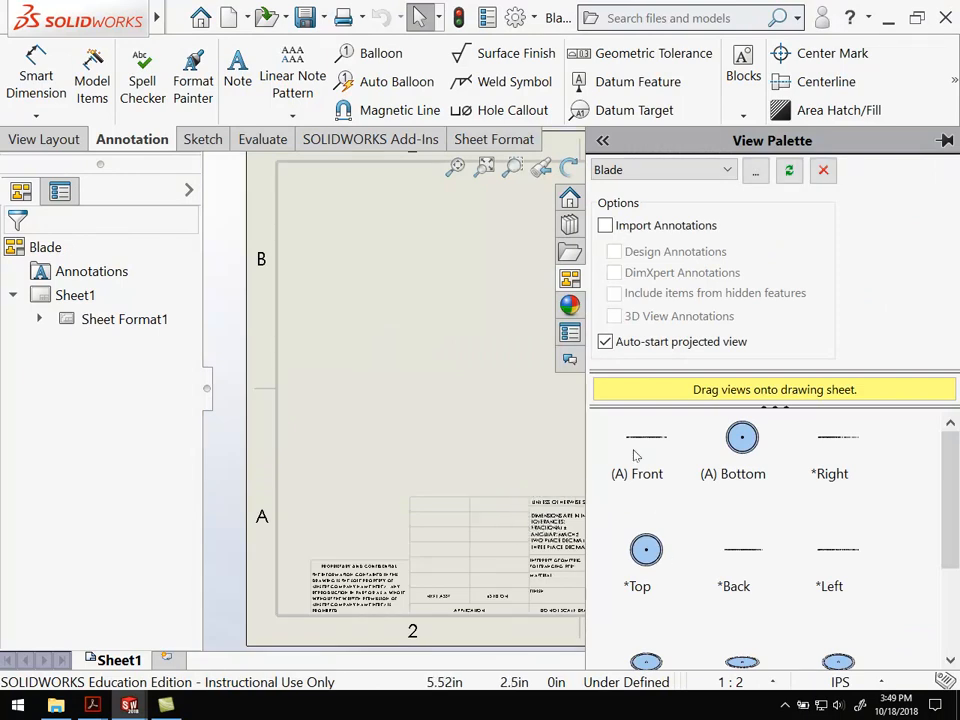
mouse_move(638, 496)
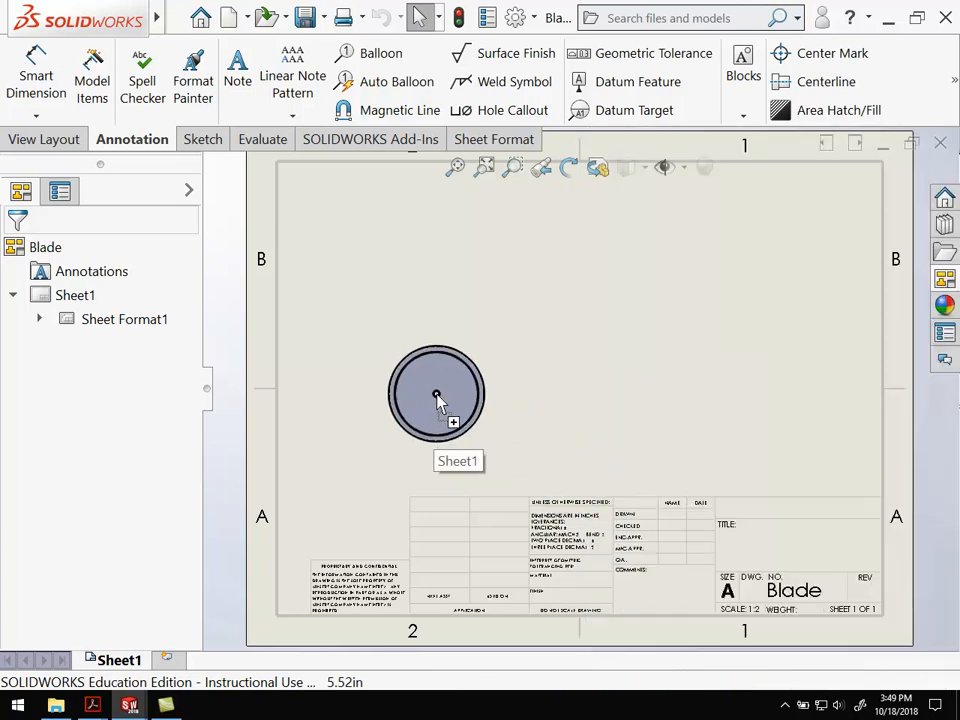
left_click(435, 393)
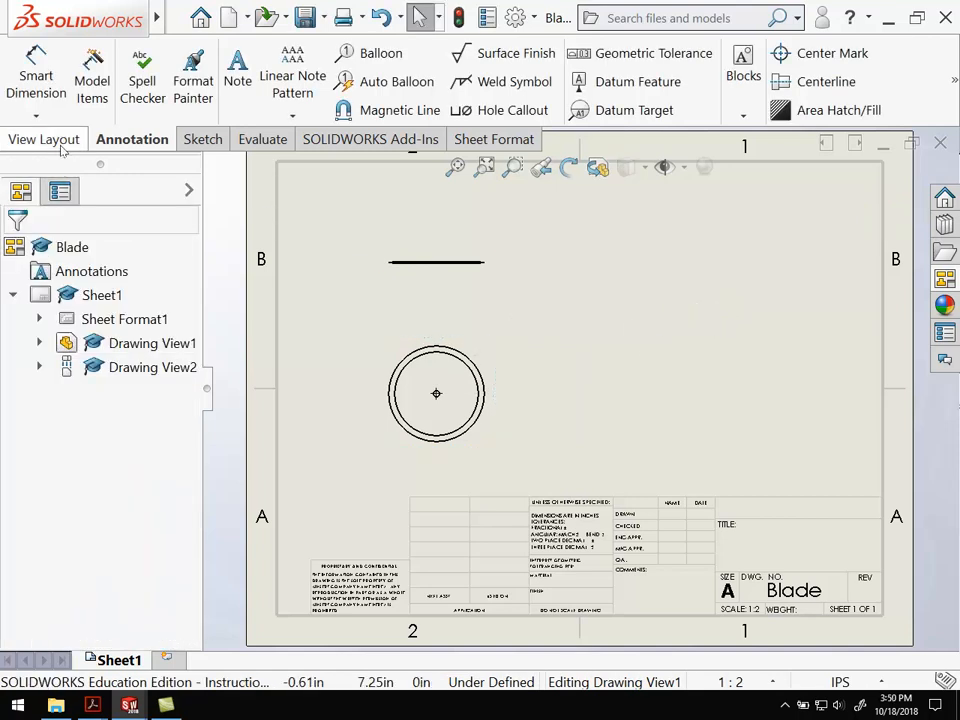
left_click(46, 139)
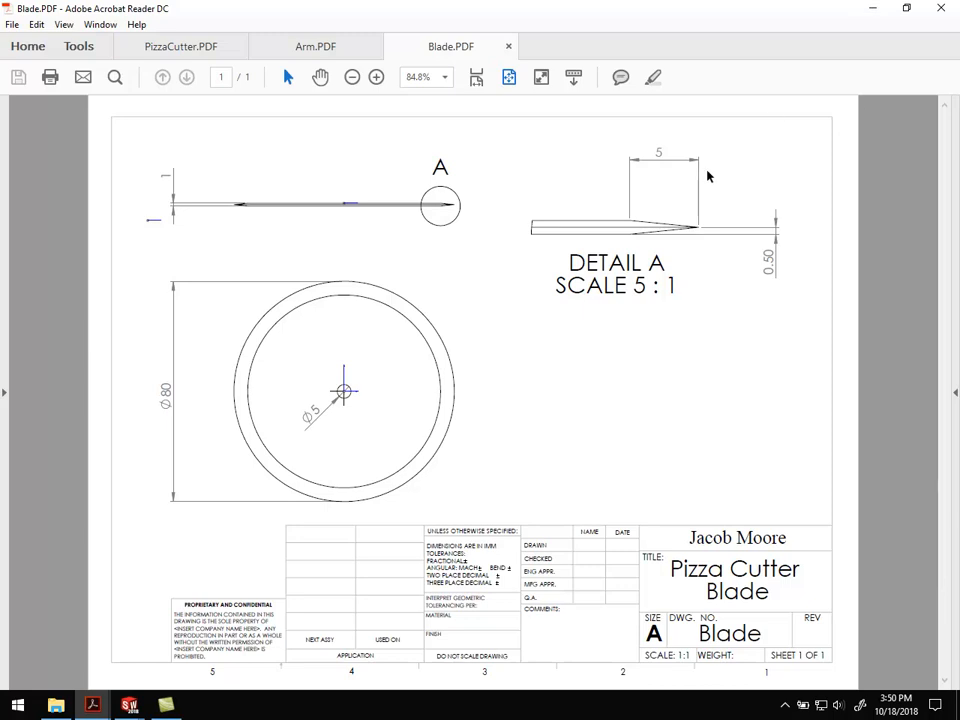
mouse_move(356, 378)
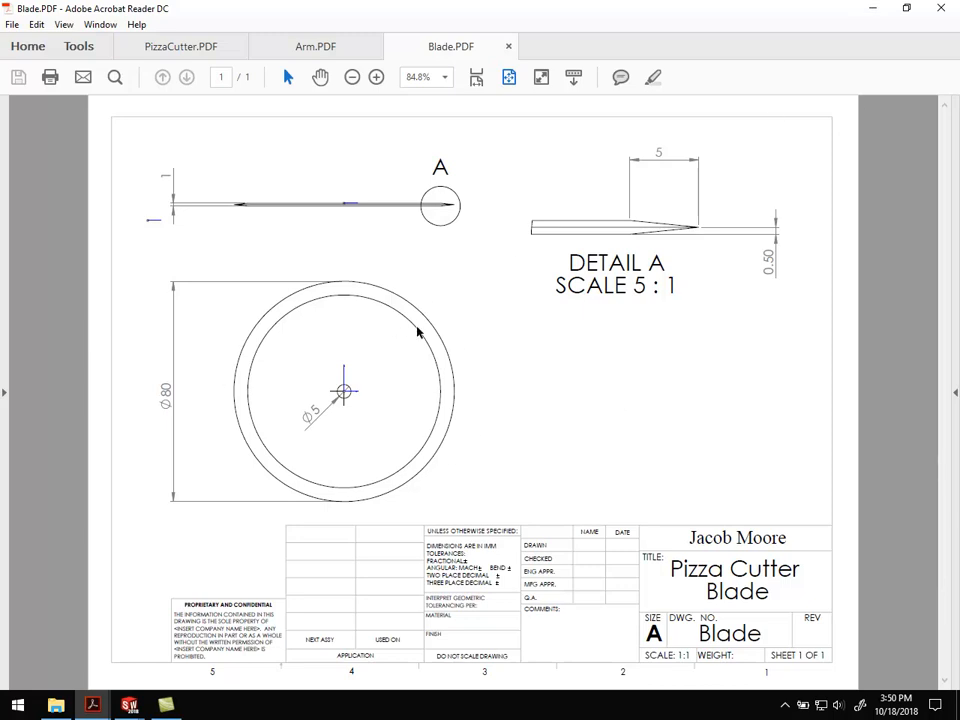
mouse_move(278, 358)
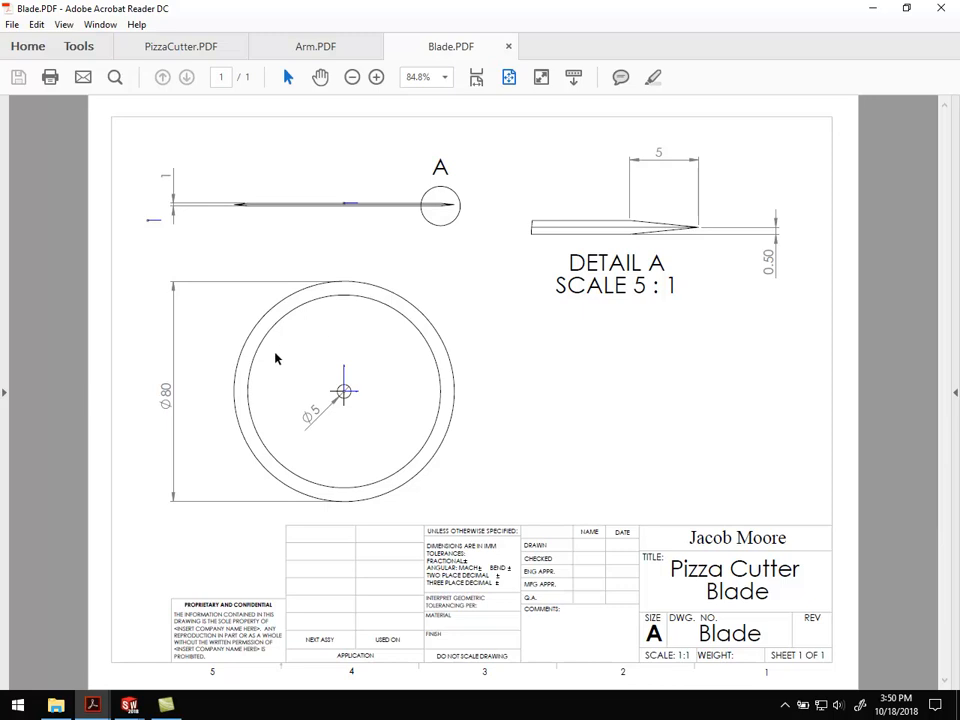
mouse_move(128, 705)
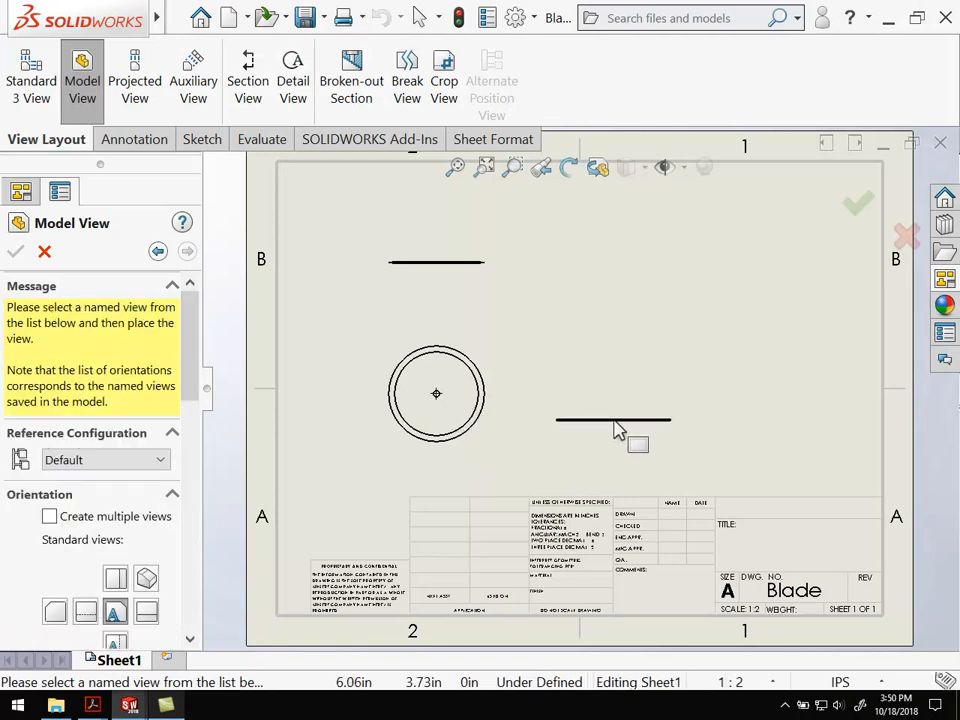
Give Drawing View1 a custom 1:1 scale
left_click(436, 393)
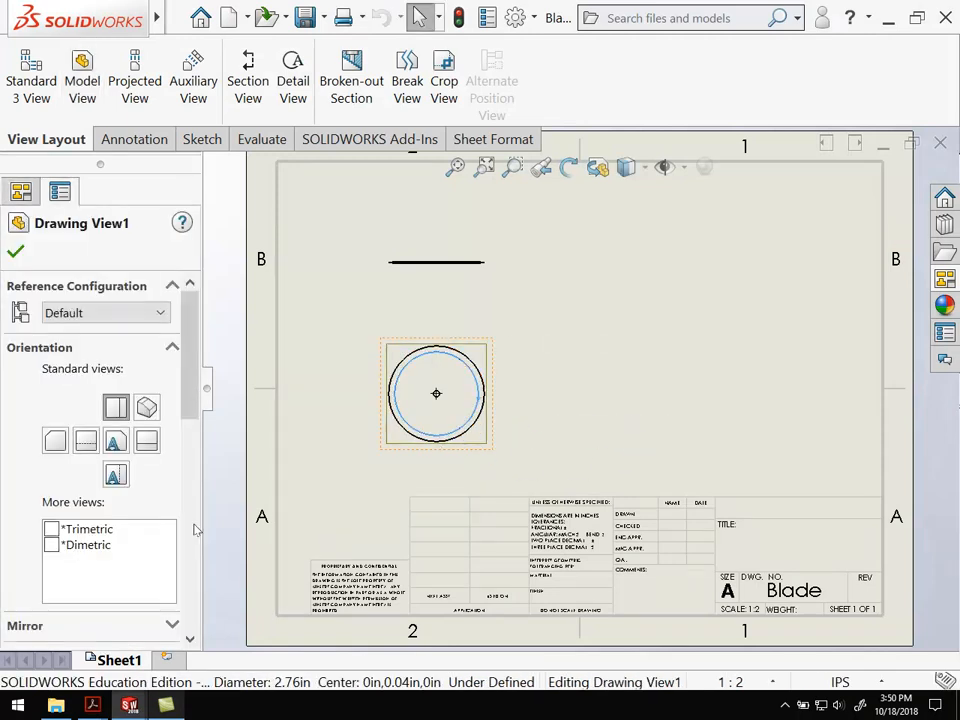
scroll("down", 3)
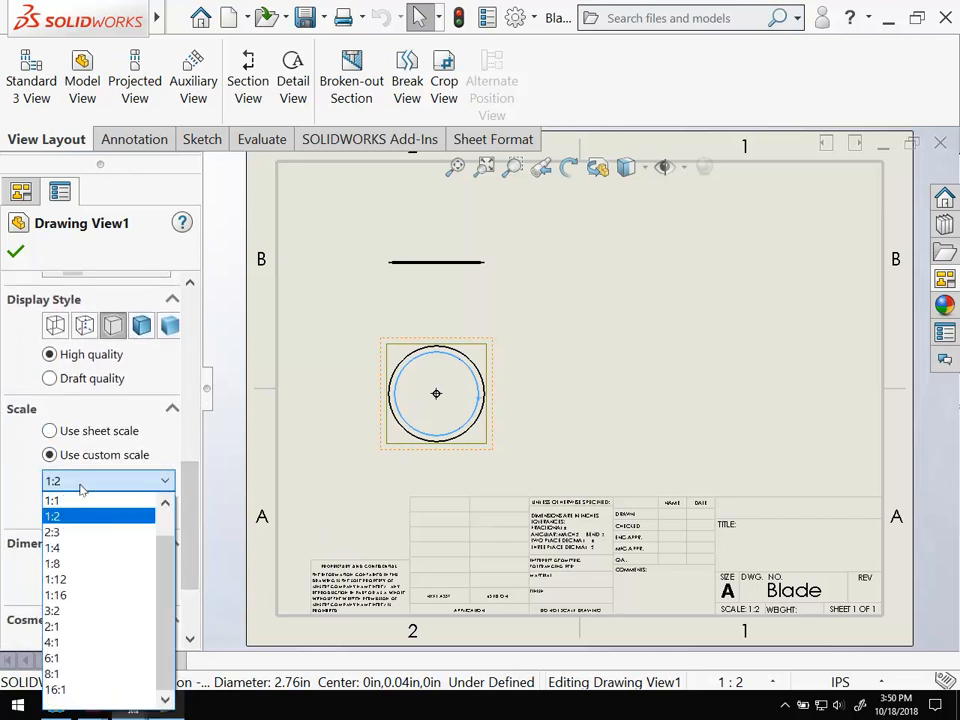
mouse_move(52, 500)
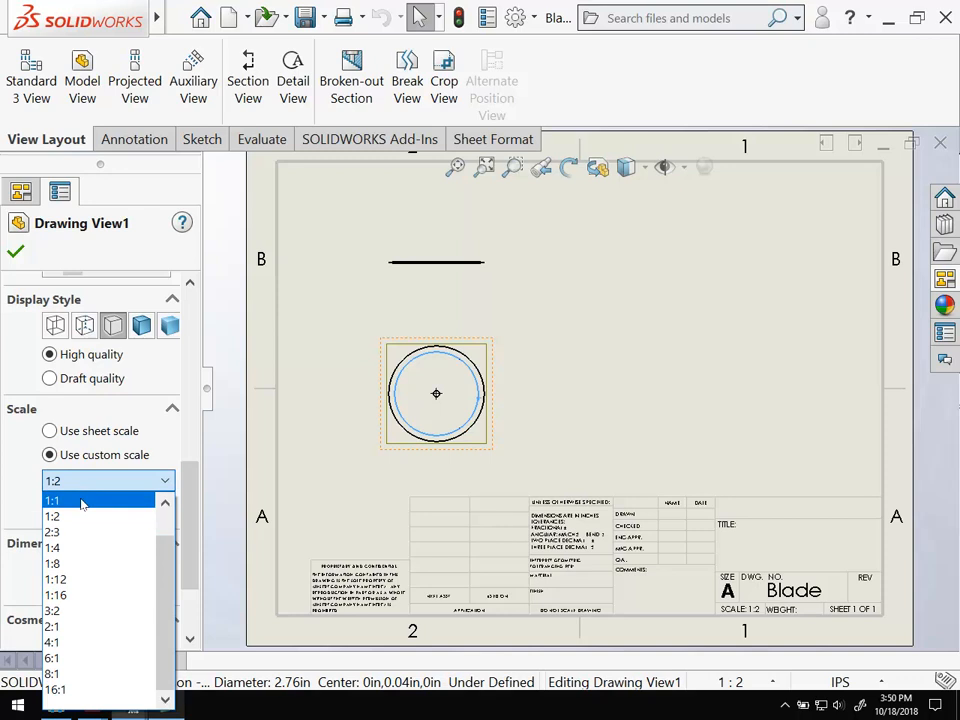
left_click(52, 500)
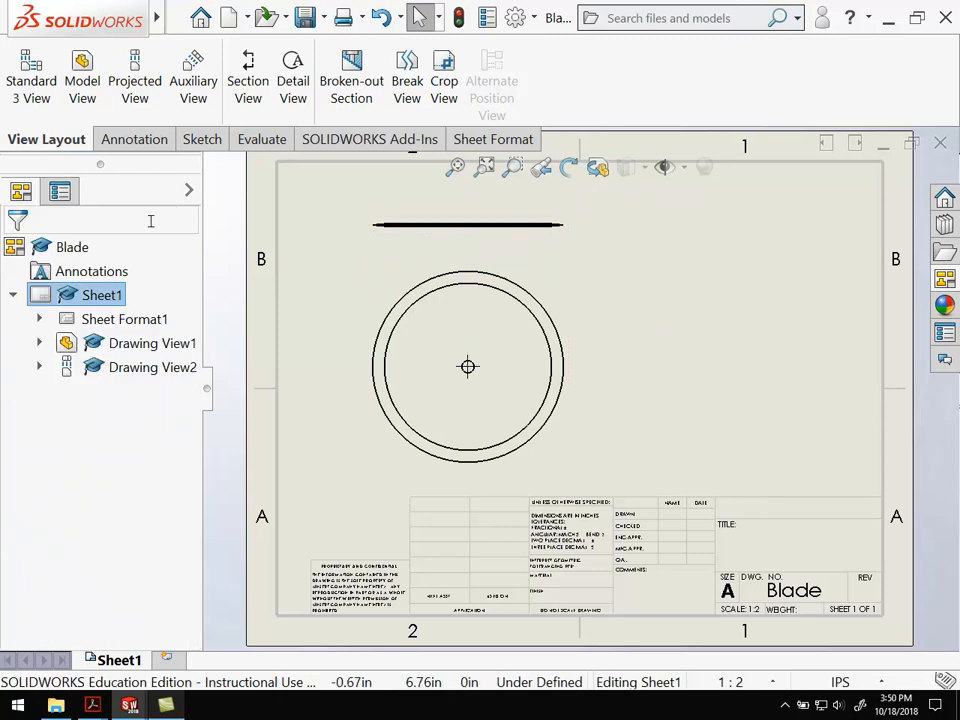
left_click(468, 366)
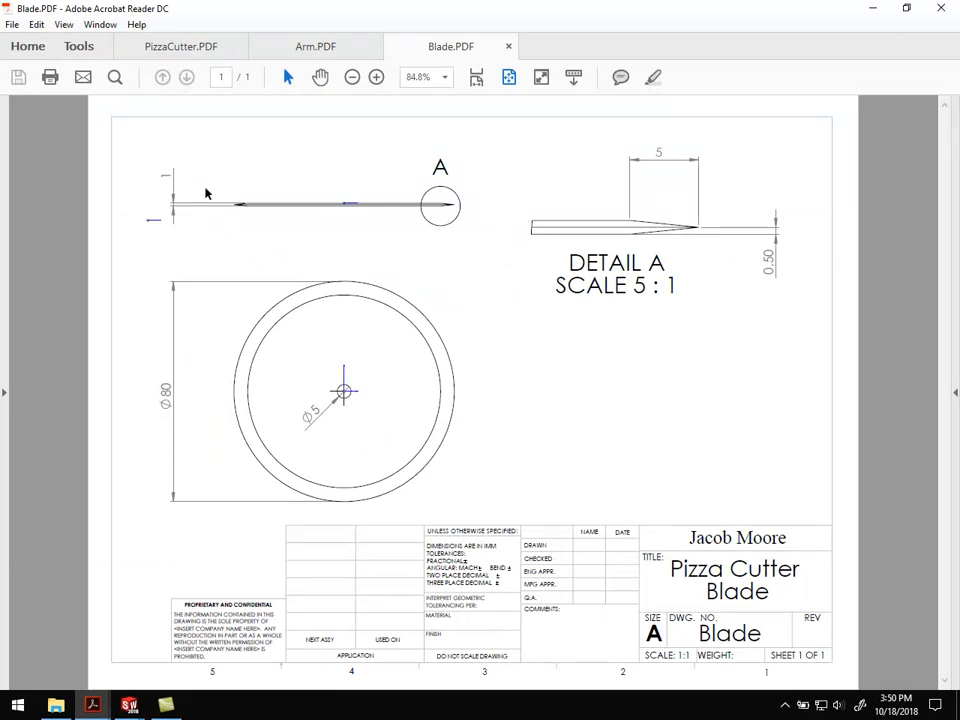
mouse_move(172, 427)
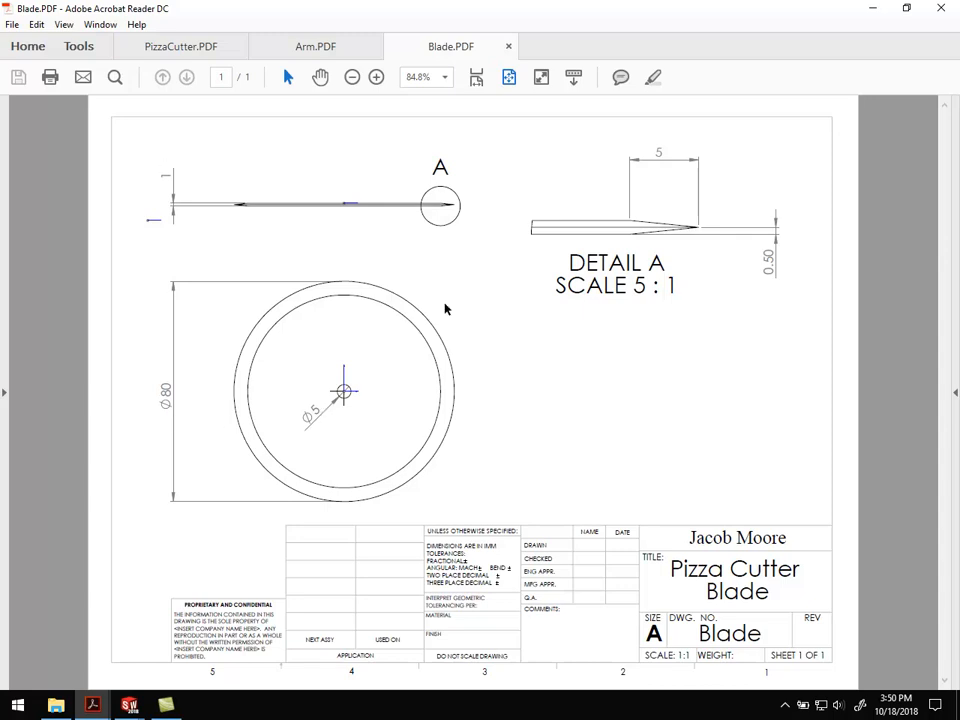
mouse_move(208, 383)
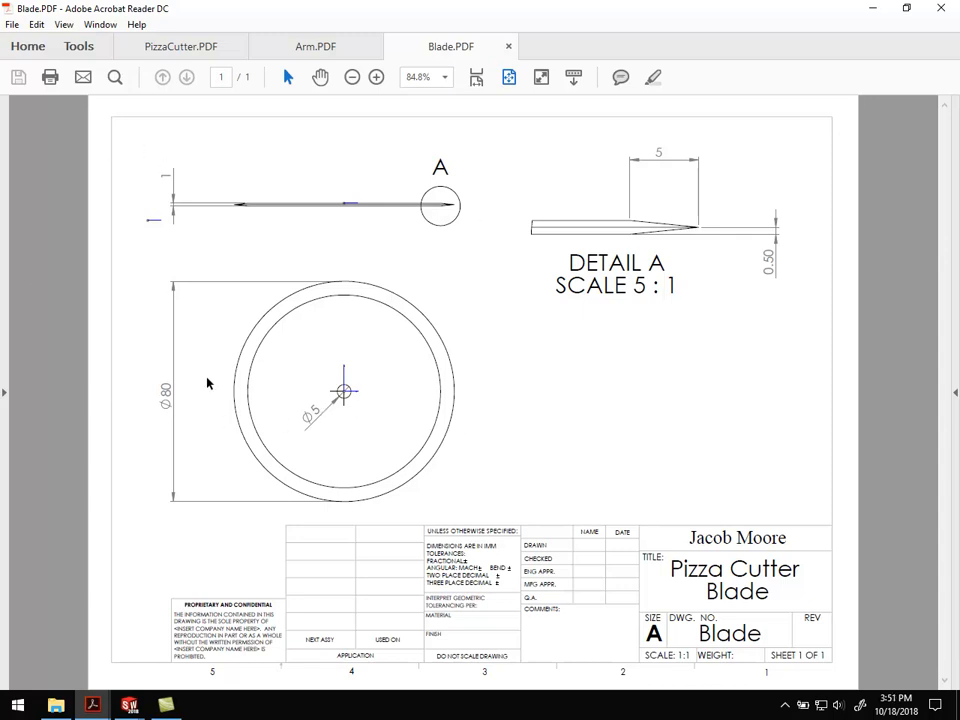
mouse_move(147, 478)
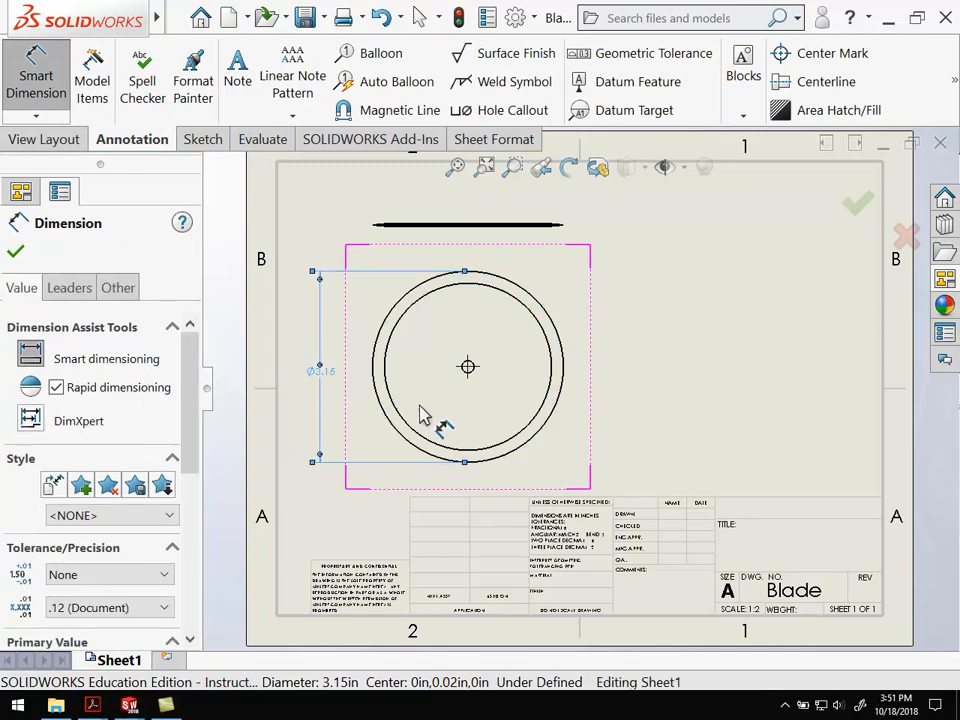
Place the Ø80 outer diameter dimension left of the disc and continue dimensioning
left_click(840, 681)
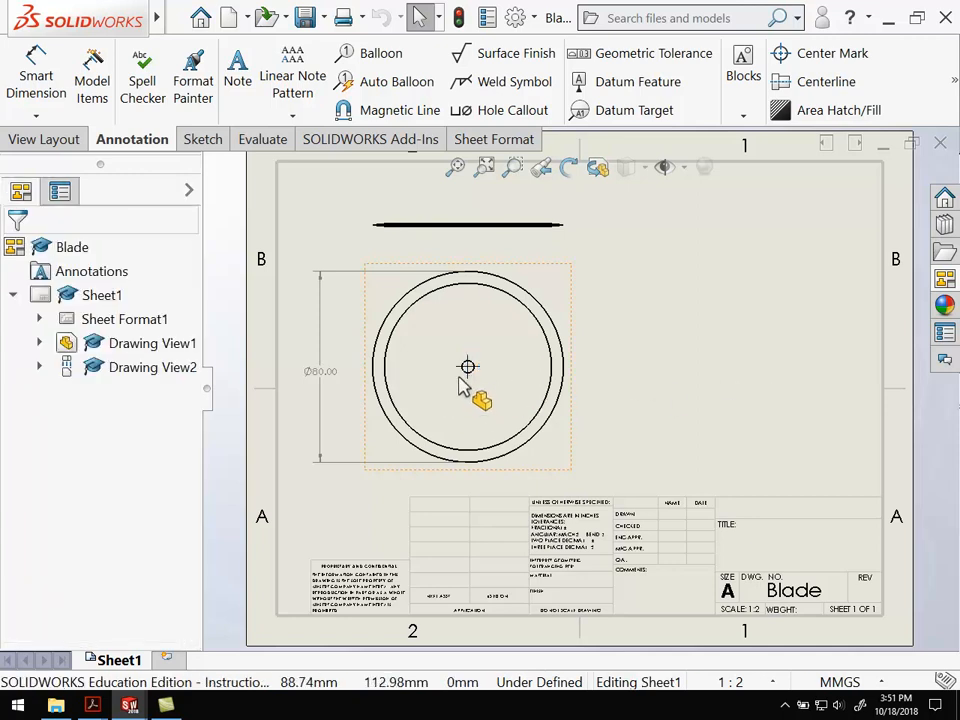
left_click(467, 366)
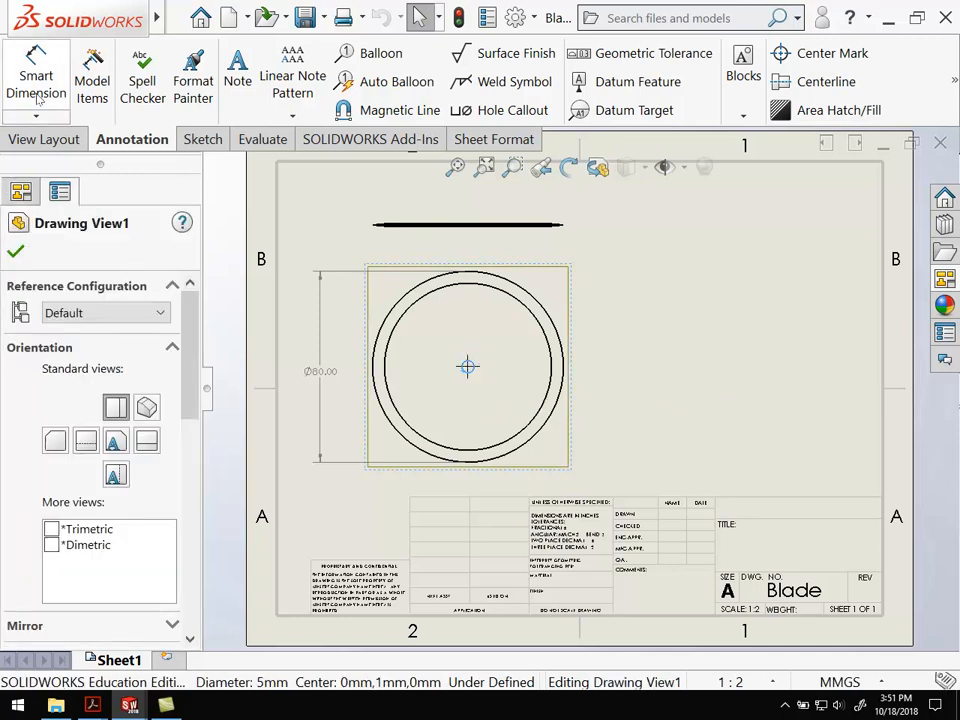
left_click(36, 75)
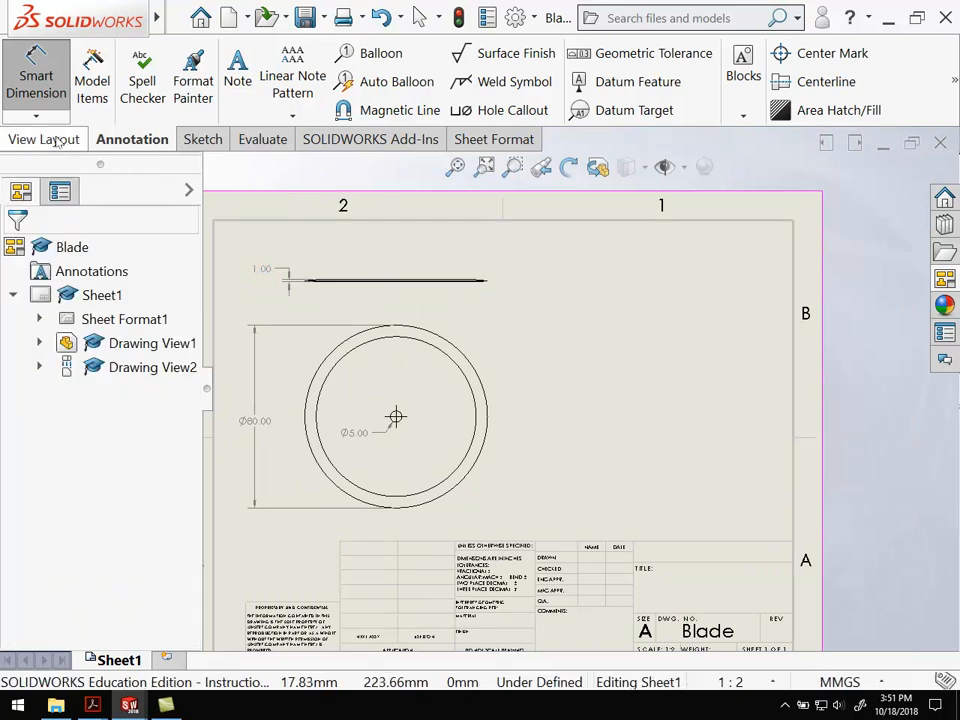
Create Detail View A of the blade edge to the right of the top view
left_click(45, 139)
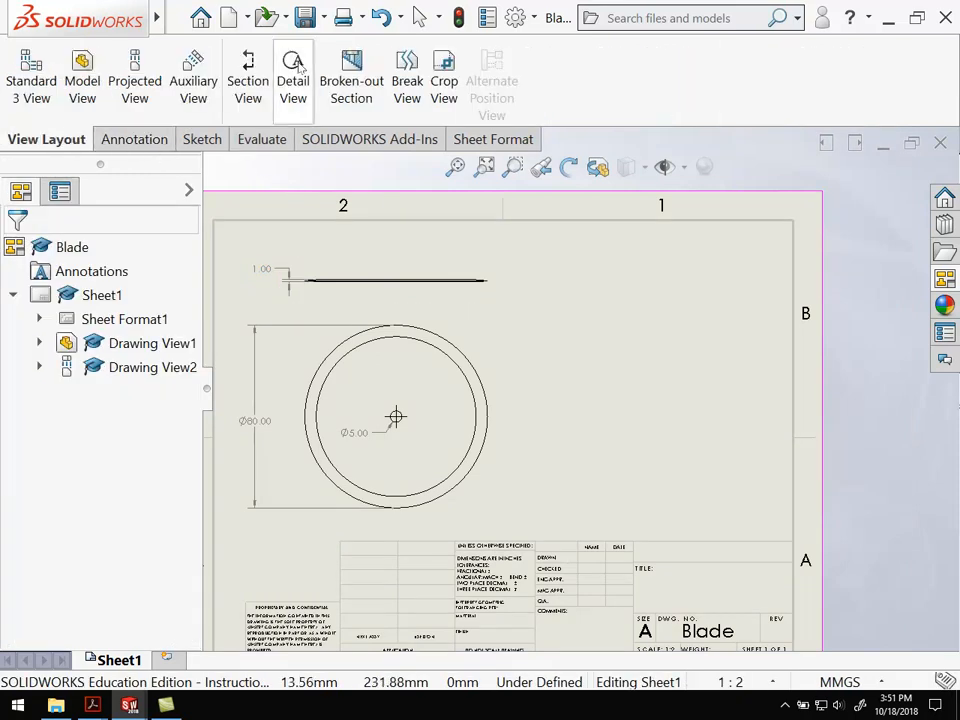
mouse_move(293, 75)
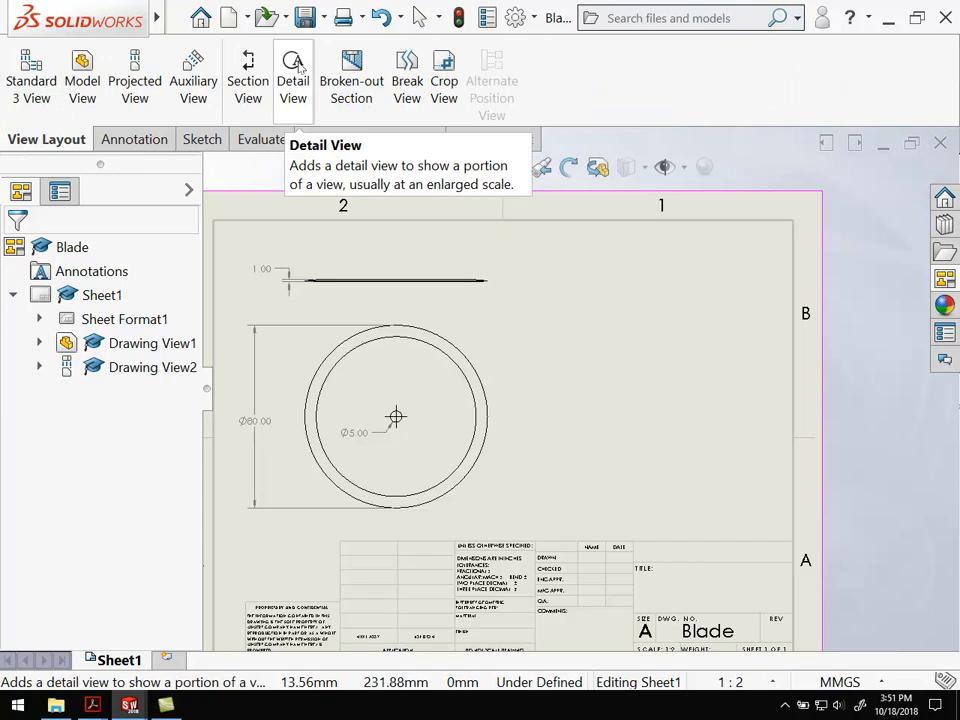
left_click(293, 75)
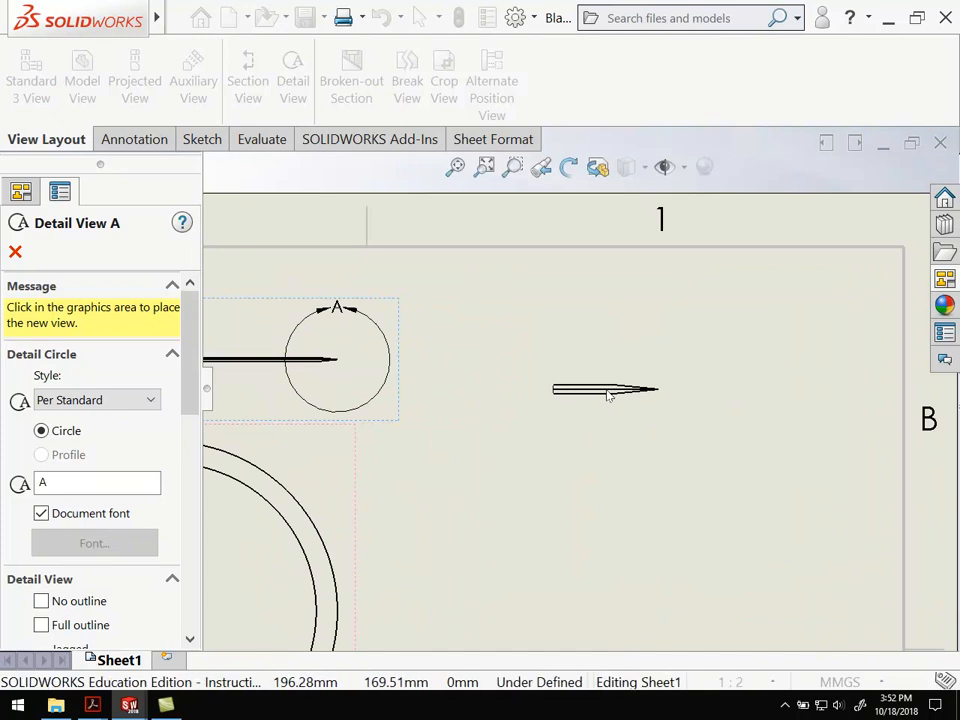
left_click(597, 390)
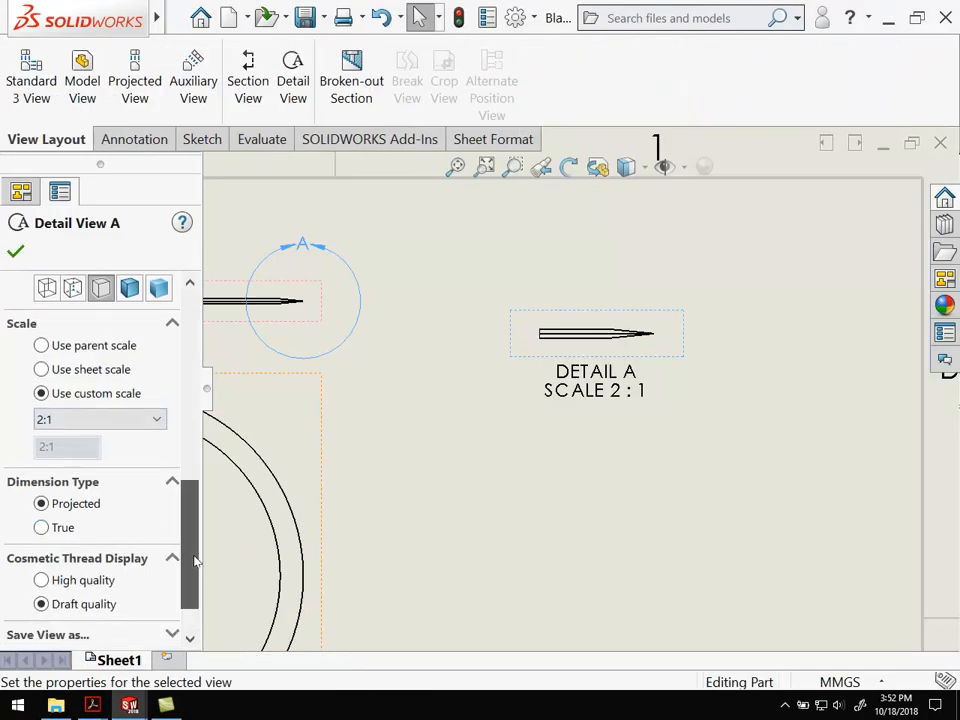
Change Detail A to a User Defined 5:1 scale
scroll("down", 3)
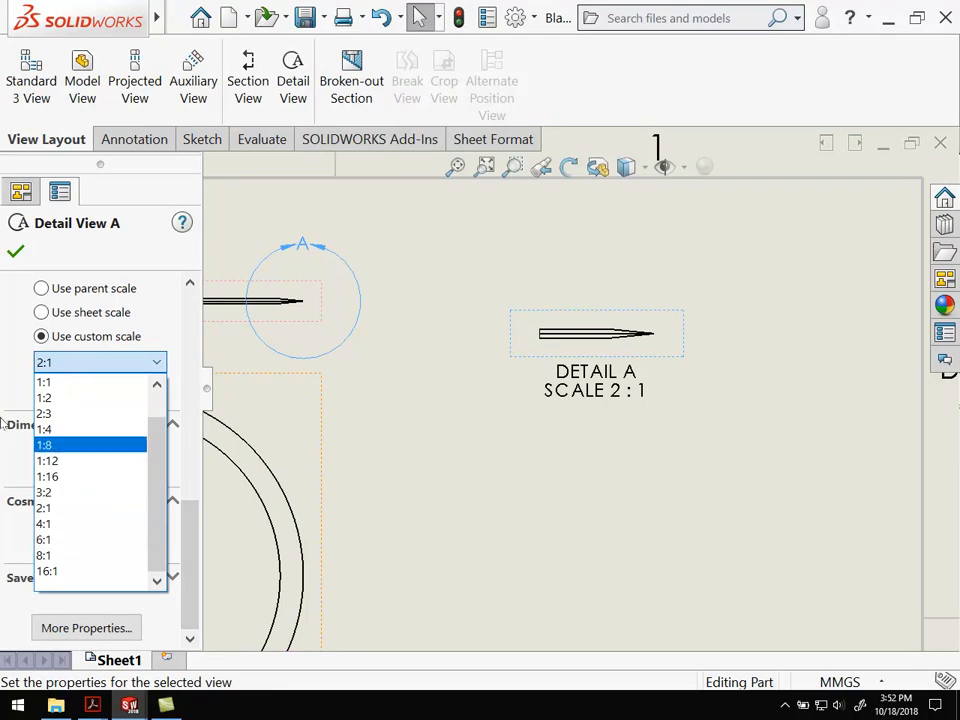
left_click(43, 381)
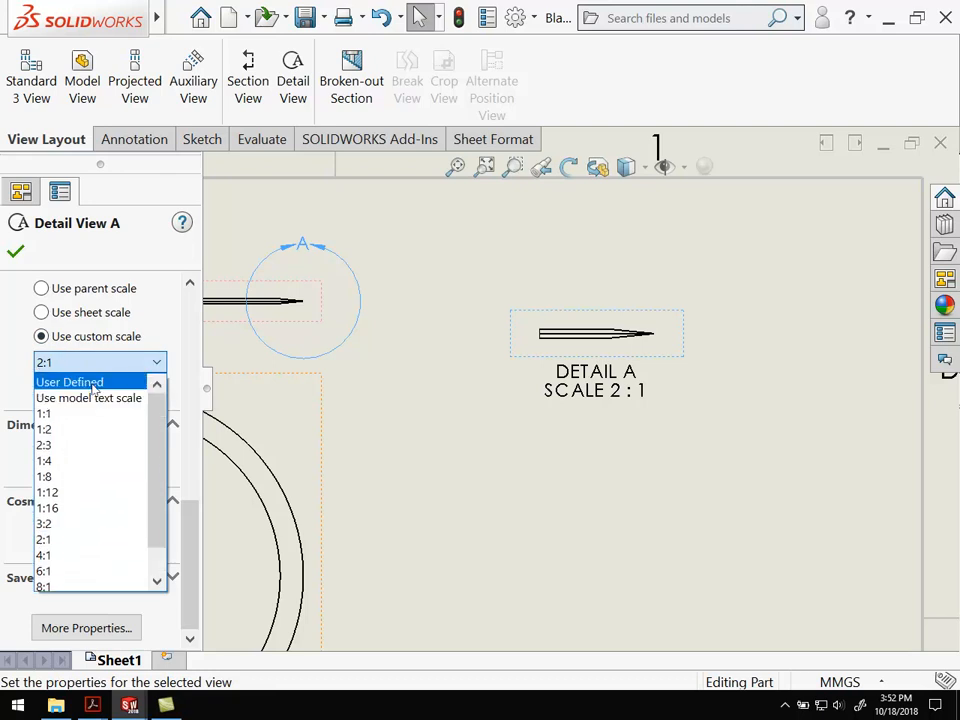
left_click(68, 381)
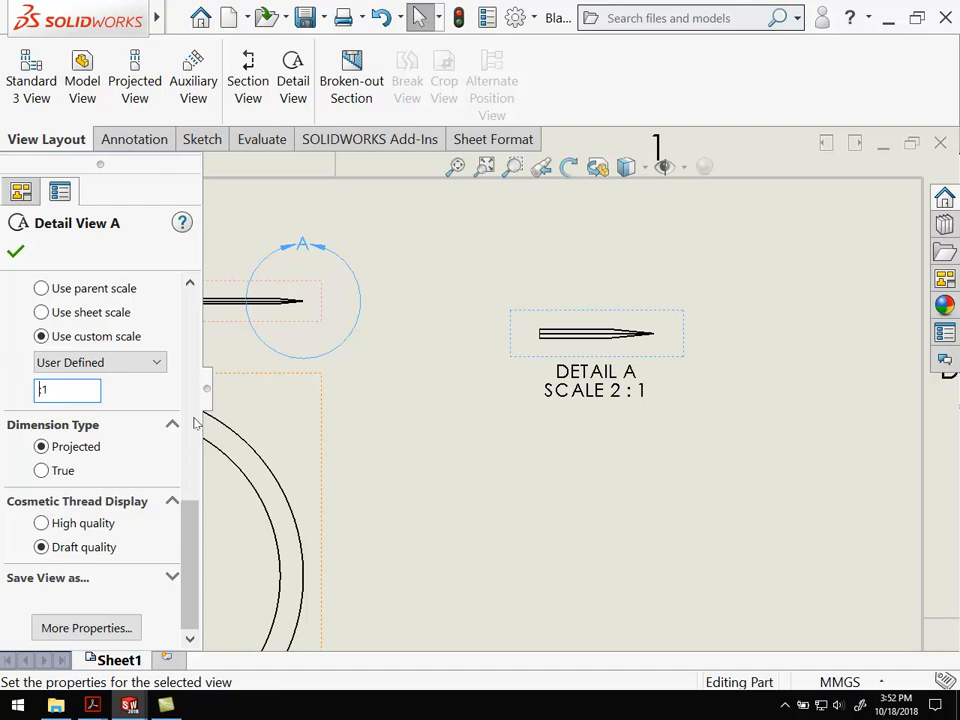
type("5:1")
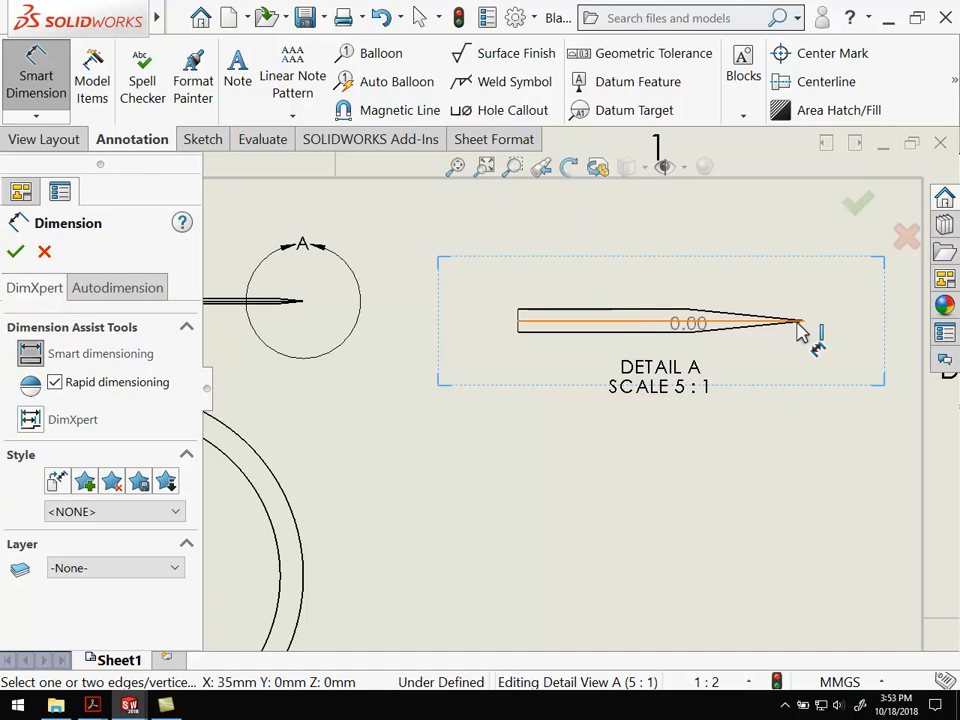
Add the 5.00 tapered tip dimension above Detail A
left_click(800, 322)
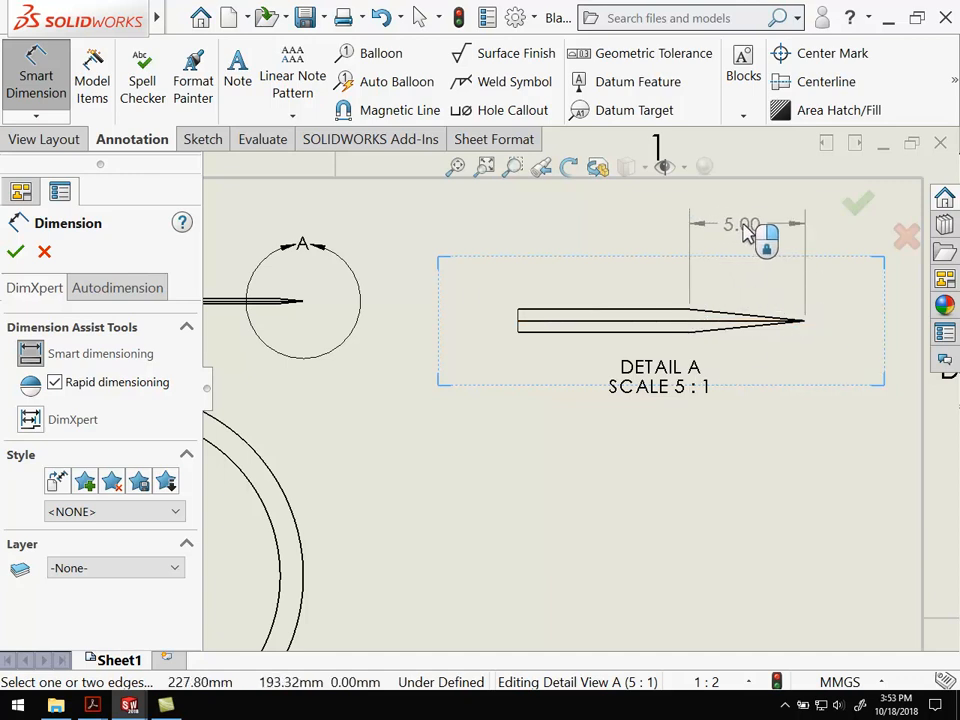
left_click(740, 228)
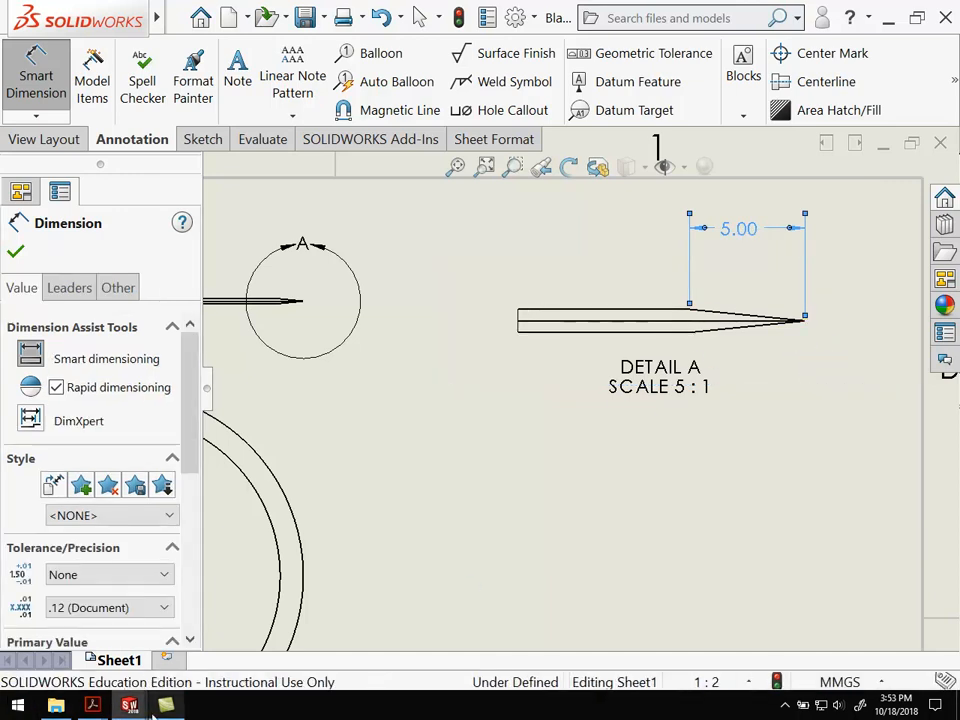
mouse_move(128, 705)
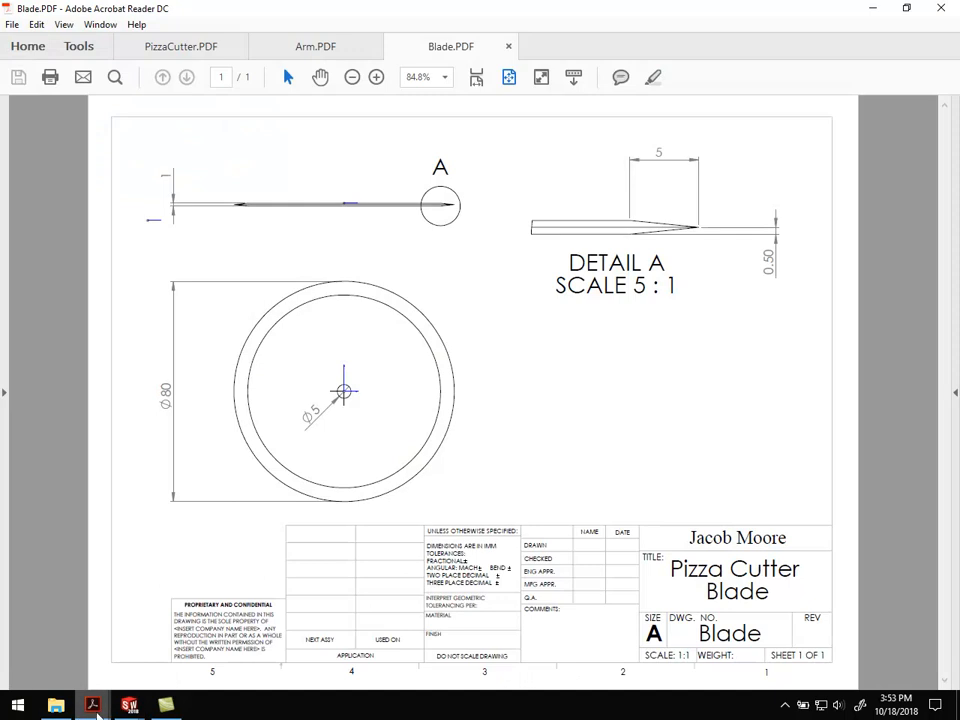
mouse_move(128, 705)
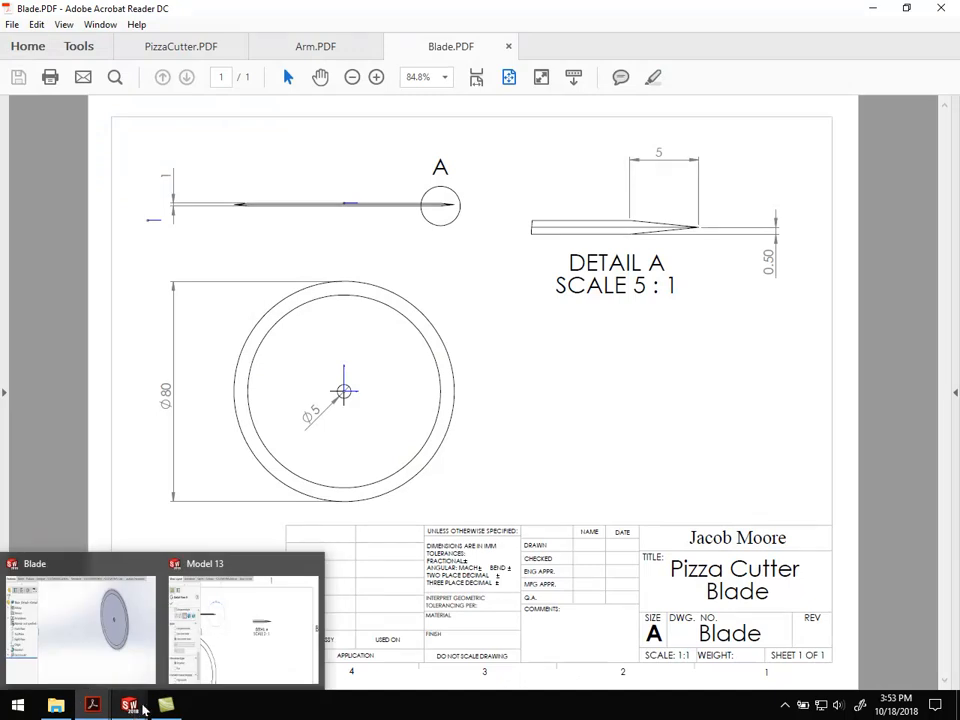
Switch from the Blade PDF back to the SOLIDWORKS Blade drawing
left_click(130, 705)
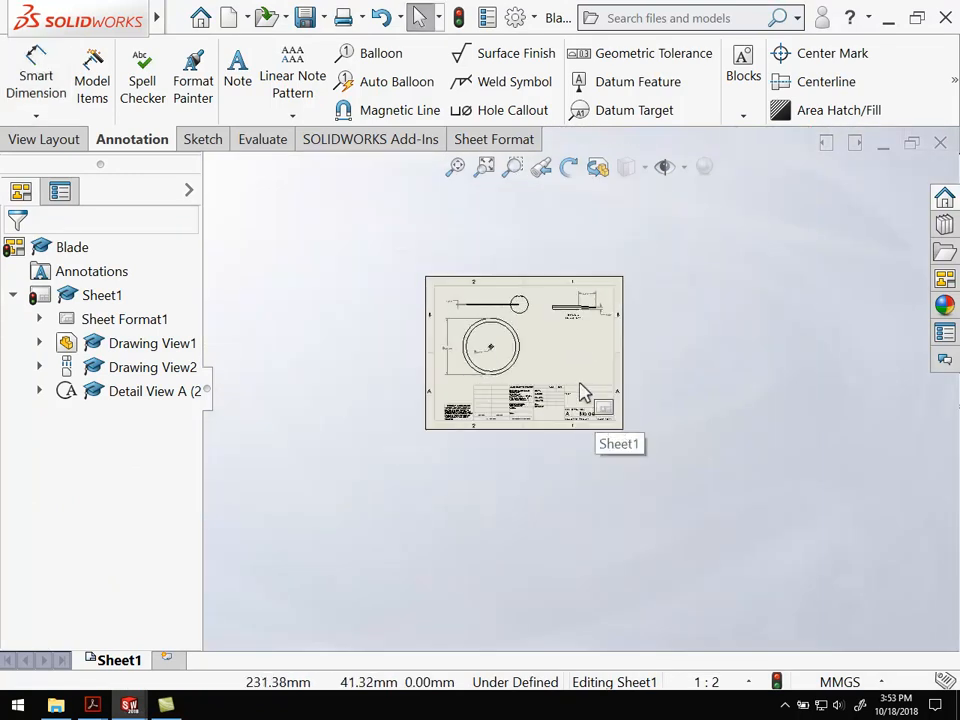
Enter 'Jacob Moore' and 'Pizza Cutter Blade' in the title block notes
right_click(585, 390)
type("Jacob")
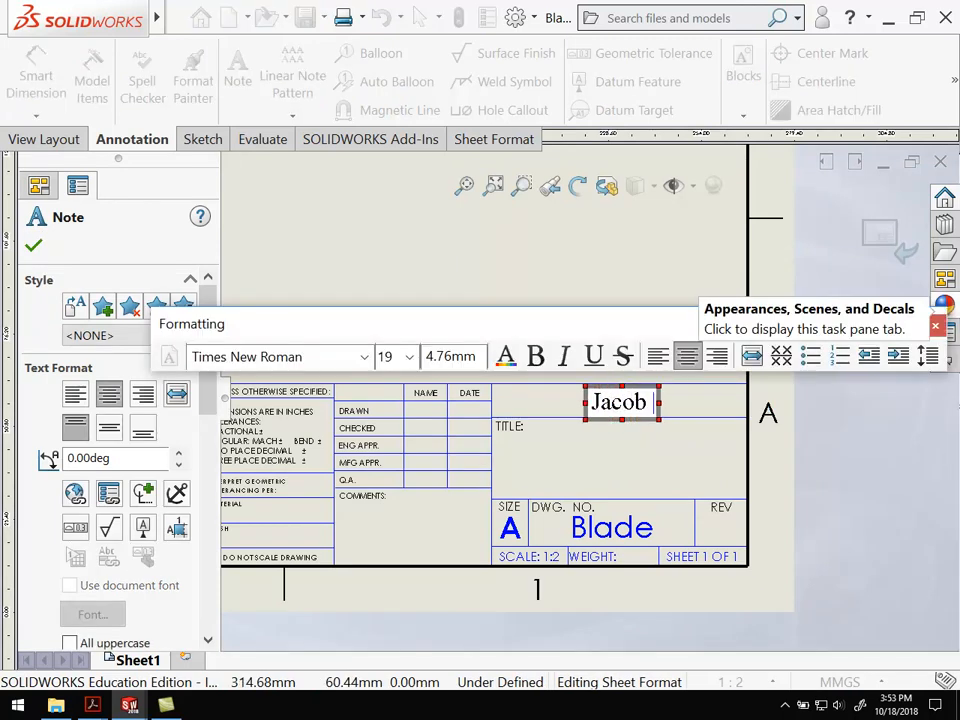
type("Moore")
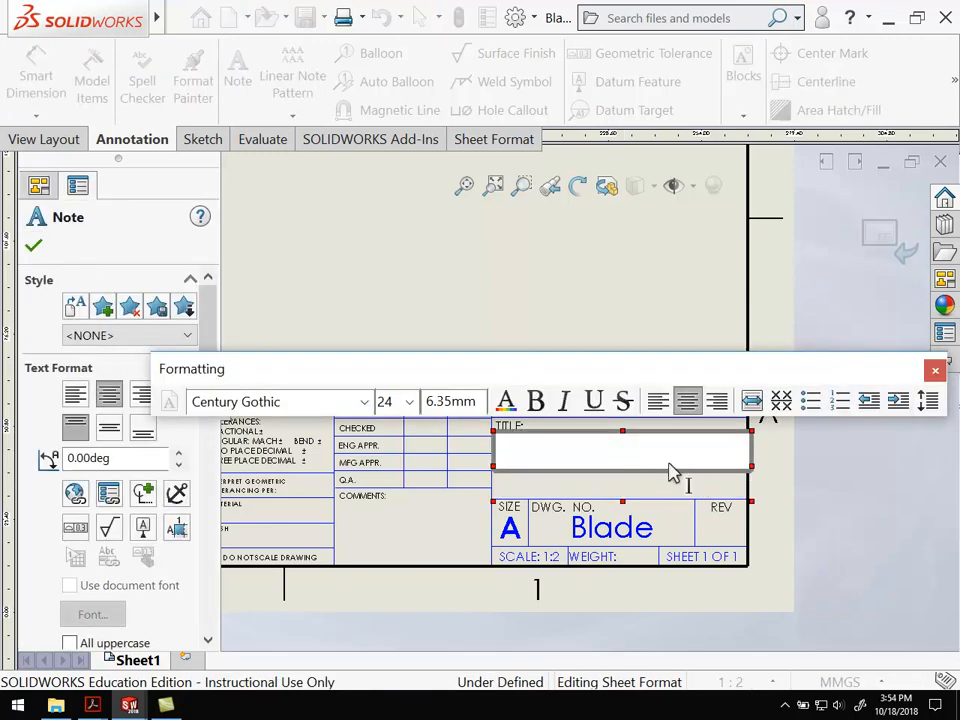
type("Pizza Cutter")
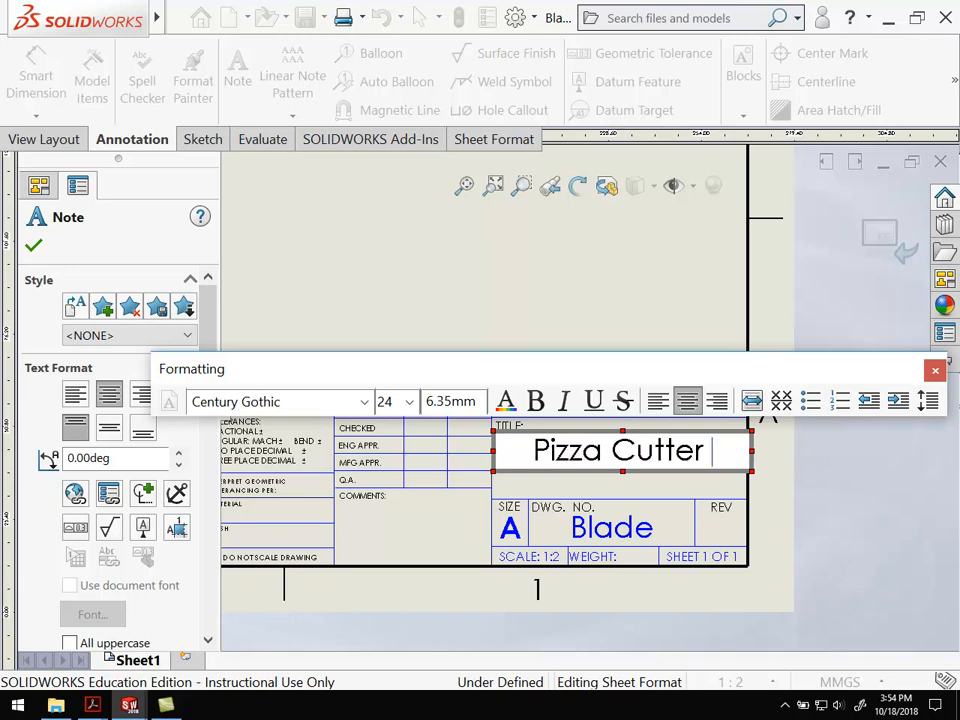
type("Blade")
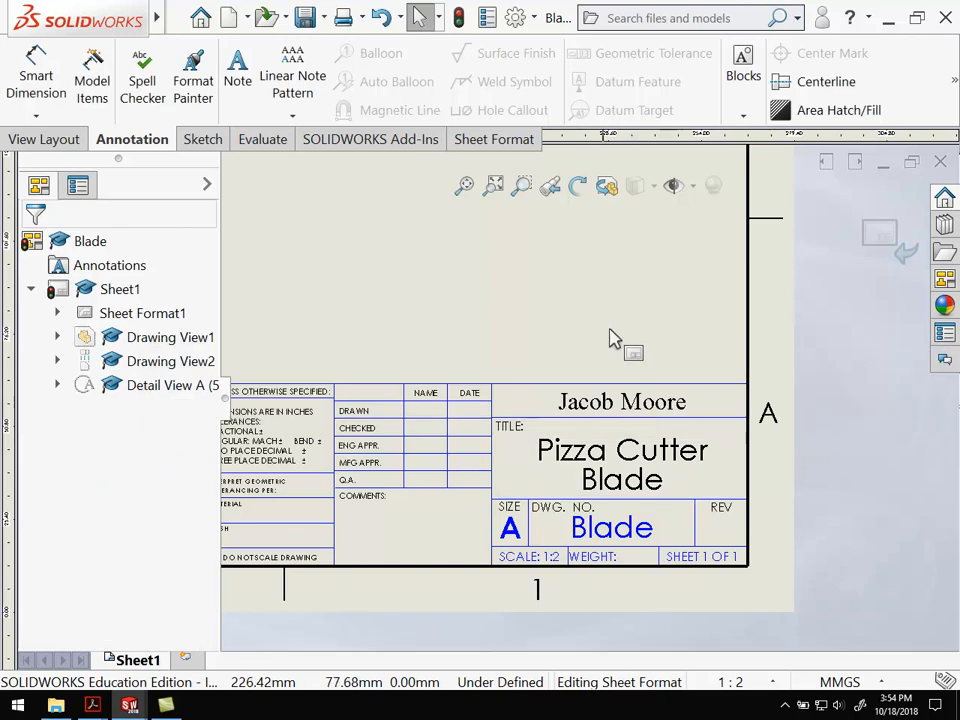
Finish the title block text and return to Edit Sheet mode
left_click(142, 312)
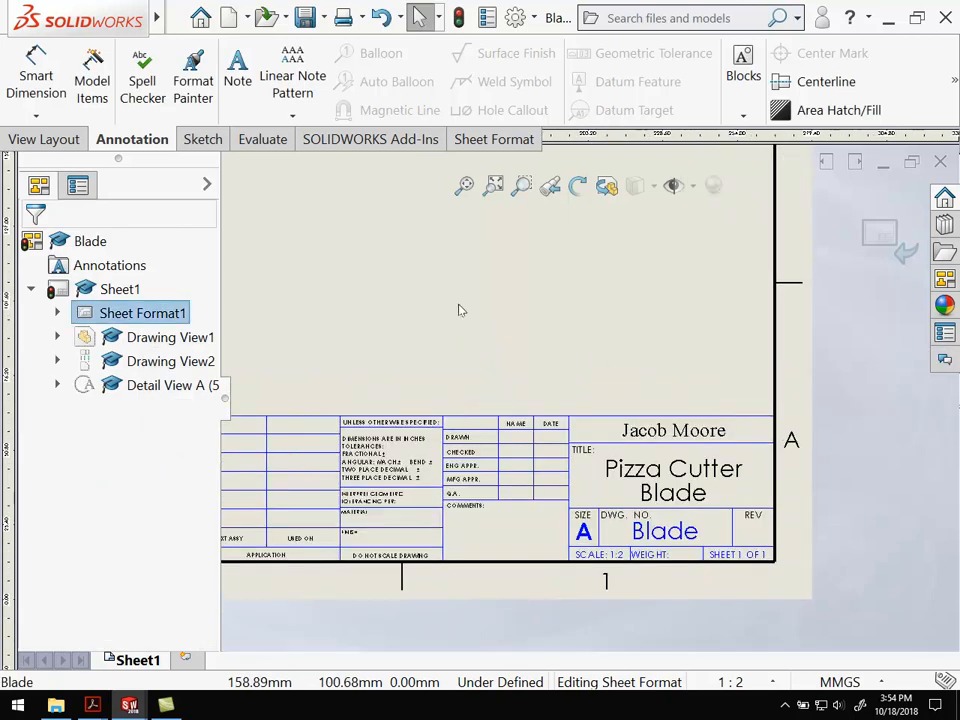
right_click(460, 310)
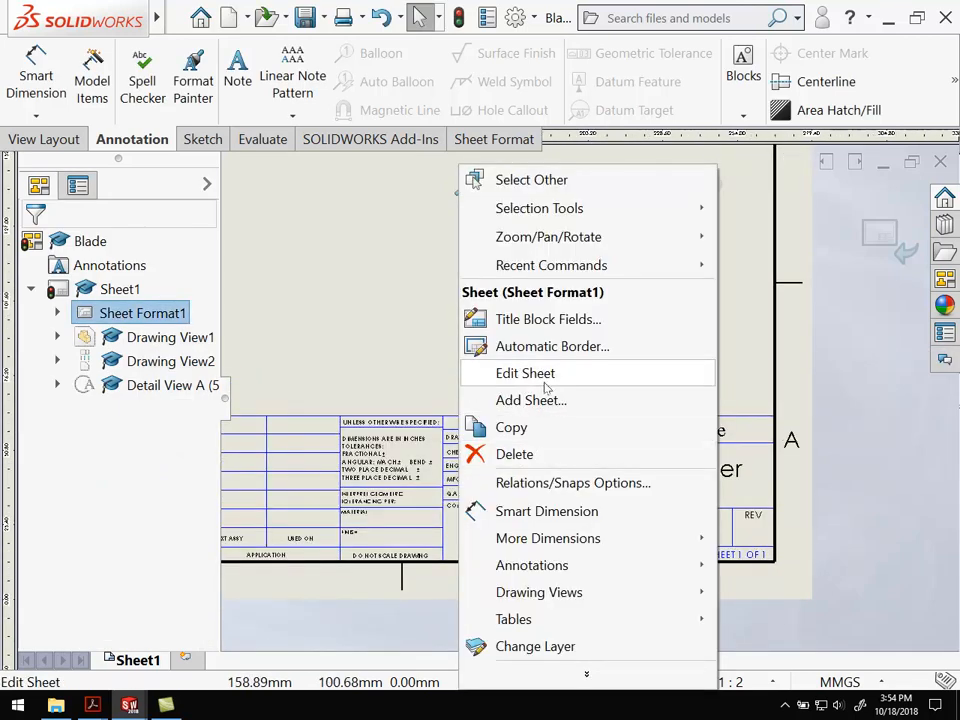
left_click(525, 373)
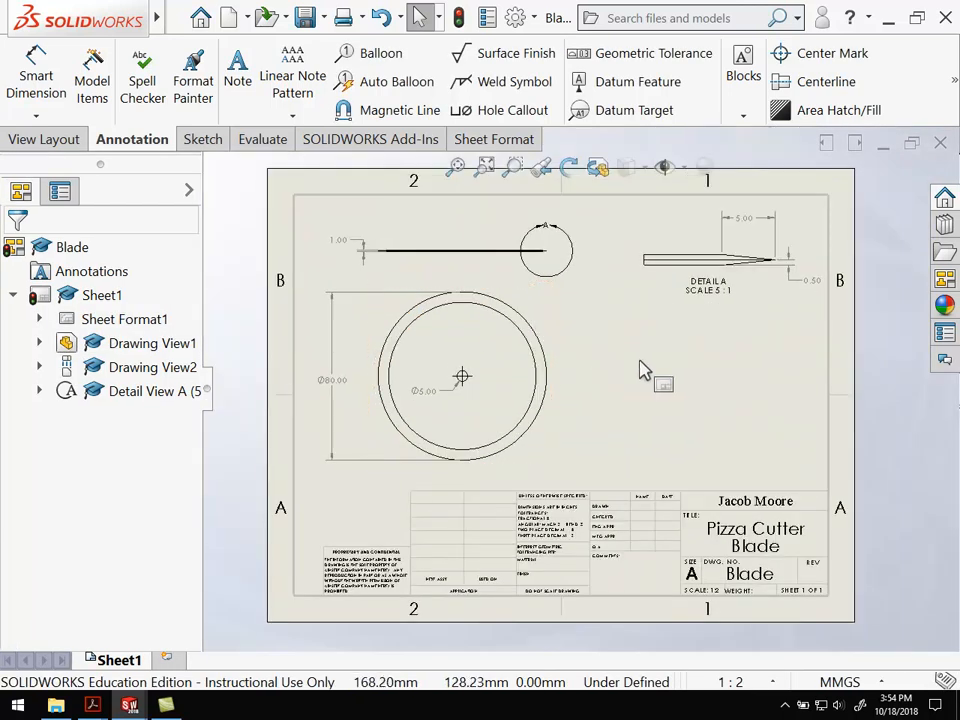
mouse_move(278, 167)
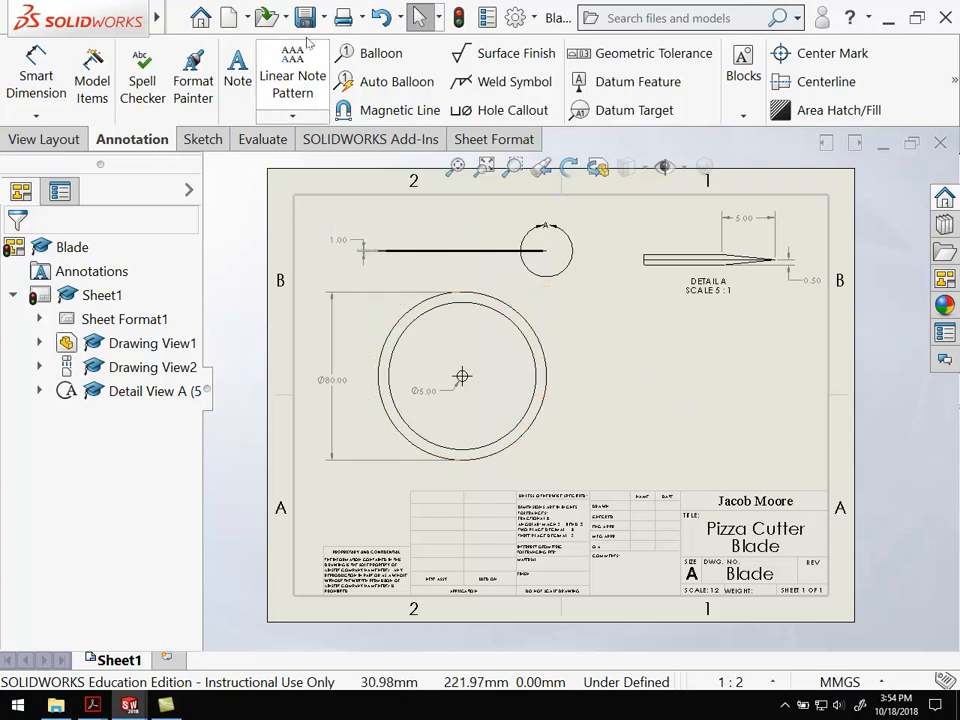
Save the drawing as Blade in the Water Wheel folder
left_click(308, 17)
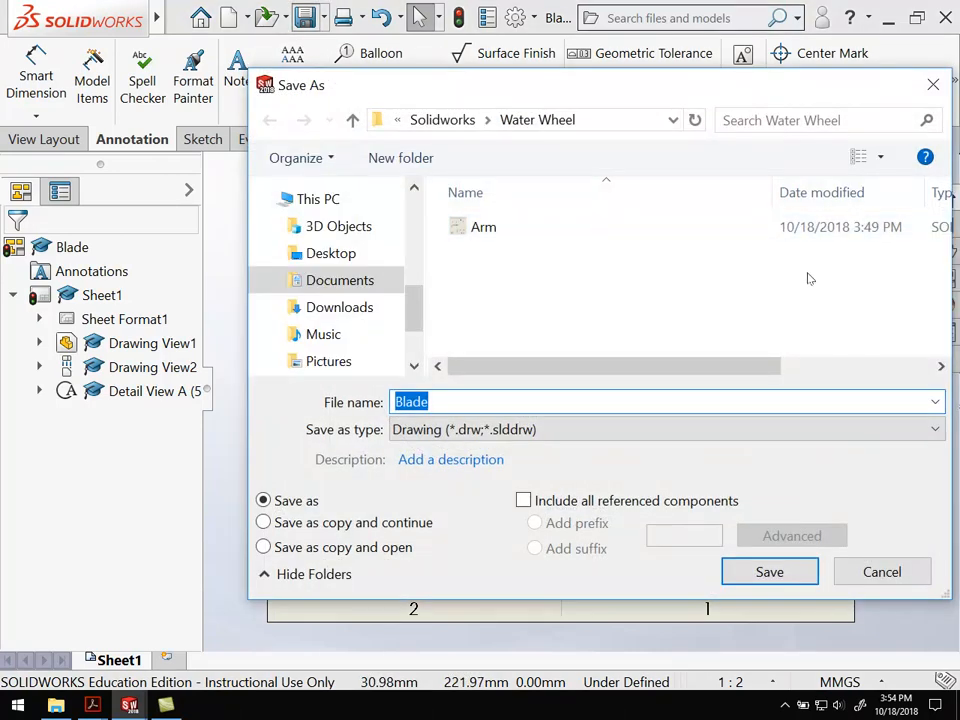
left_click(769, 571)
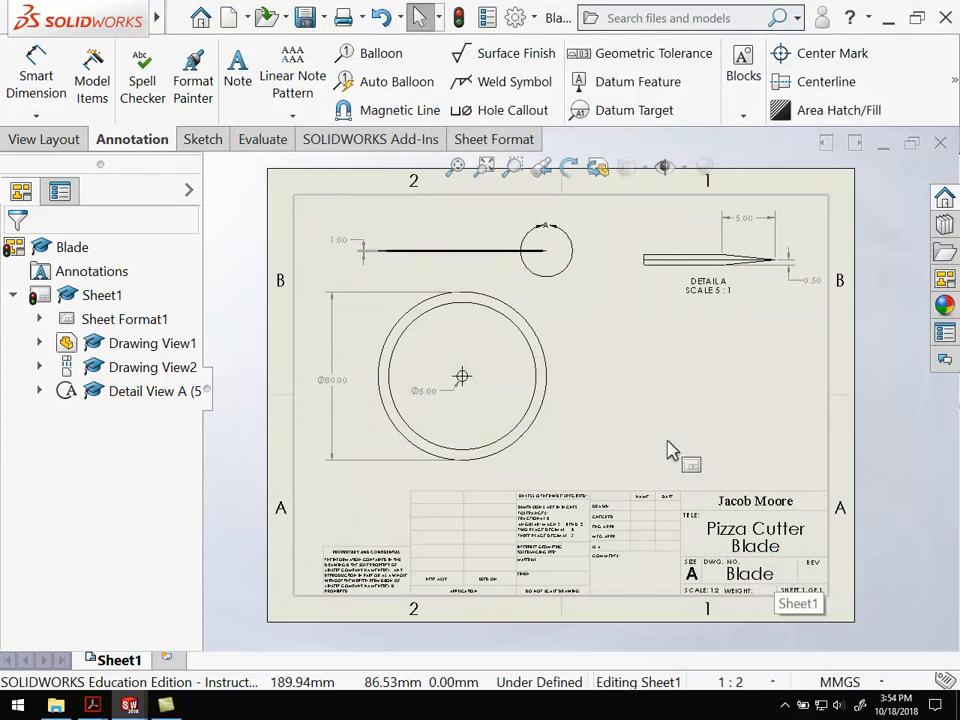
mouse_move(658, 393)
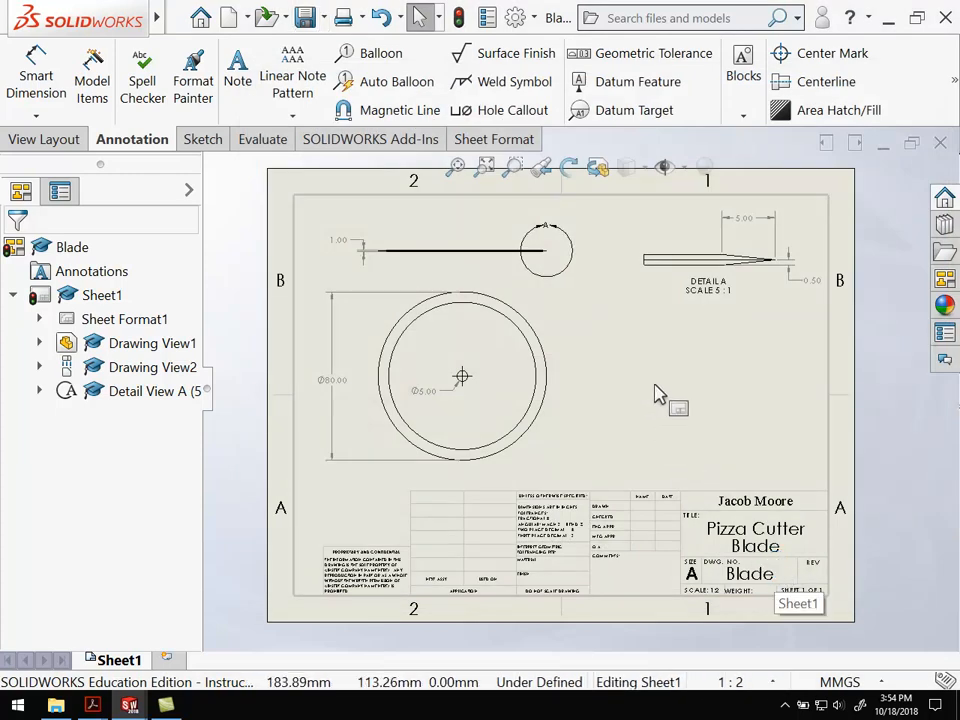